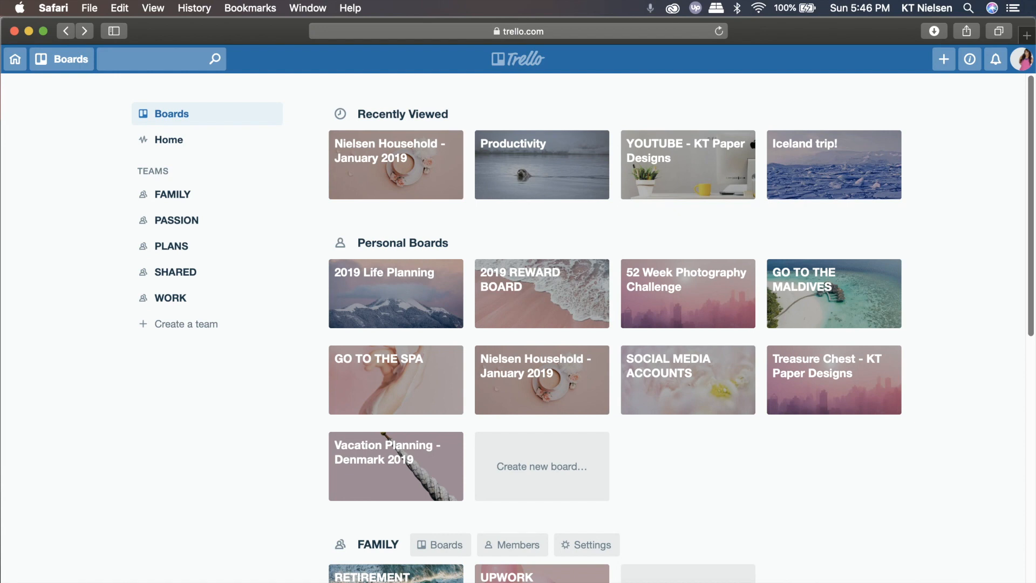
mouse_move(386, 186)
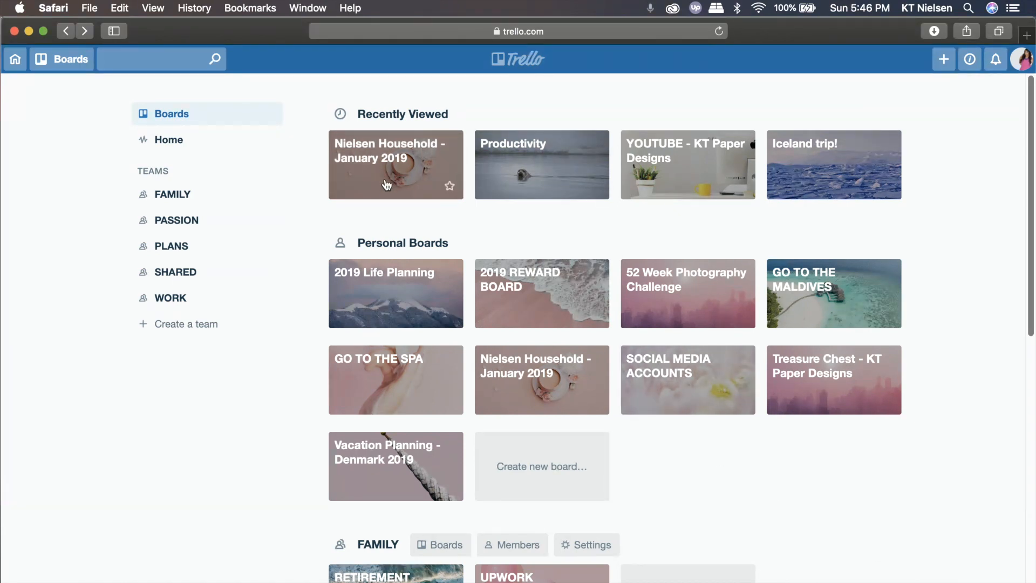
mouse_move(592, 184)
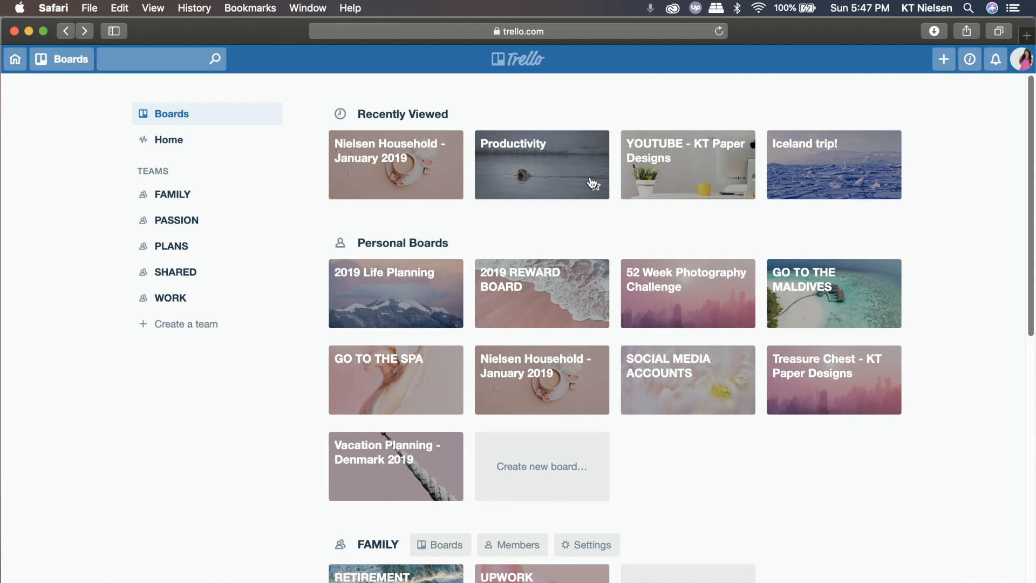
Choose Create Board from the header's Create menu to bring up the new-board form.
scroll(down, 3)
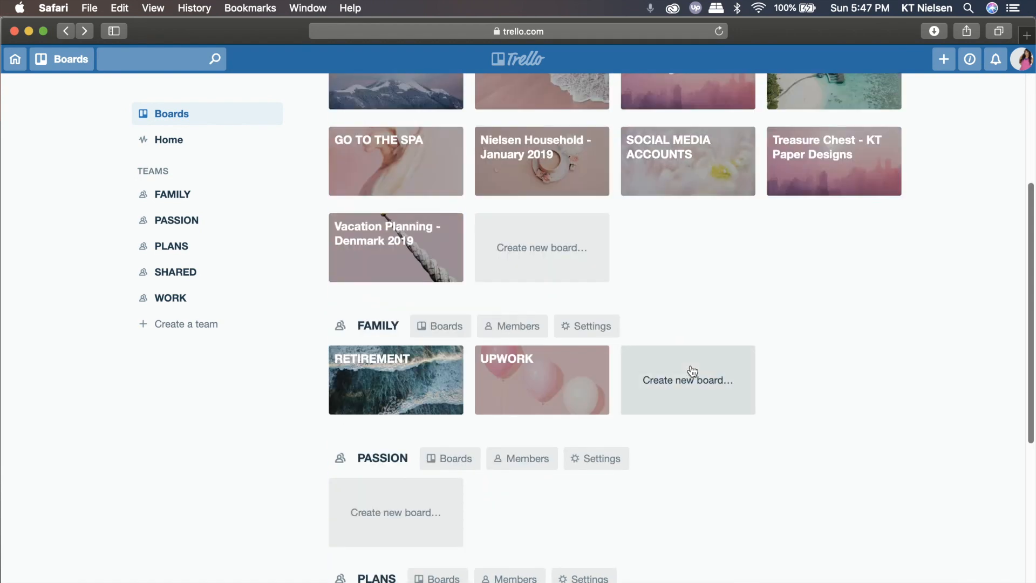
scroll(up, 3)
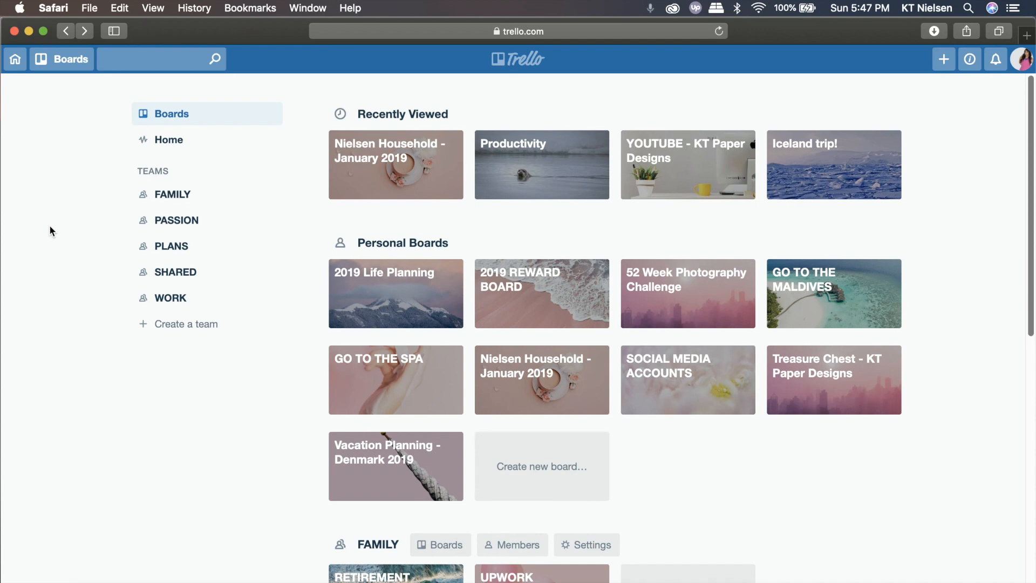
mouse_move(219, 461)
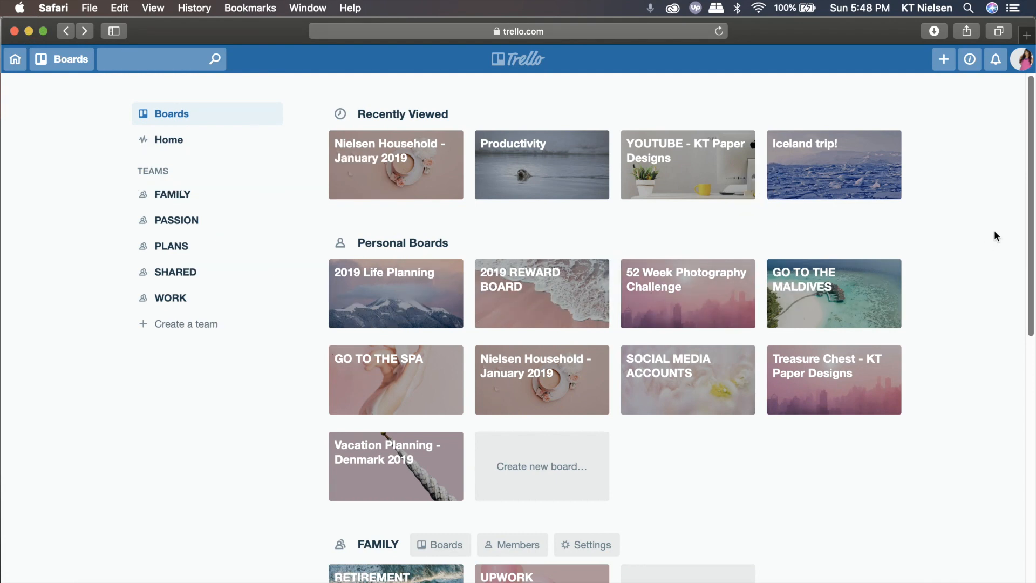
mouse_move(968, 59)
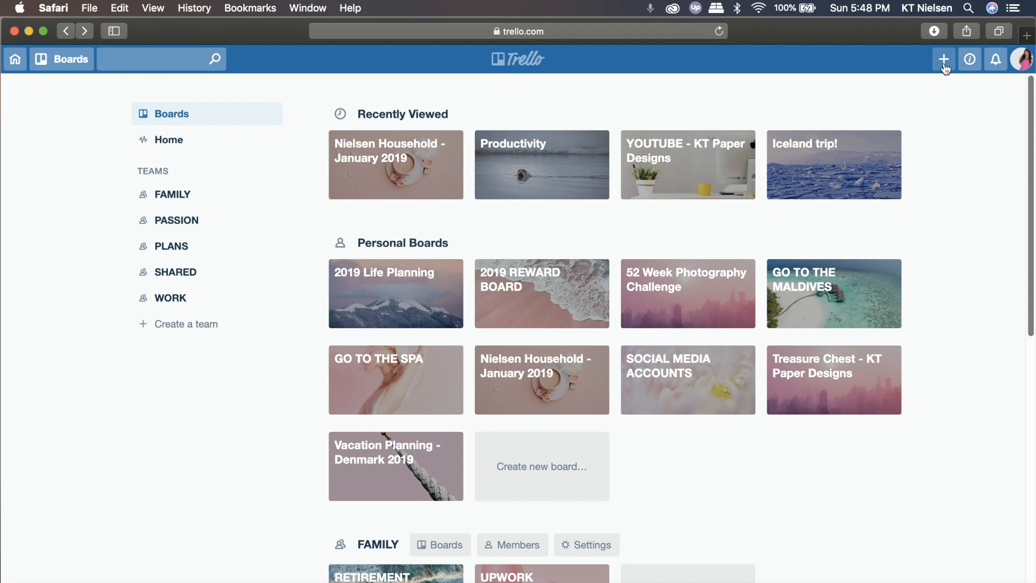
click(943, 58)
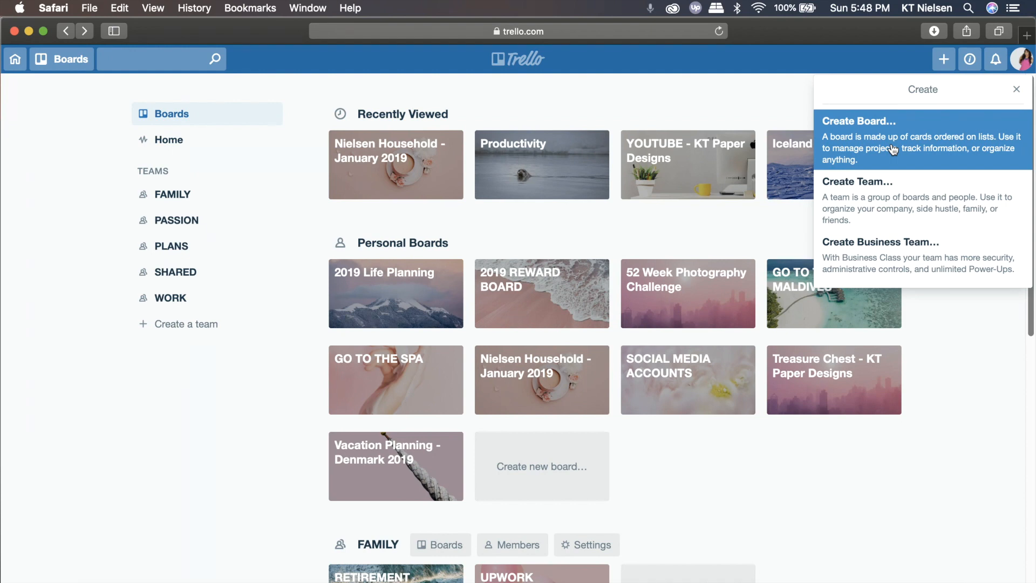
click(858, 121)
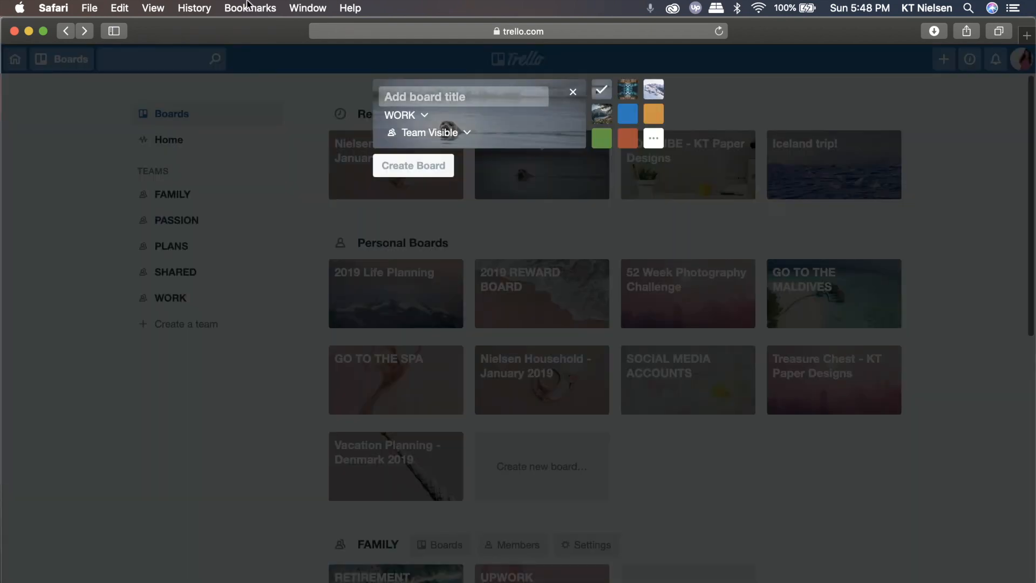
Title the board 'Trello Board' and bring up its visibility choices to make it Private.
text(Trello. Board)
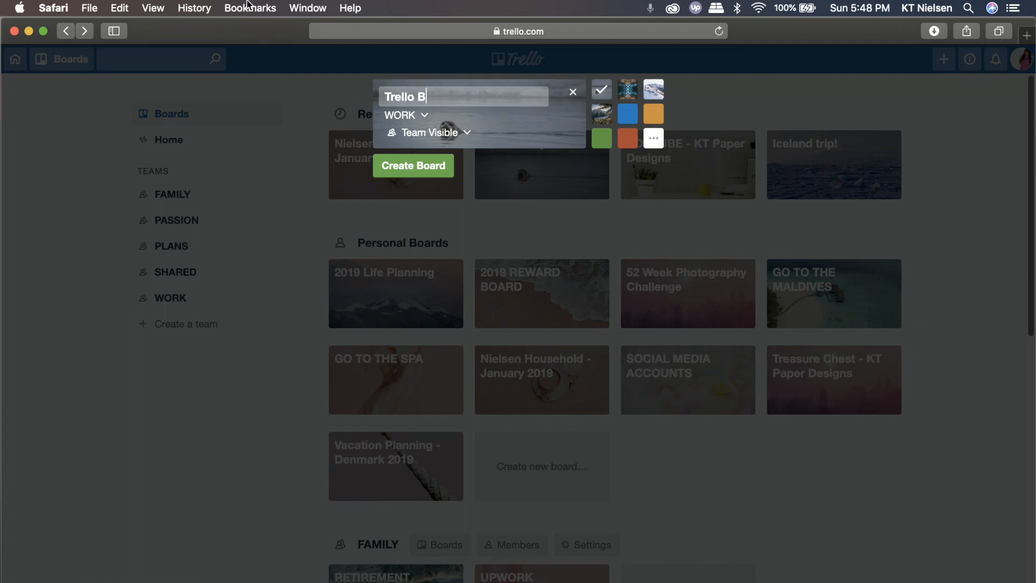
text(oard)
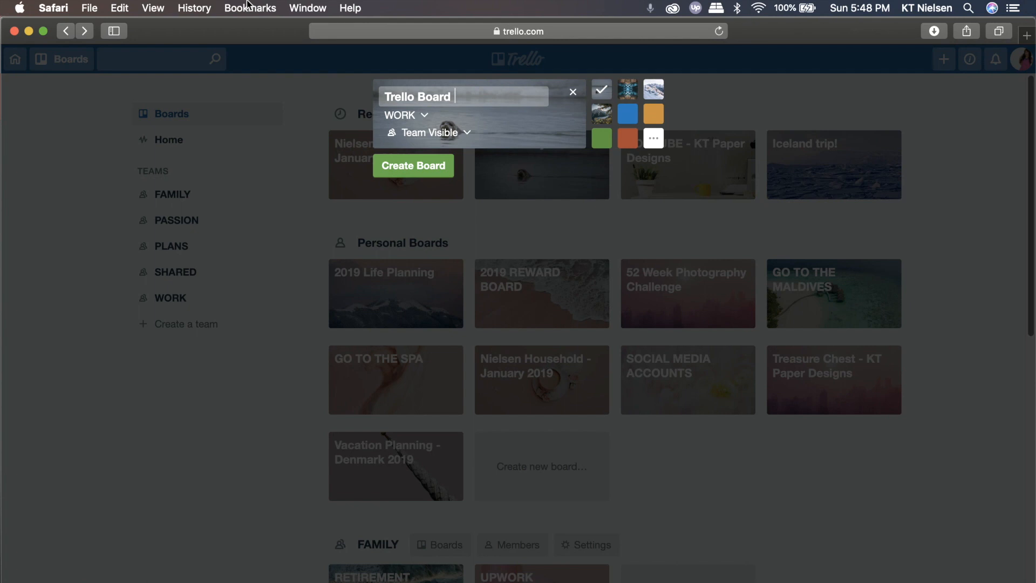
mouse_move(224, 5)
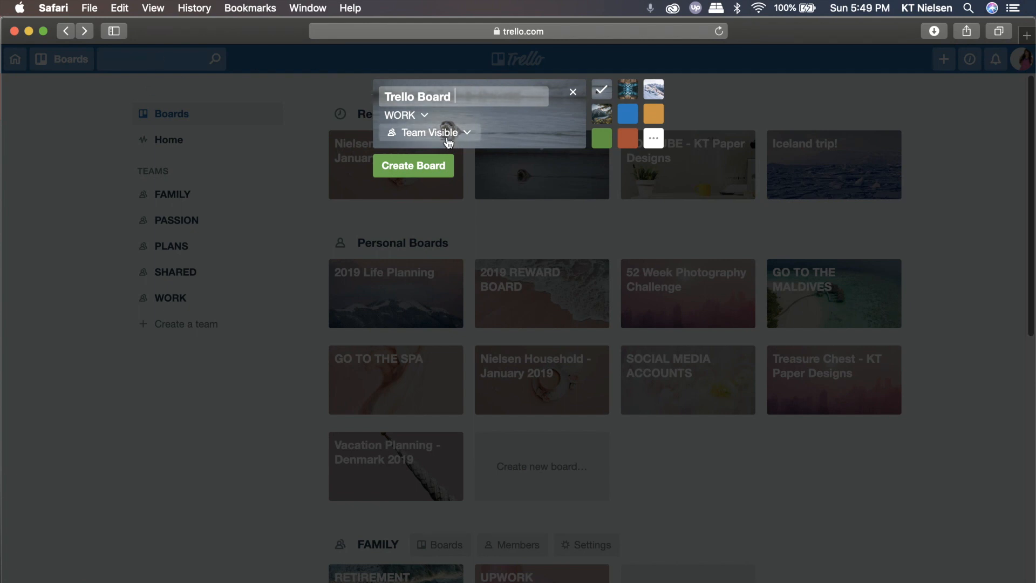
click(429, 132)
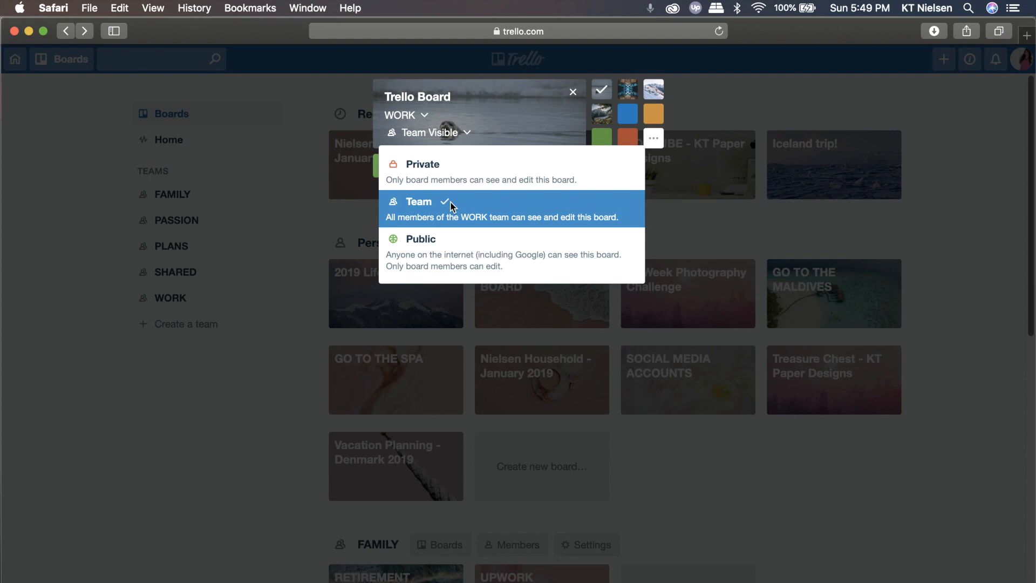
mouse_move(451, 206)
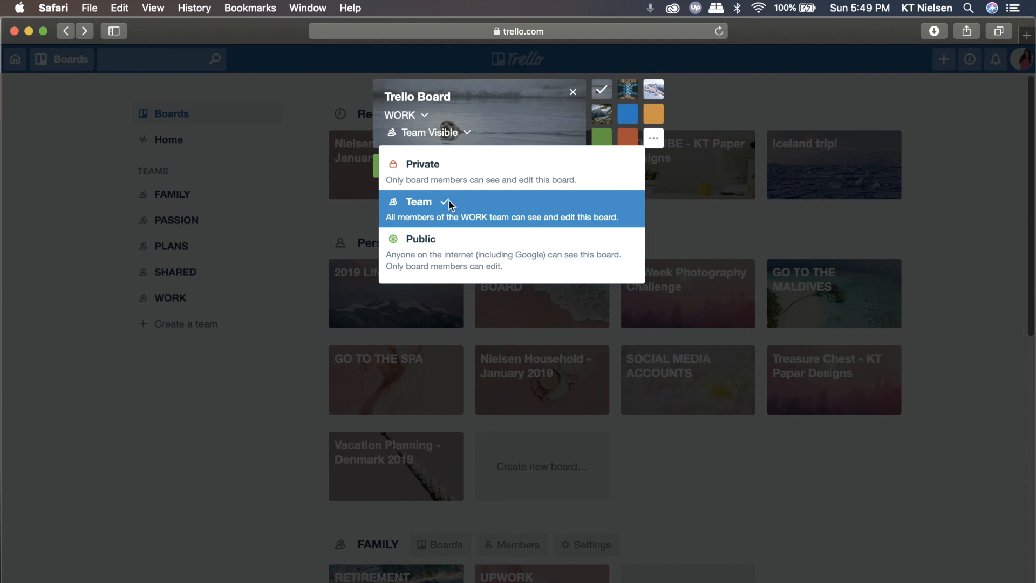
mouse_move(453, 258)
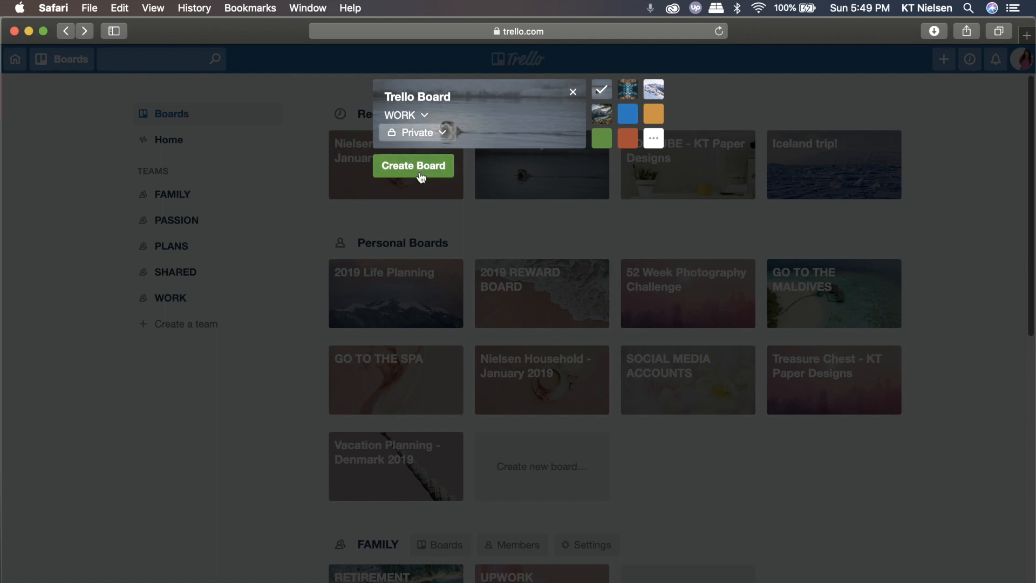
Create the private 'Trello Board' in the WORK team and land on the empty board.
click(413, 165)
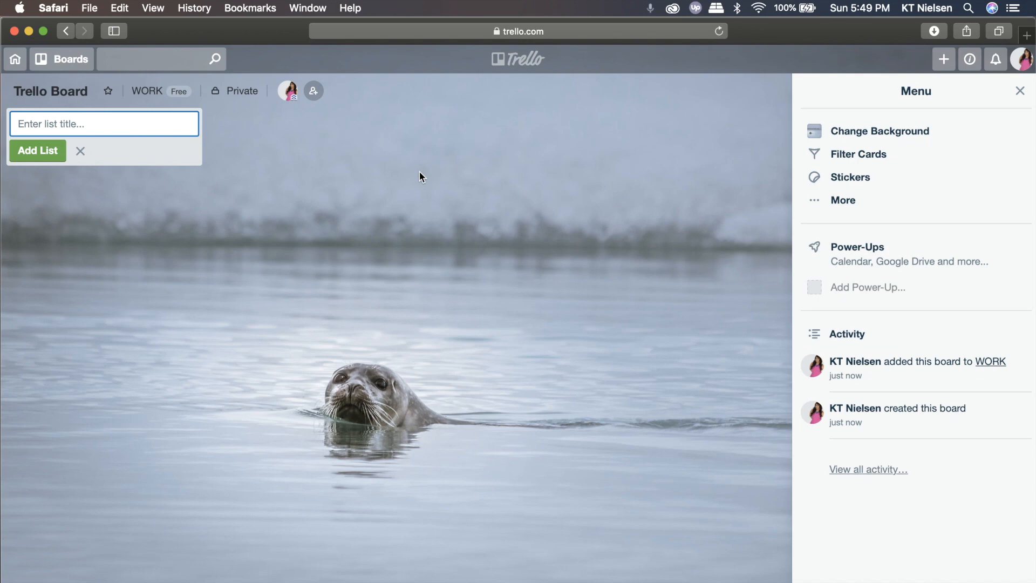
mouse_move(880, 130)
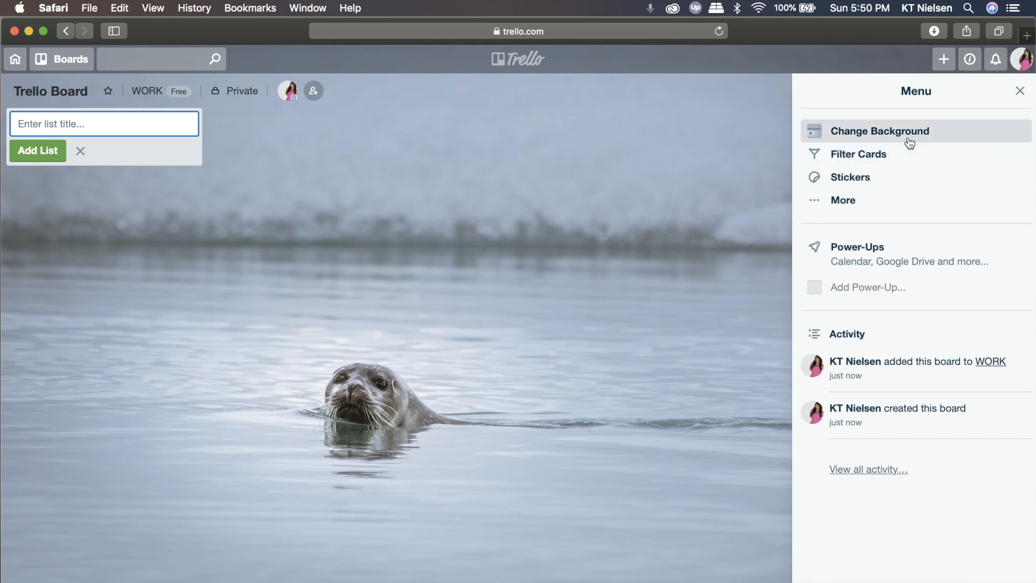
Set the board background to the snowy mountain village photo and dismiss the board menu.
click(881, 131)
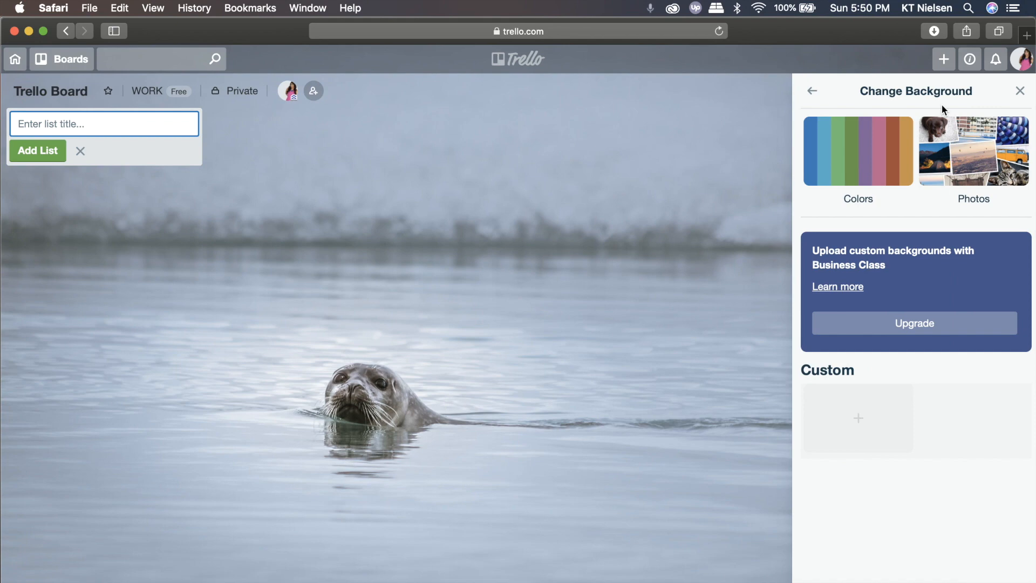
click(973, 151)
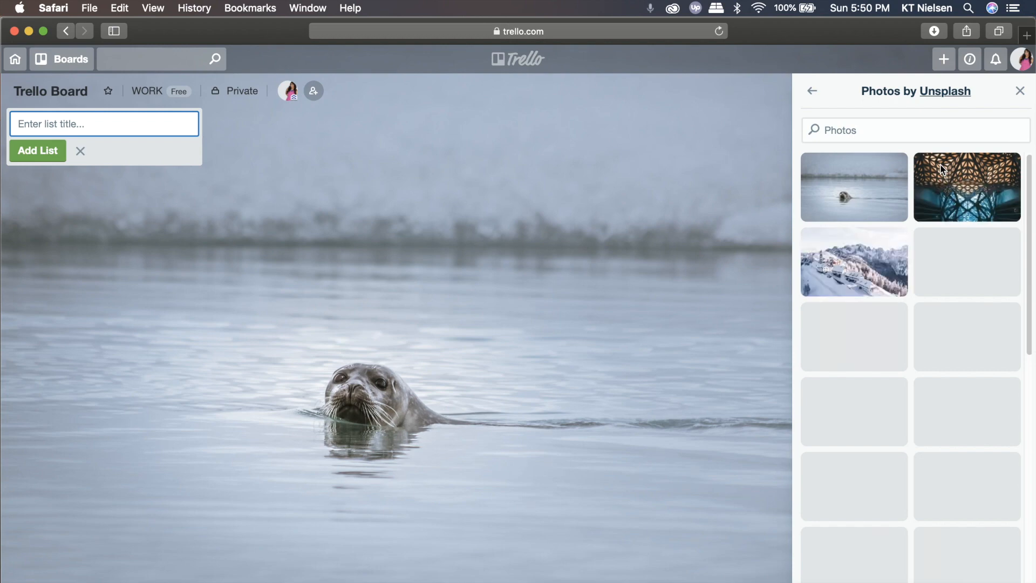
click(852, 261)
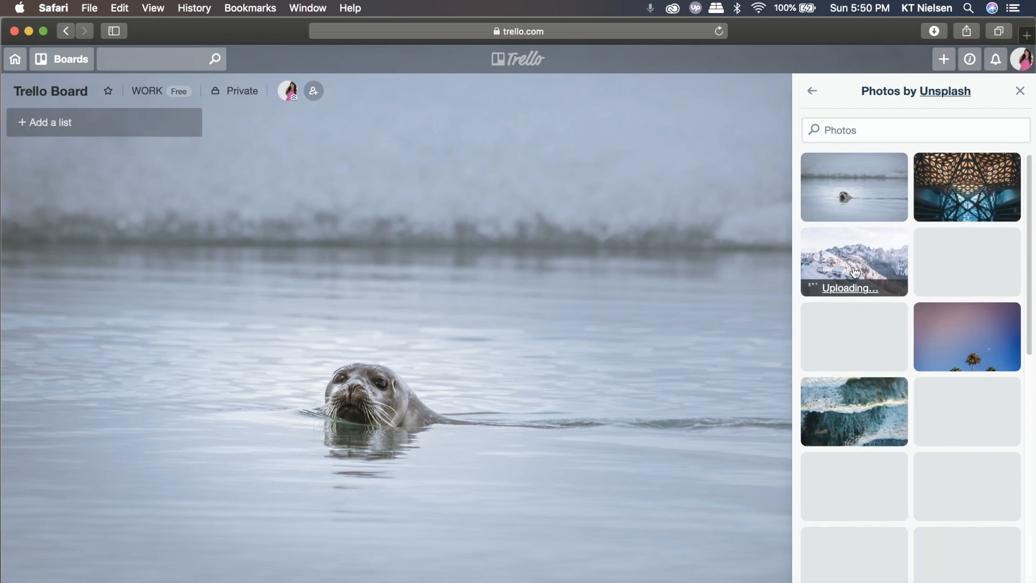
click(852, 261)
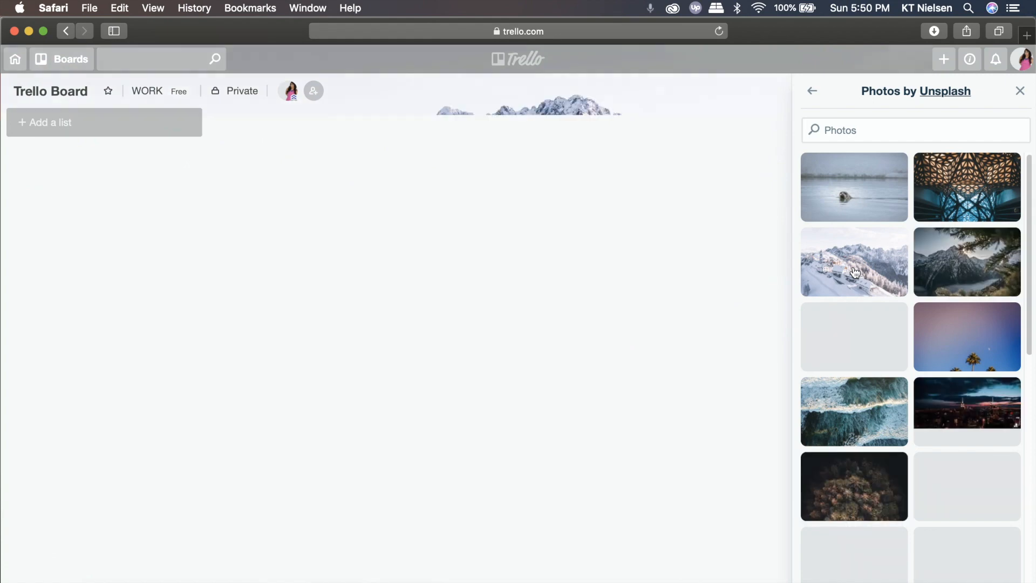
click(854, 261)
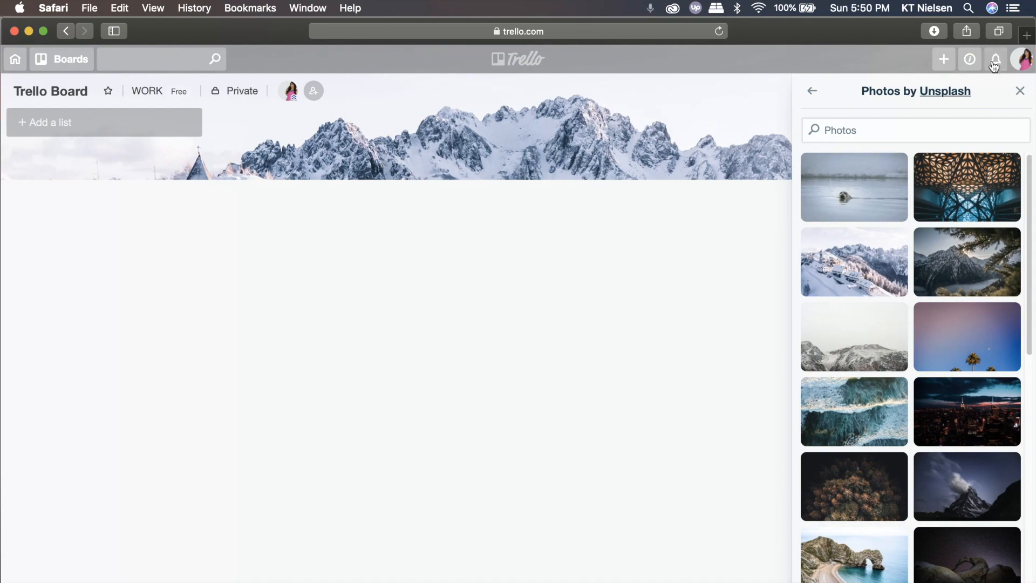
click(853, 261)
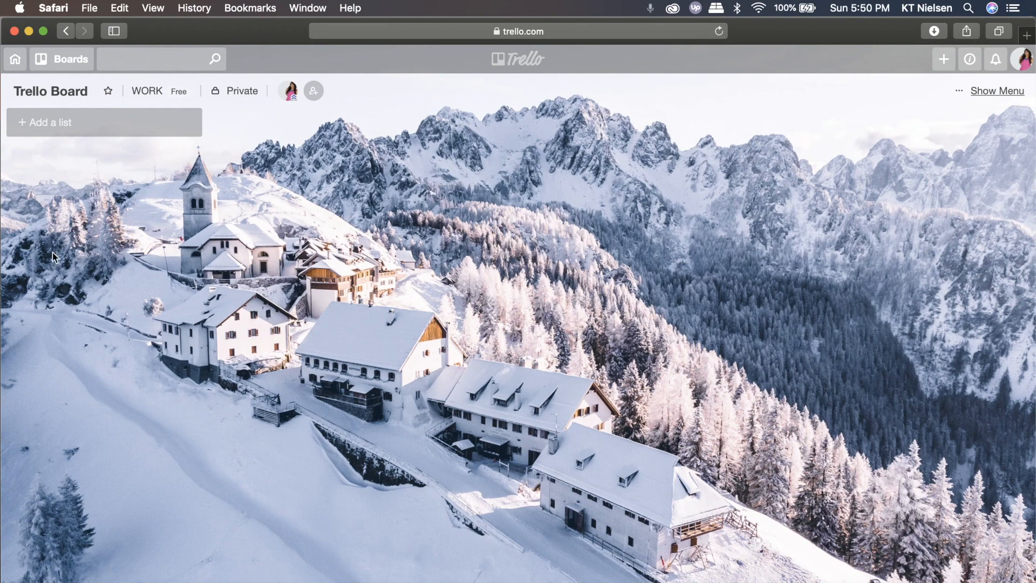
mouse_move(896, 389)
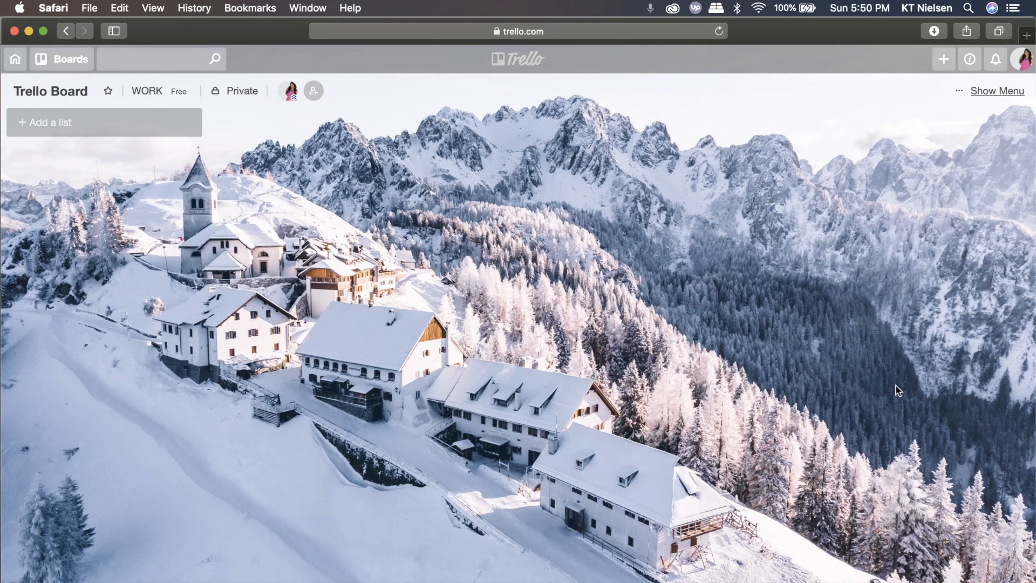
mouse_move(336, 278)
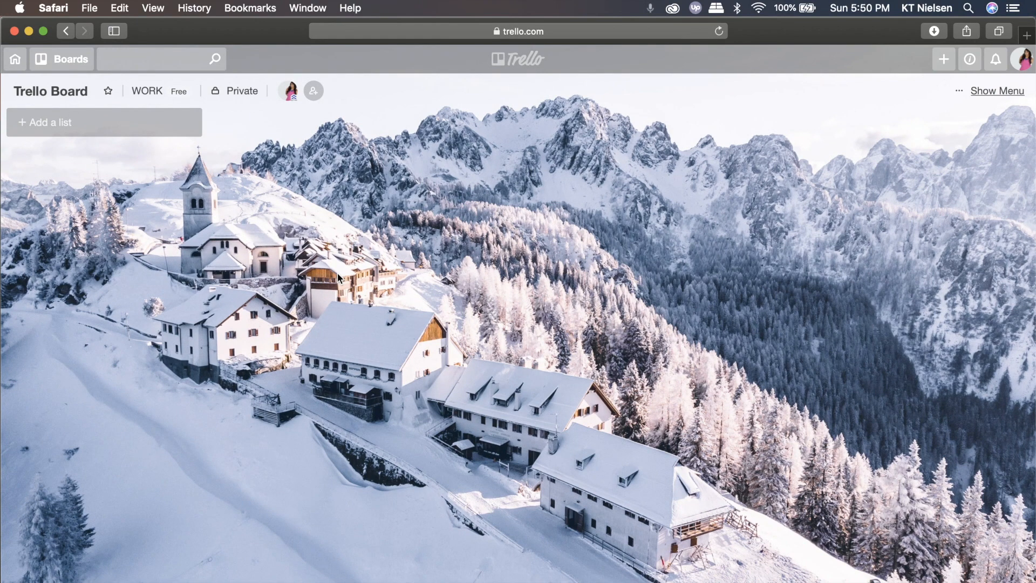
mouse_move(84, 137)
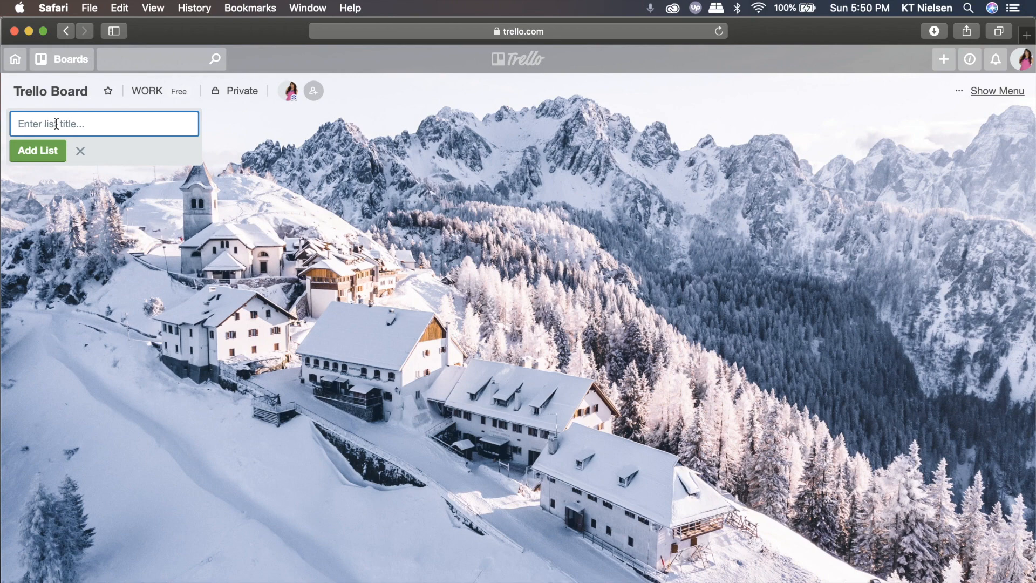
Start a new list on the board so its empty title field awaits a name.
drag(349, 151, 417, 377)
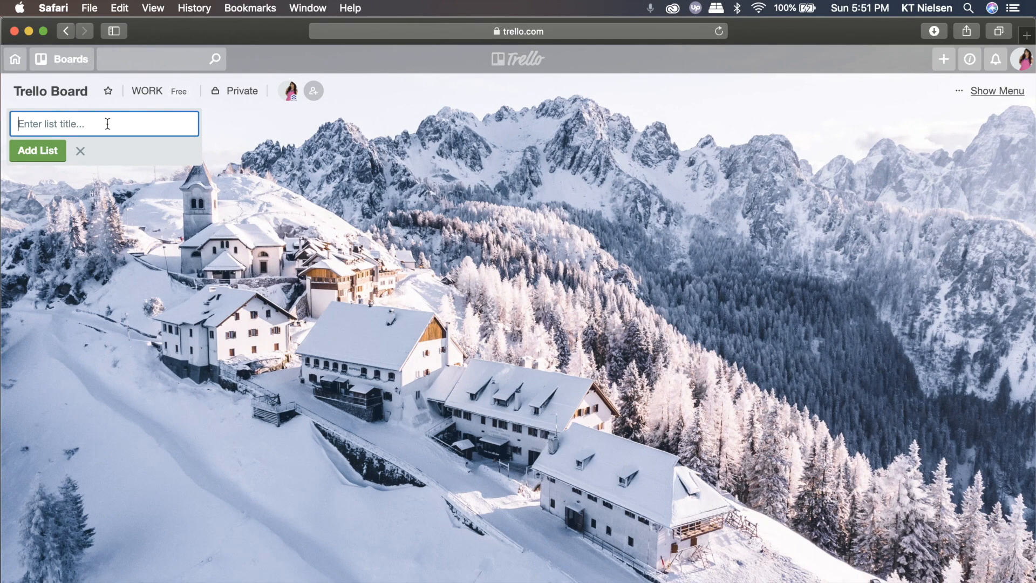
Create the Before The Trip list with Packing List, Booking Information, Flight Schedules, Budget and Visa cards.
text(Before The Trup)
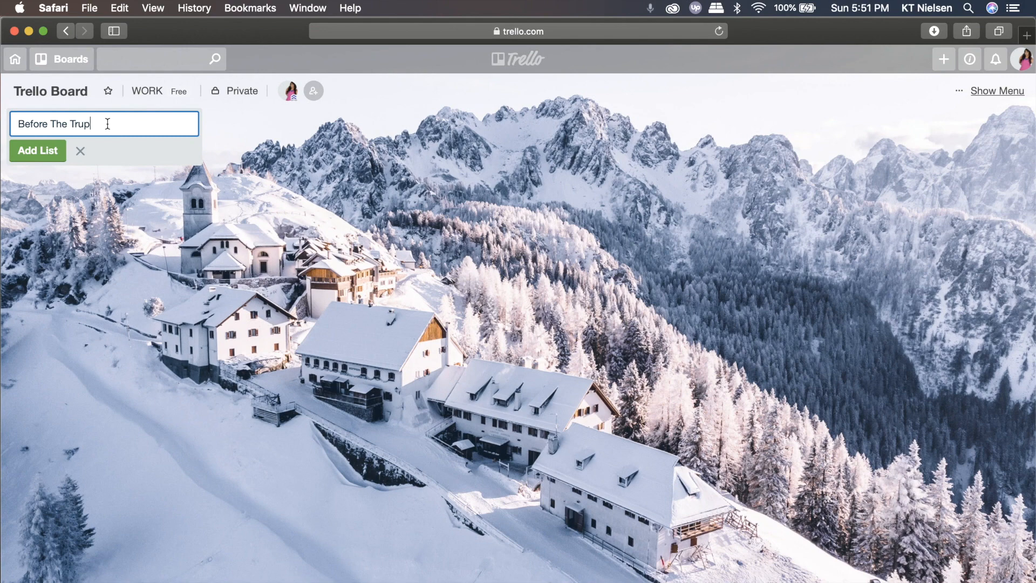
click(37, 151)
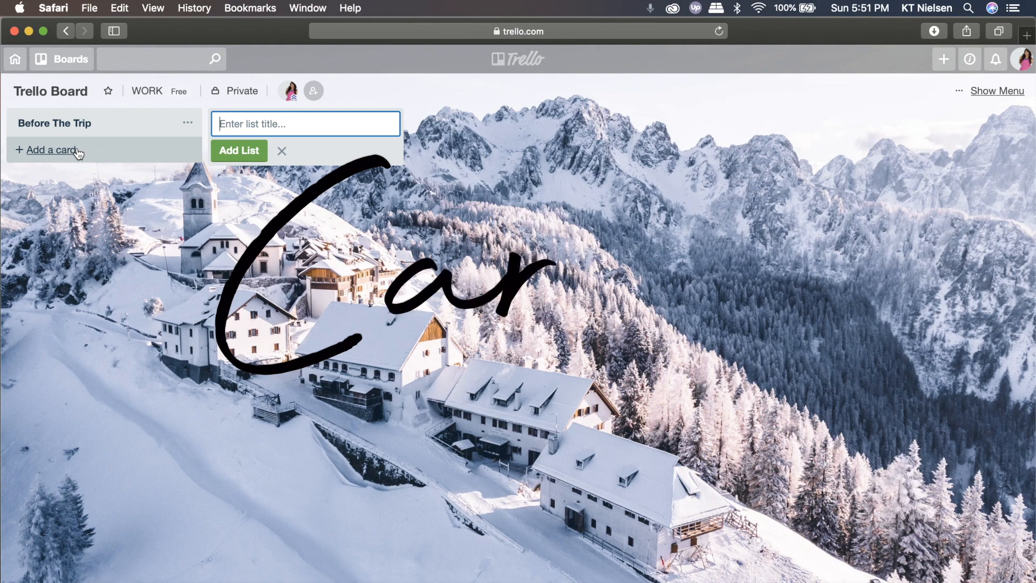
click(49, 149)
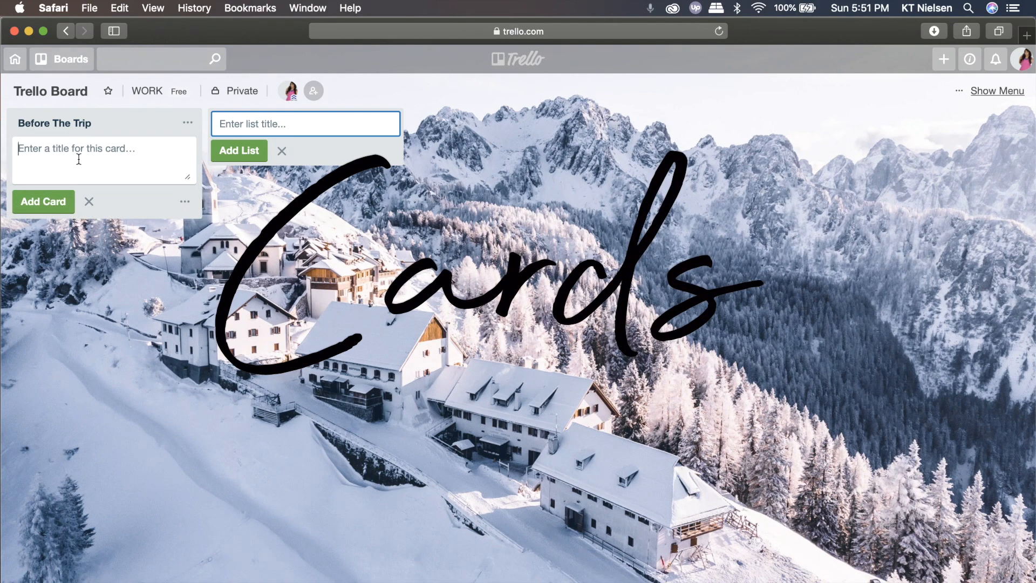
text(Packing Lius)
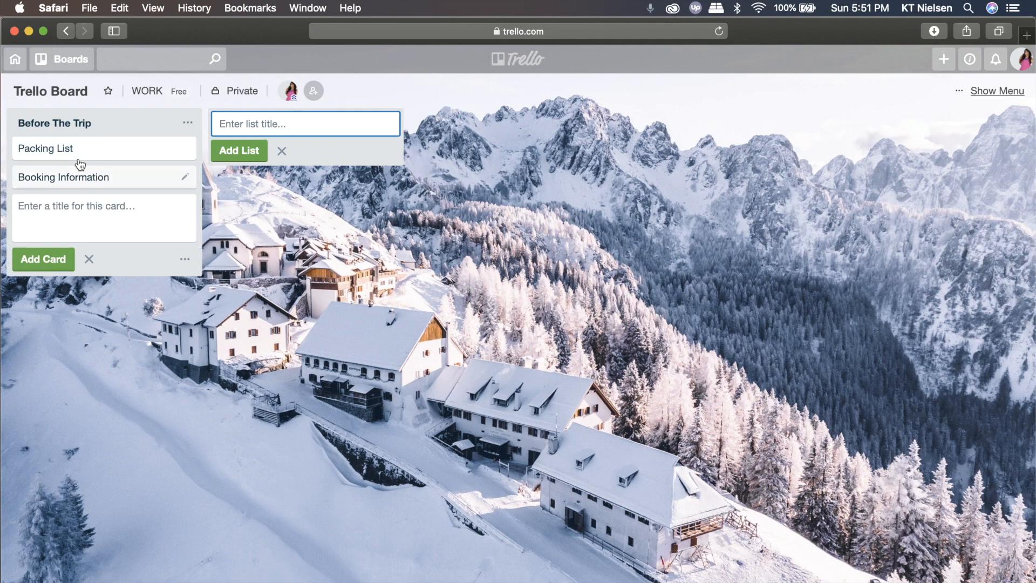
text(Flight Schedule)
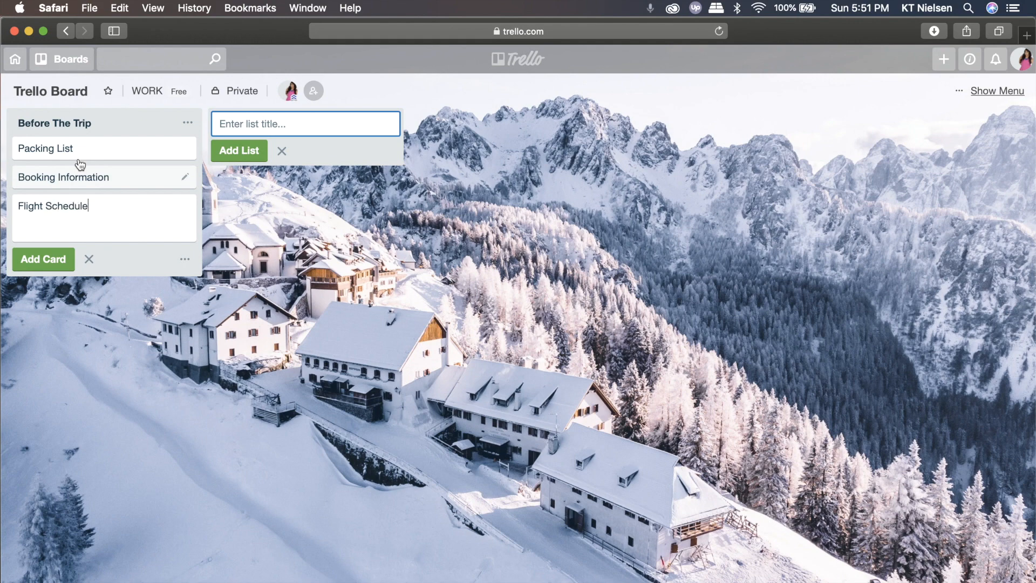
text(B)
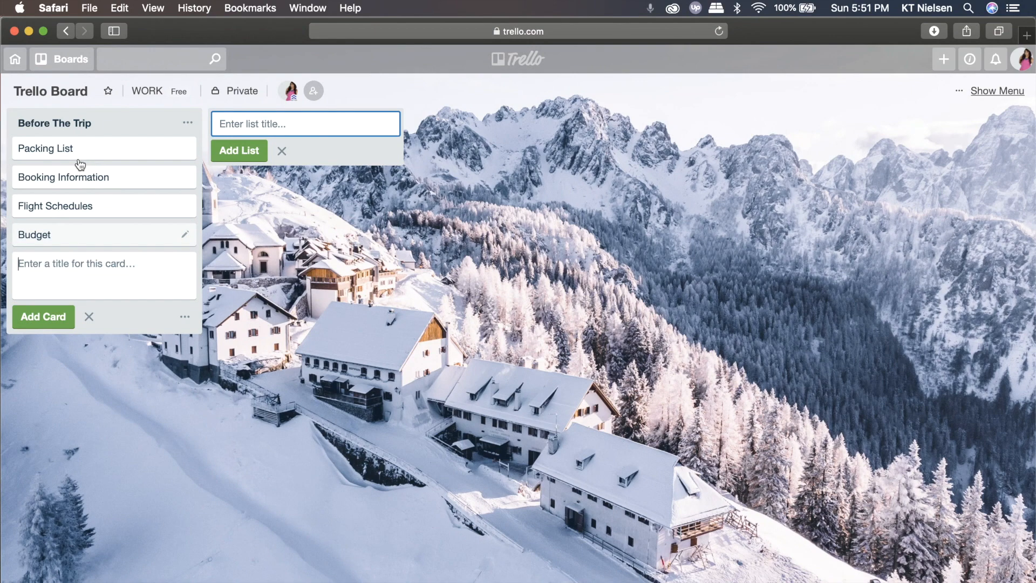
text(Visa)
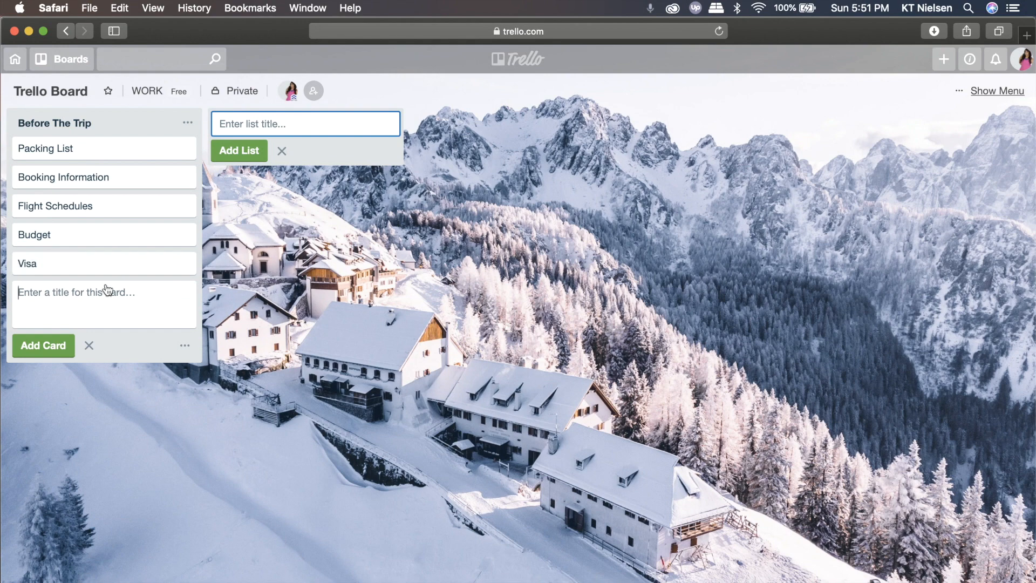
mouse_move(93, 411)
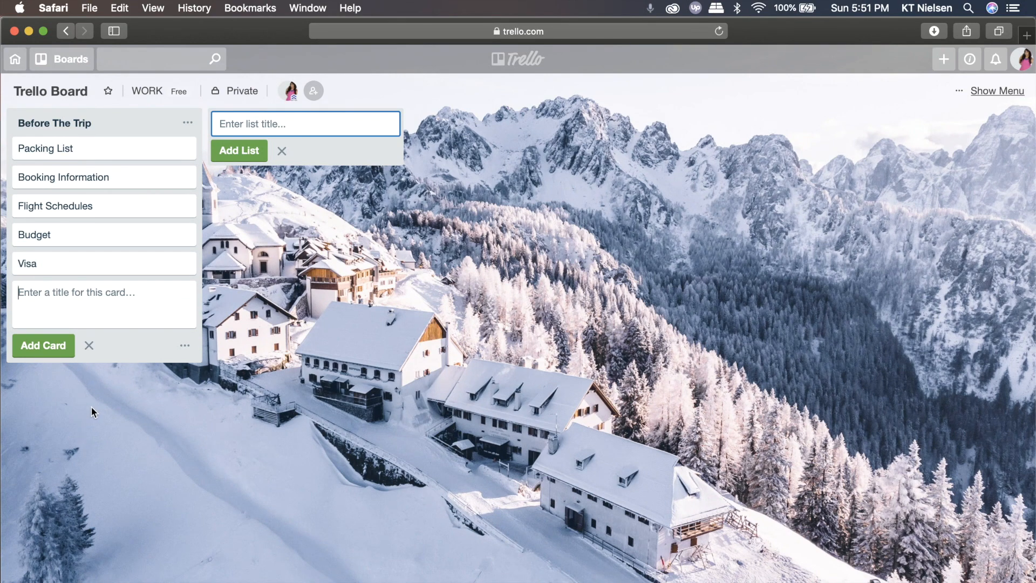
mouse_move(78, 335)
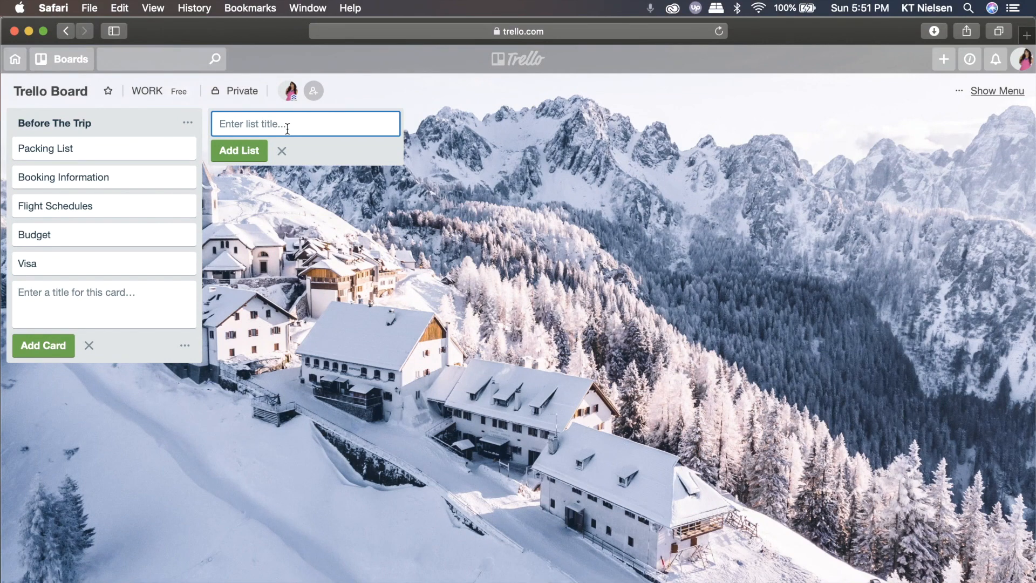
Create the Visa list with Documents Needed, Visa Appointment and passport photo session cards.
text(Visa)
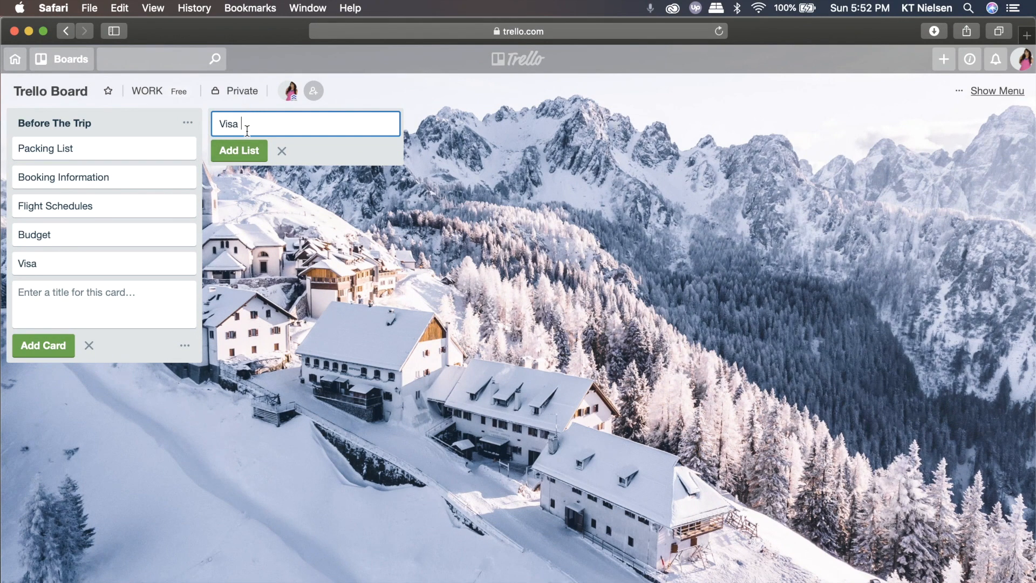
click(238, 150)
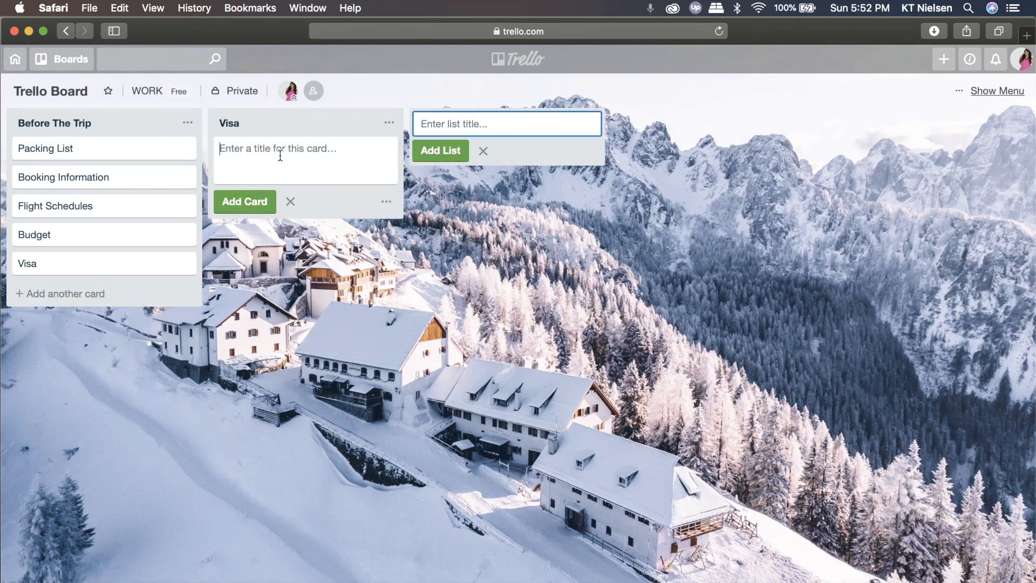
text(Documents Needed)
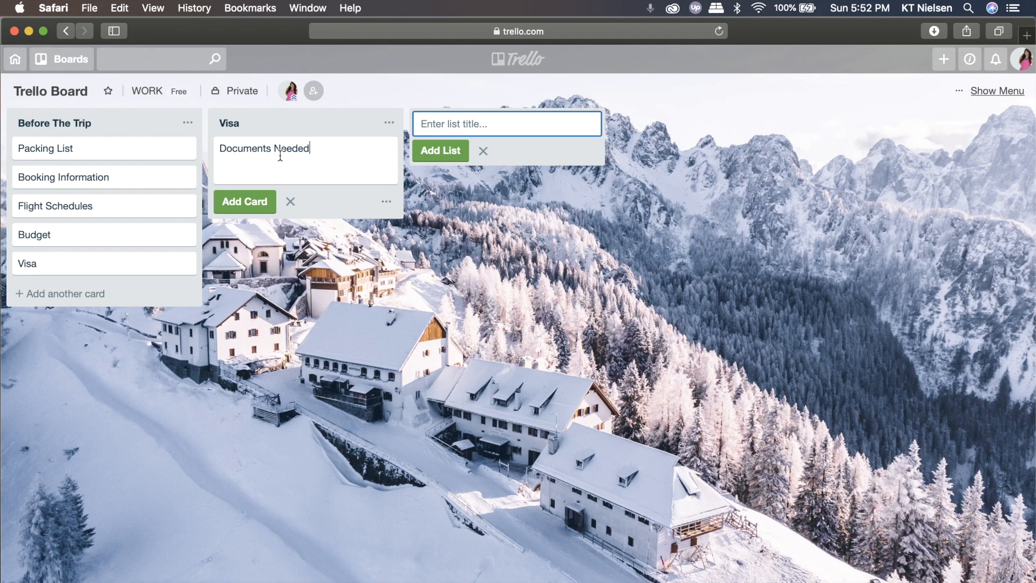
text(Visa Appo)
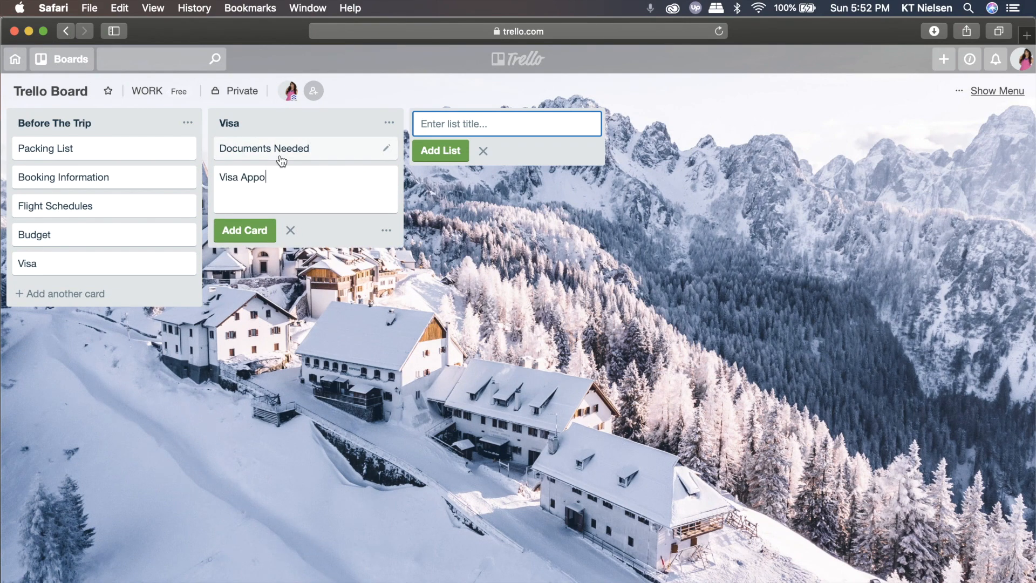
text(Pho)
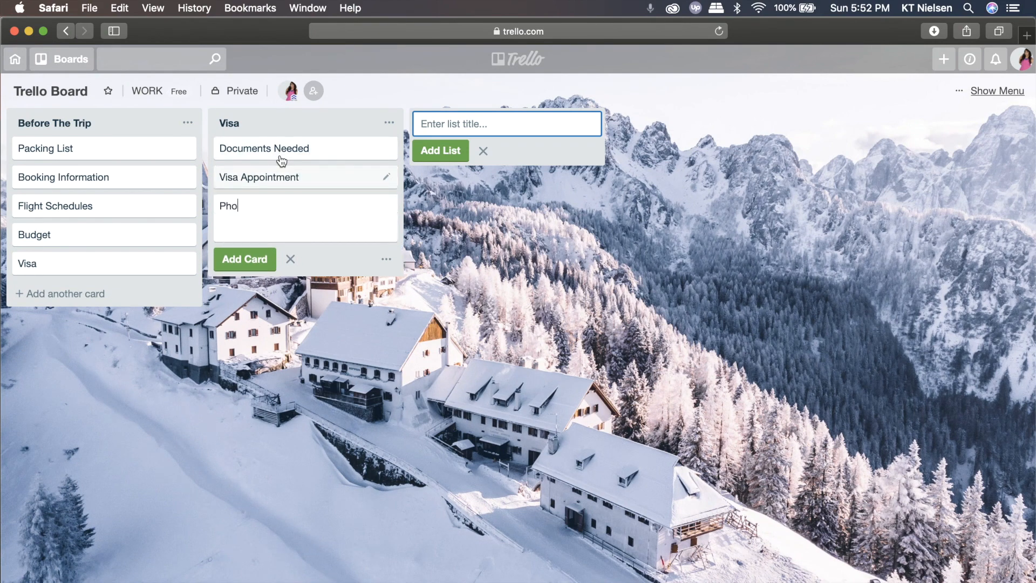
text(to Session -)
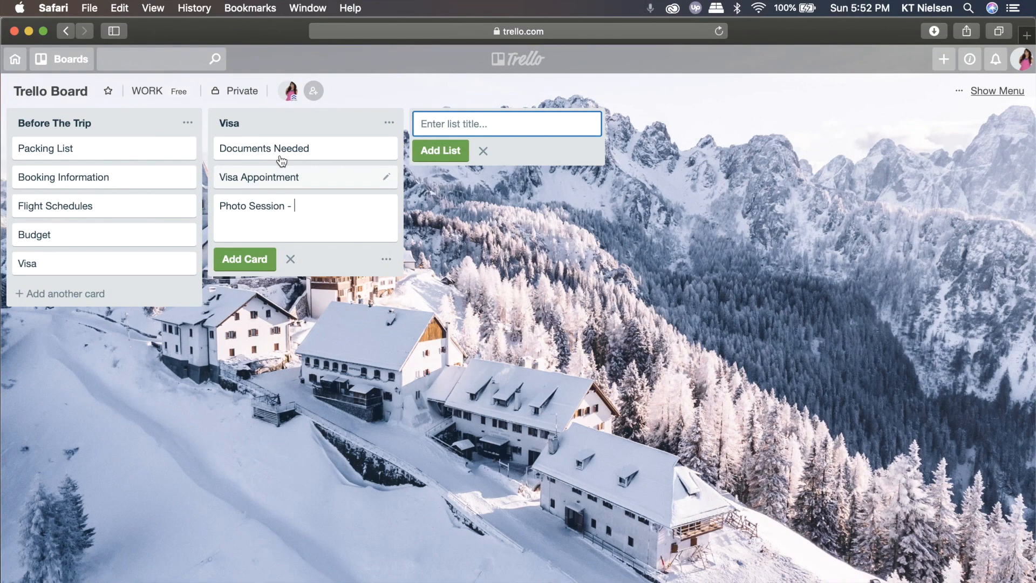
Add Validity of travel documents and Photo of passport cards to the Visa list.
text(passport si)
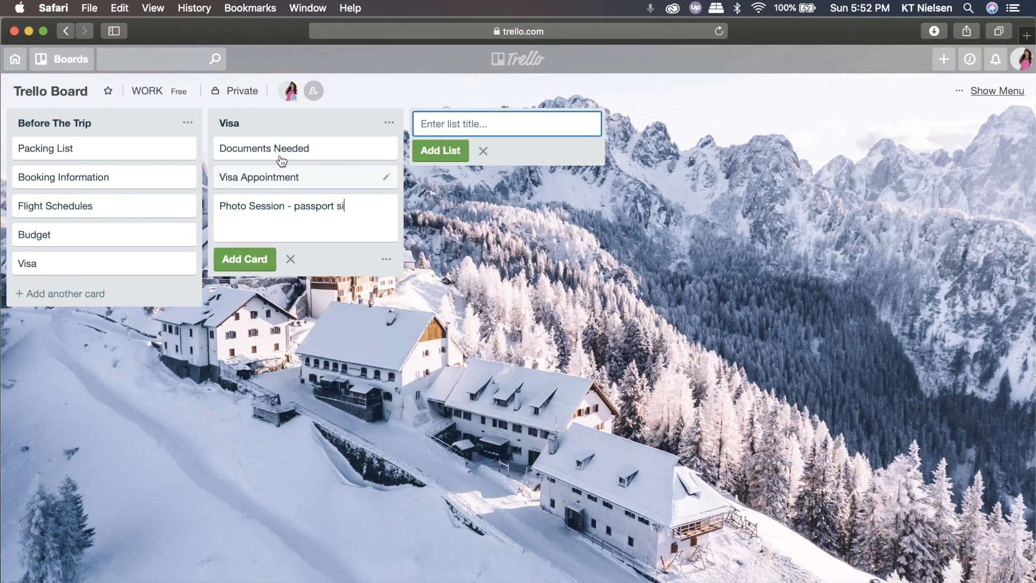
text(Validity of t)
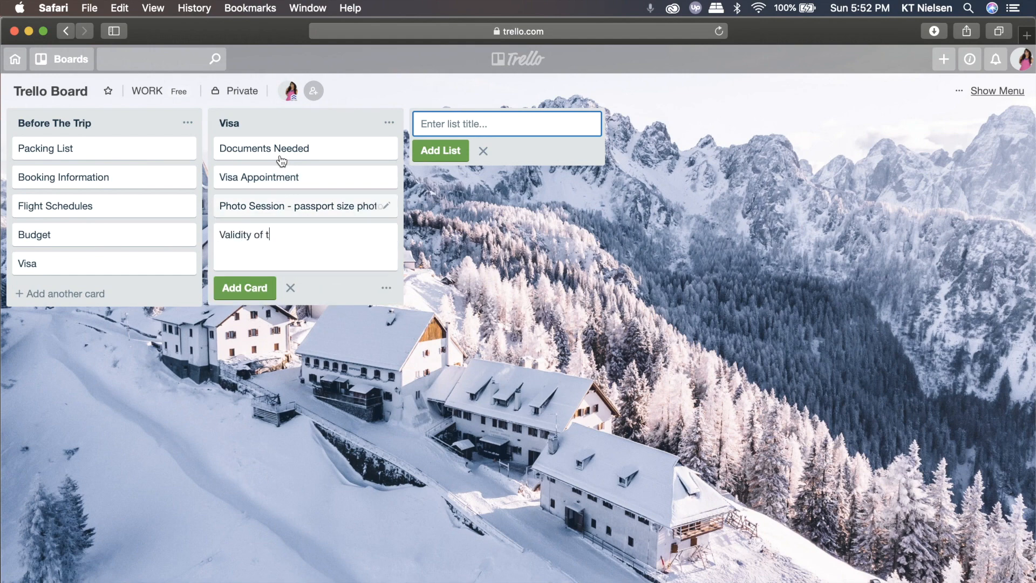
text(ravel documents)
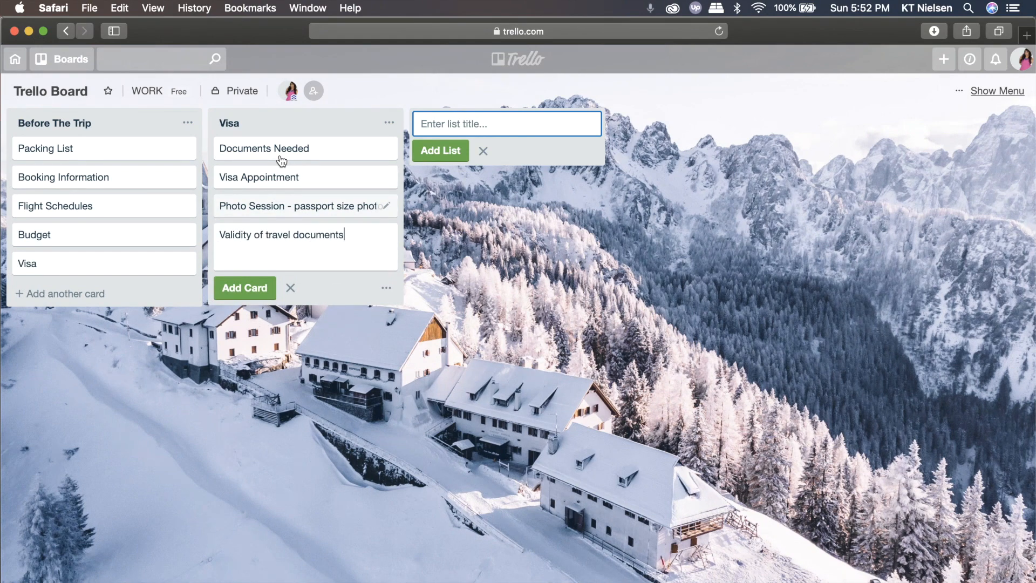
text(Phoit)
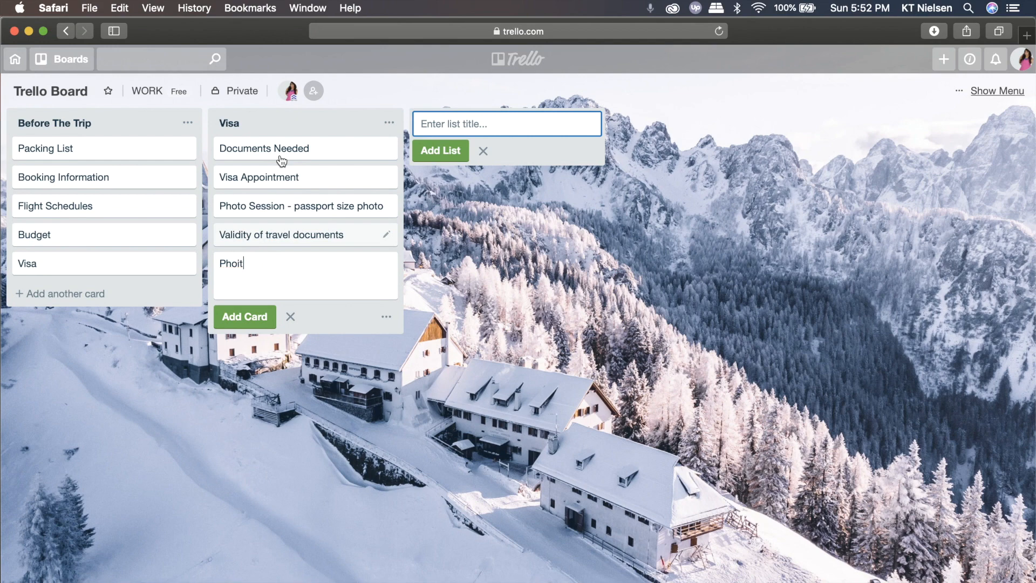
text(Photo of passport)
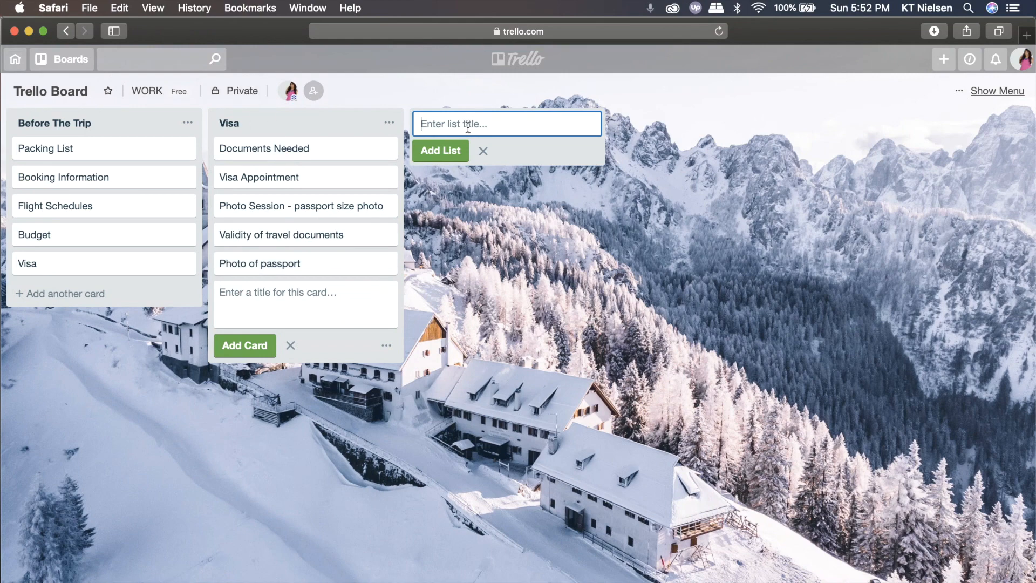
Add Travel Itinerary and During The Trip lists, arranging Visa ahead of Before The Trip.
text(Travel Itinerary)
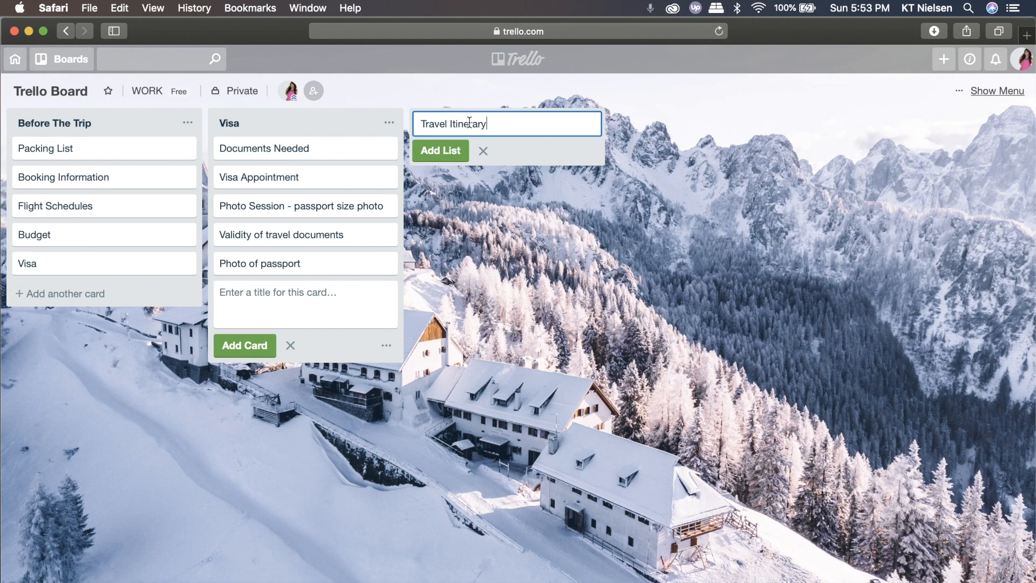
click(440, 151)
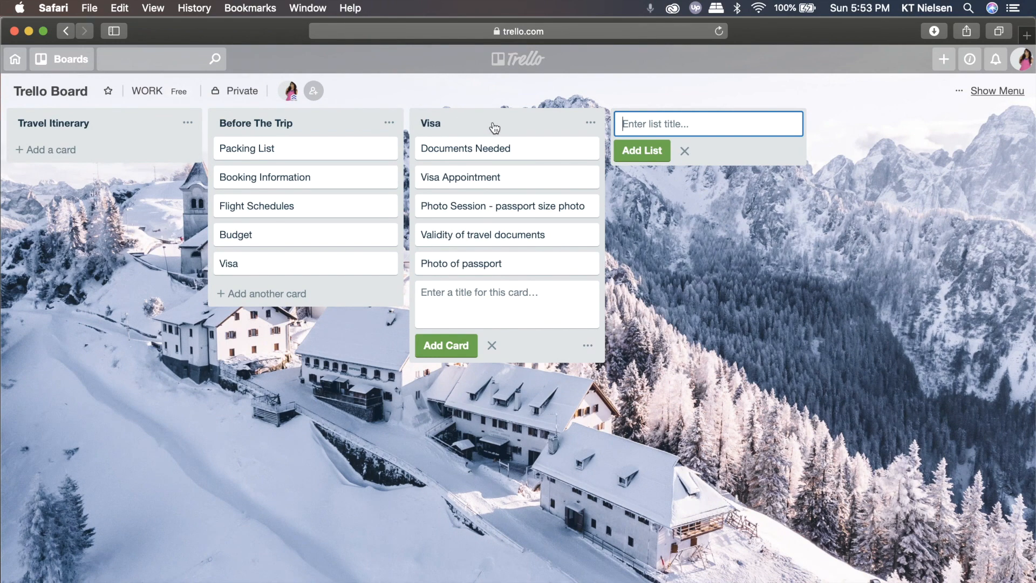
mouse_move(481, 125)
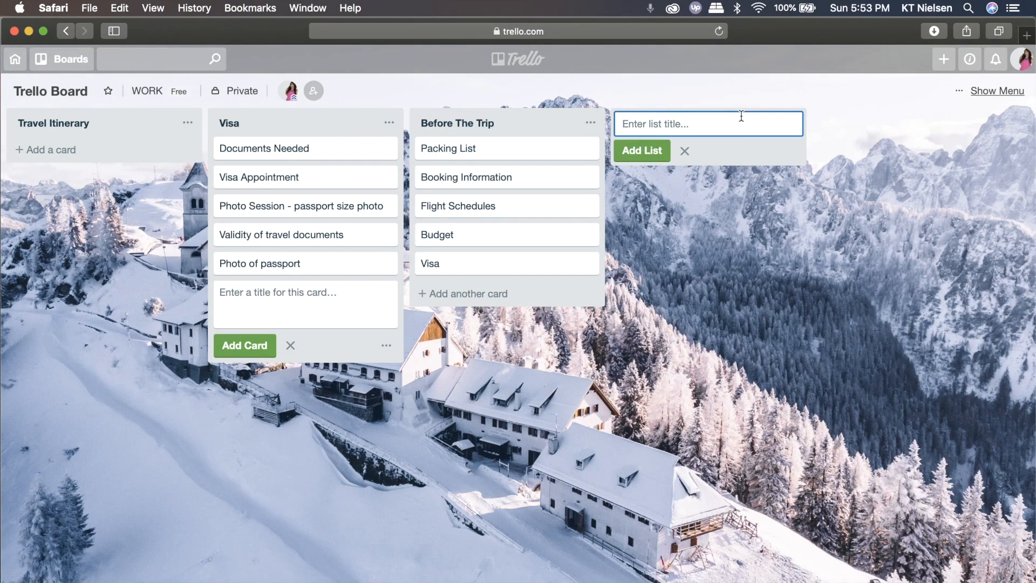
text(During The Trip)
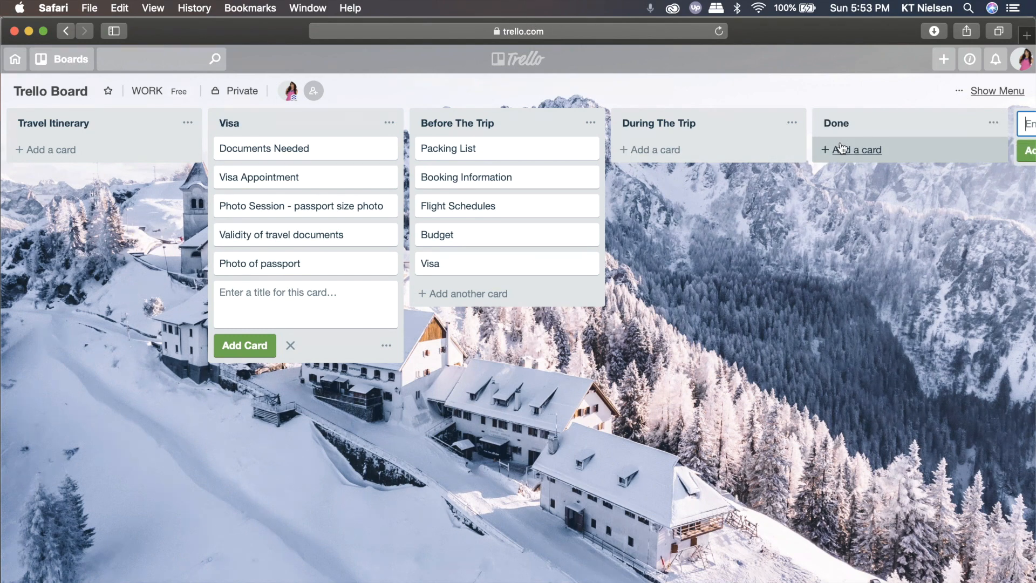
mouse_move(471, 150)
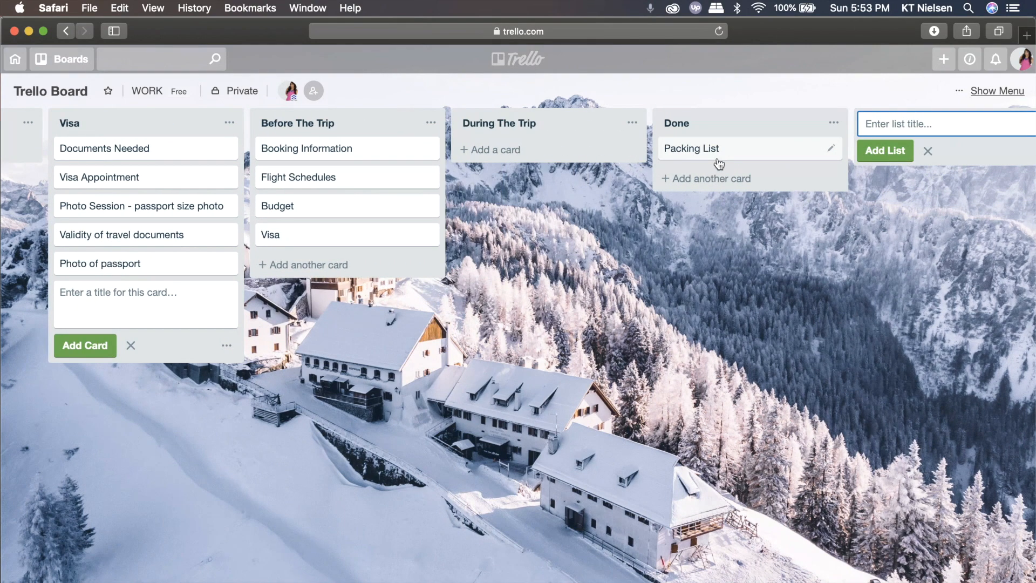
mouse_move(62, 224)
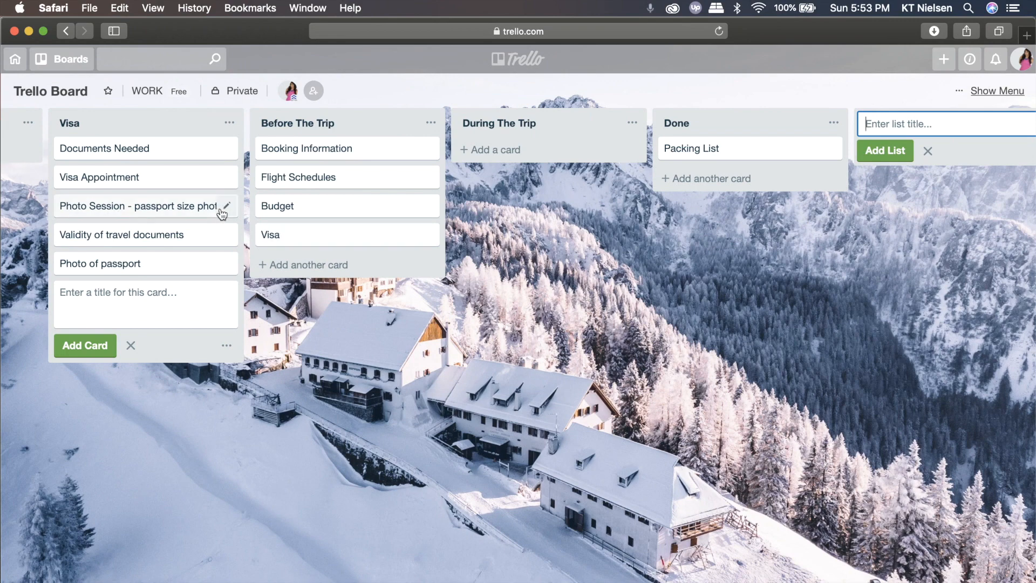
mouse_move(317, 238)
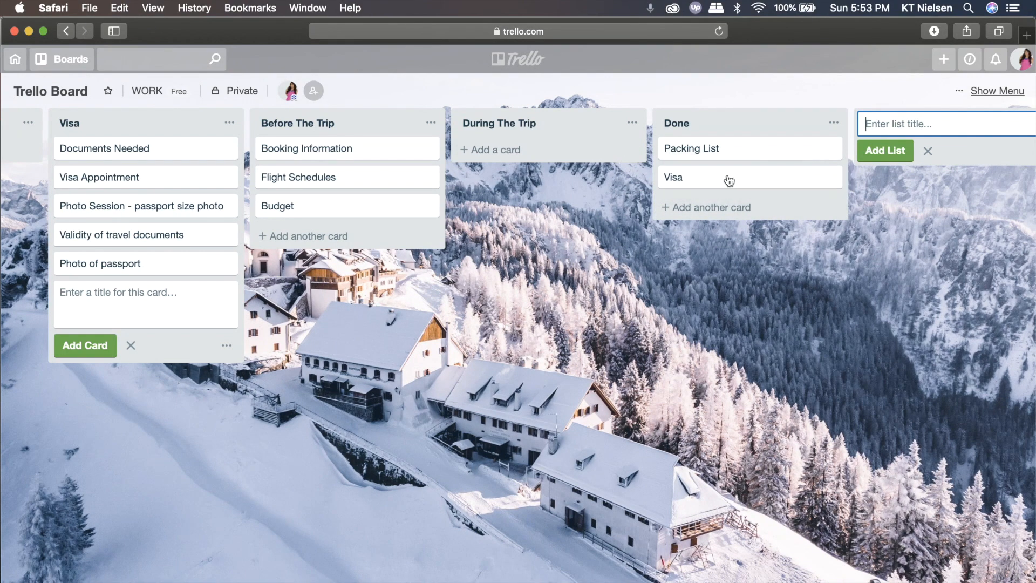
mouse_move(704, 178)
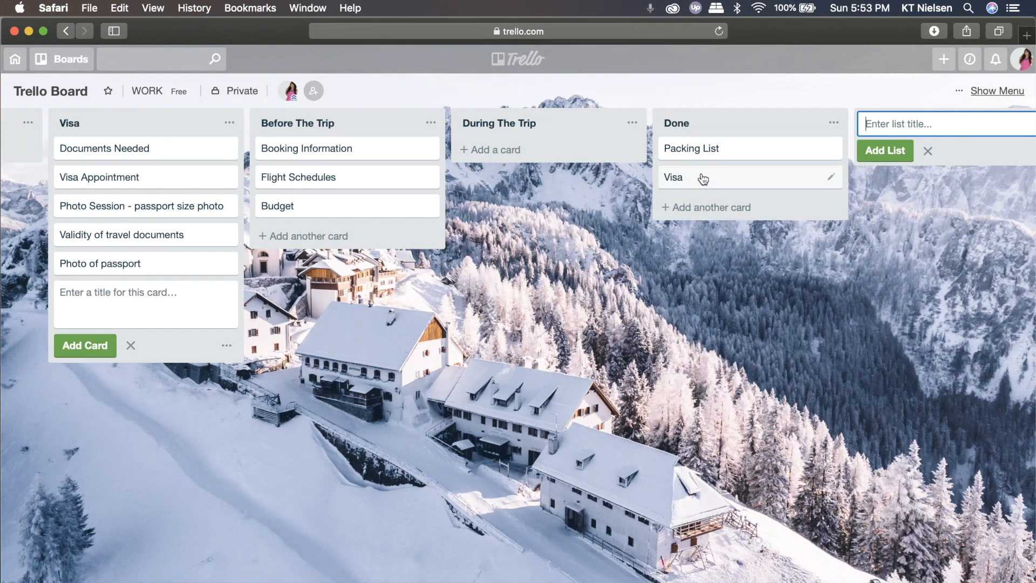
mouse_move(679, 181)
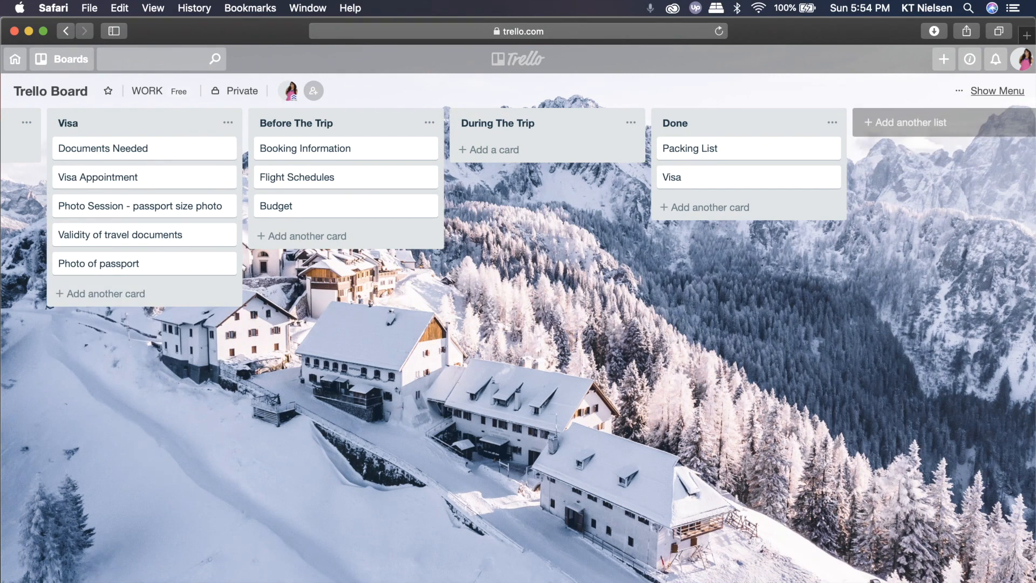
mouse_move(418, 304)
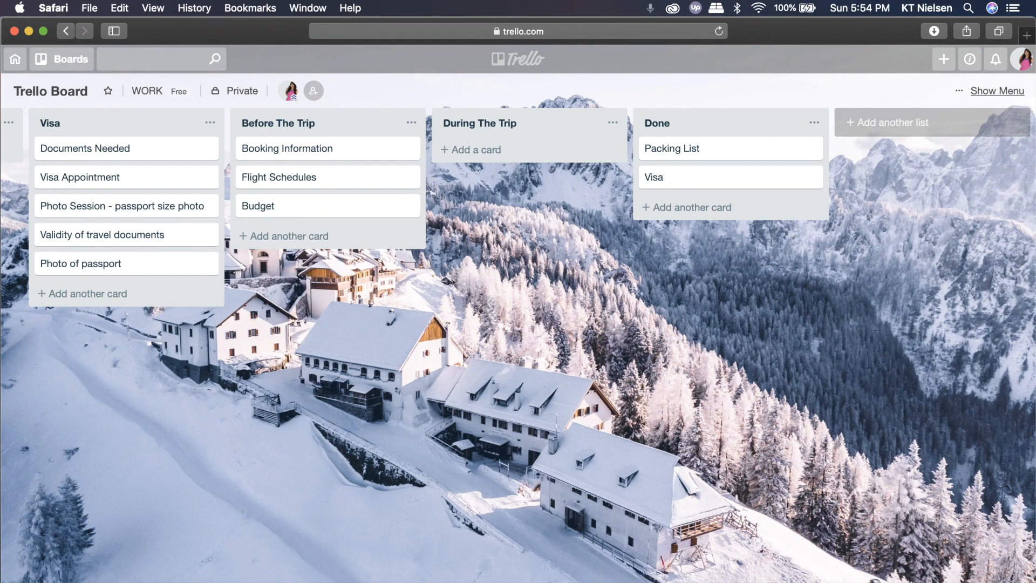
mouse_move(297, 322)
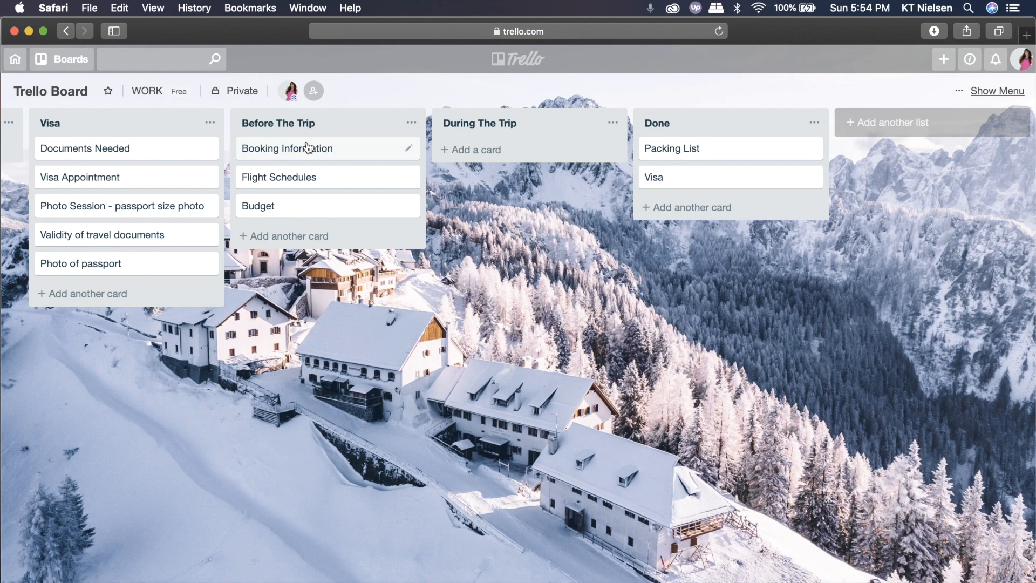
mouse_move(281, 128)
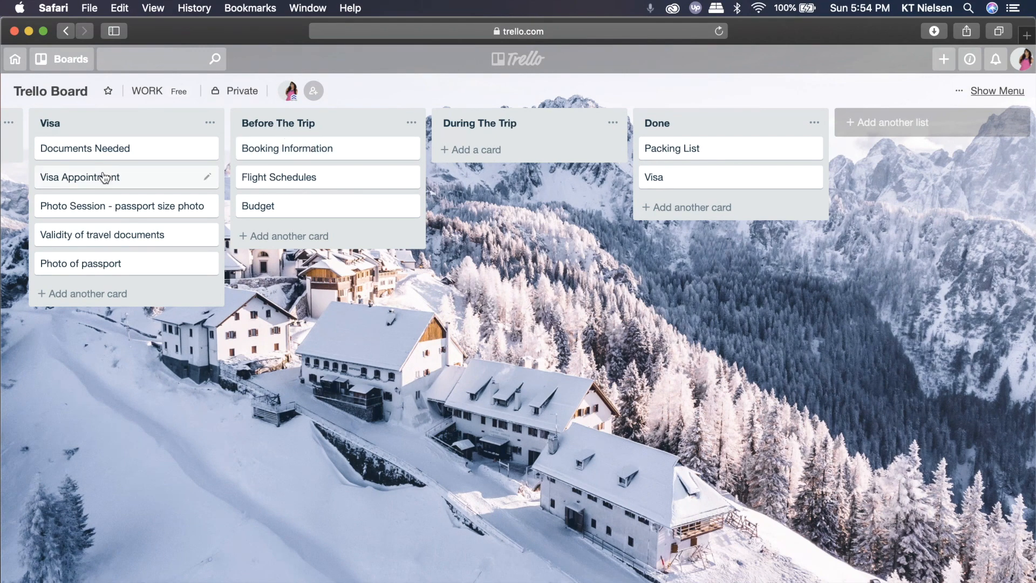
mouse_move(193, 148)
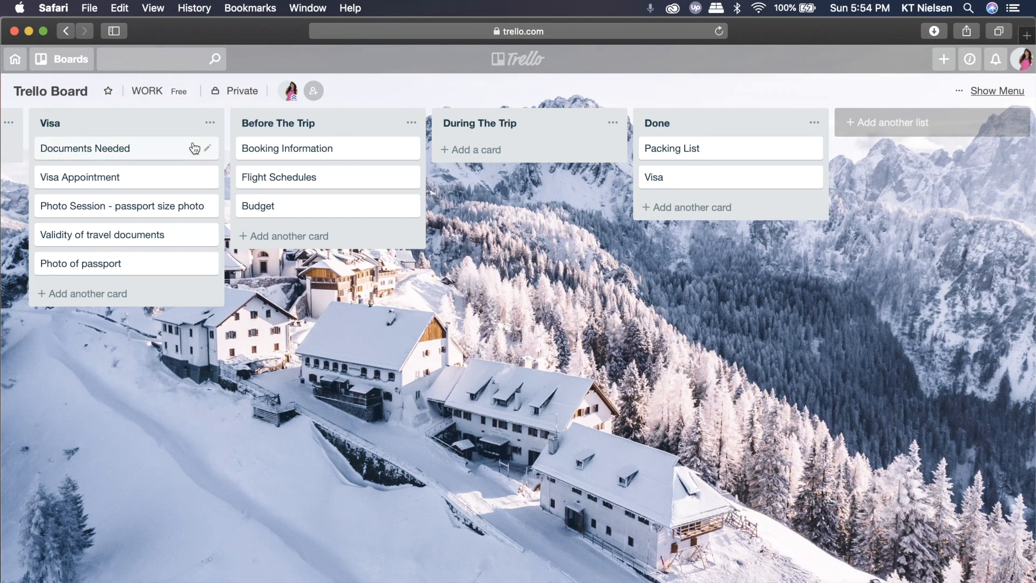
mouse_move(175, 150)
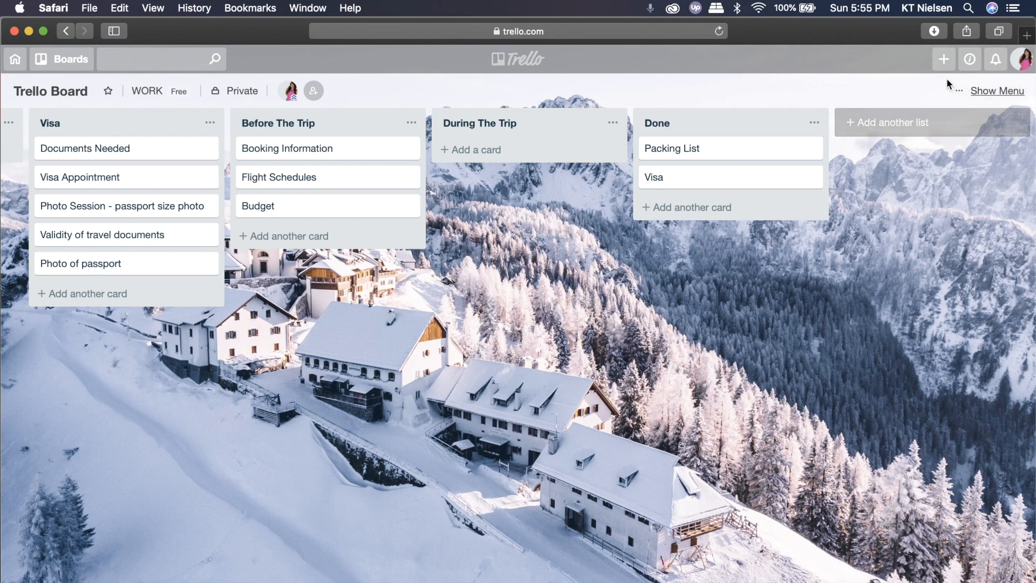
mouse_move(997, 90)
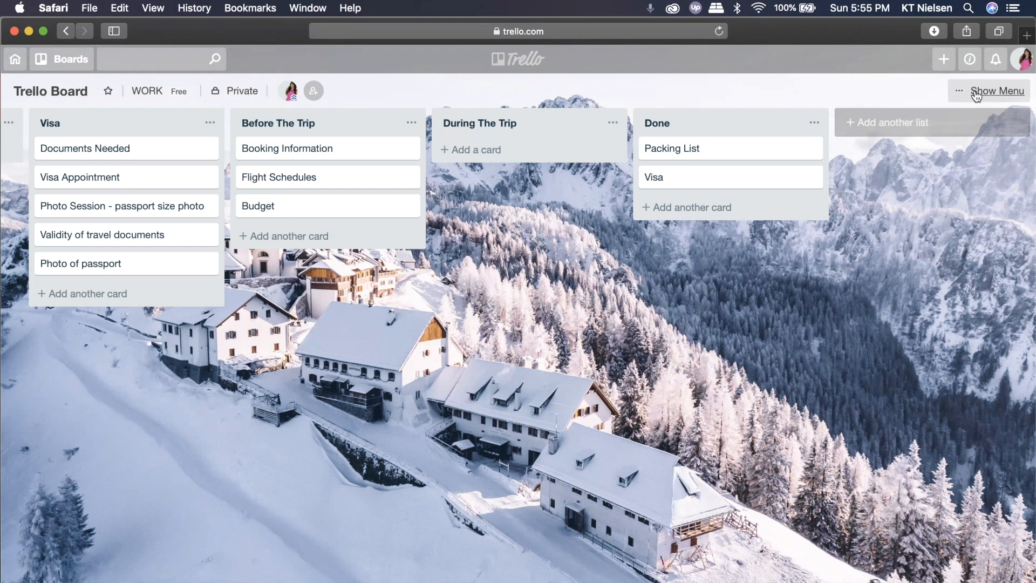
click(997, 91)
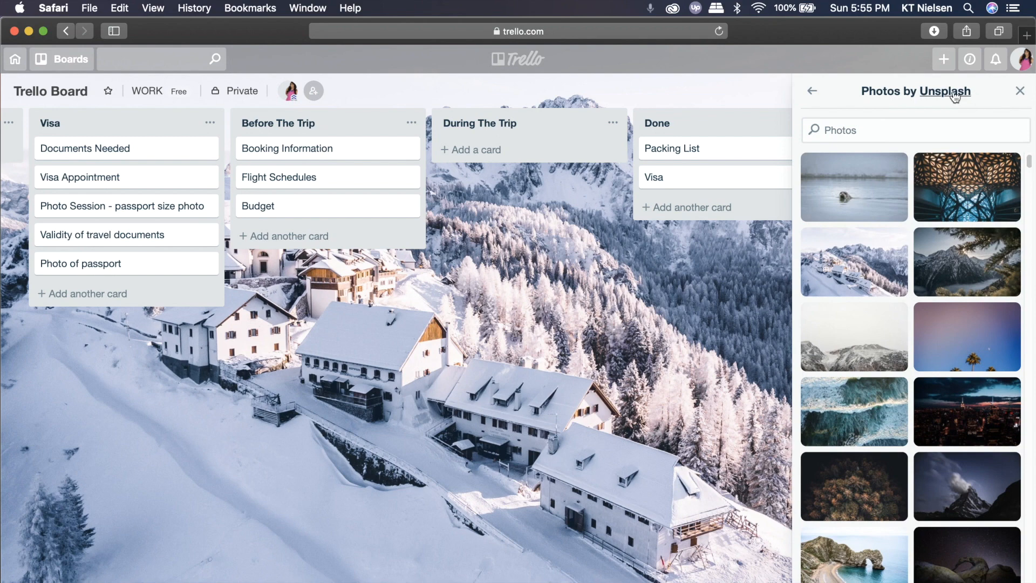
click(811, 91)
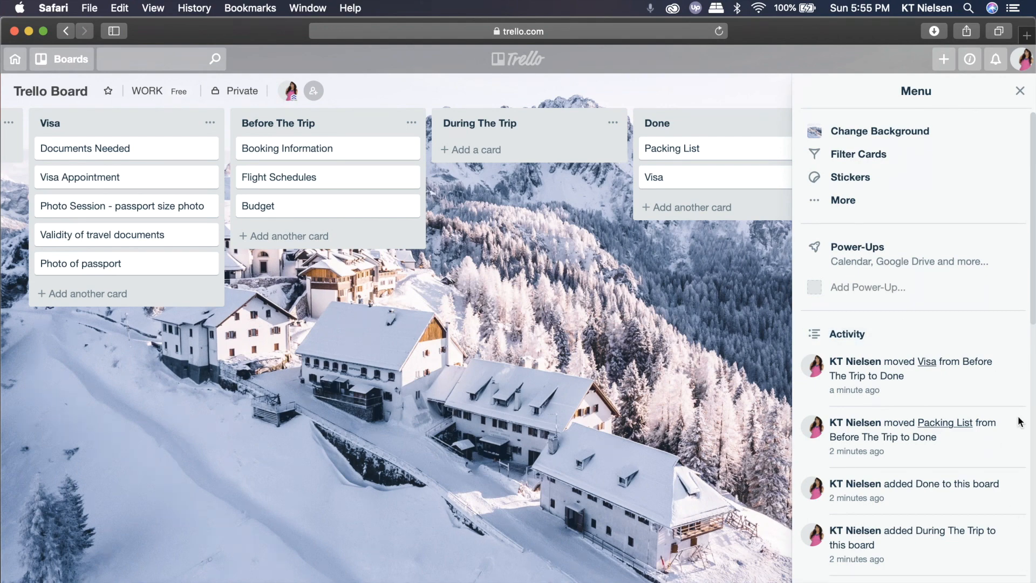
mouse_move(1011, 410)
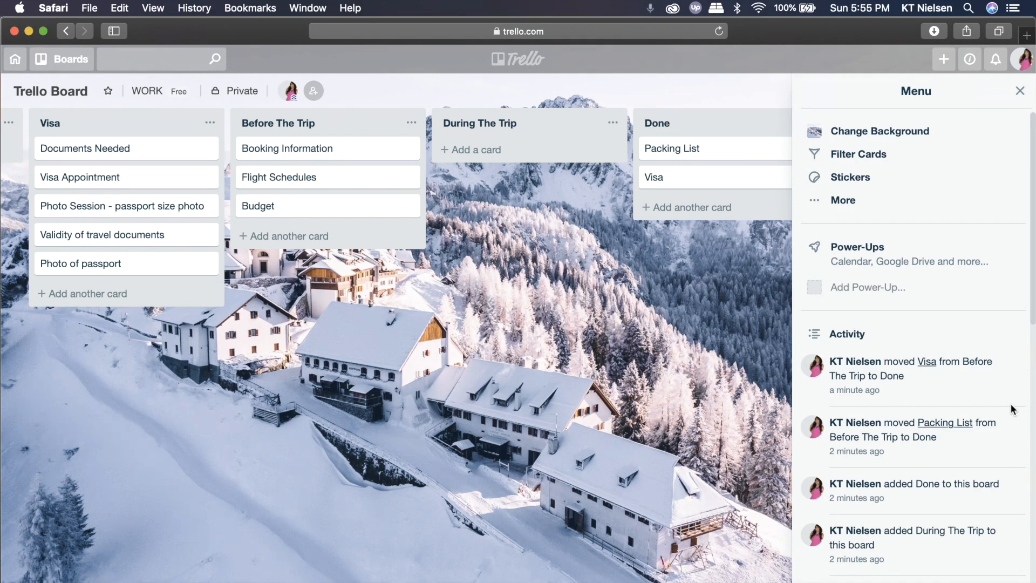
mouse_move(912, 396)
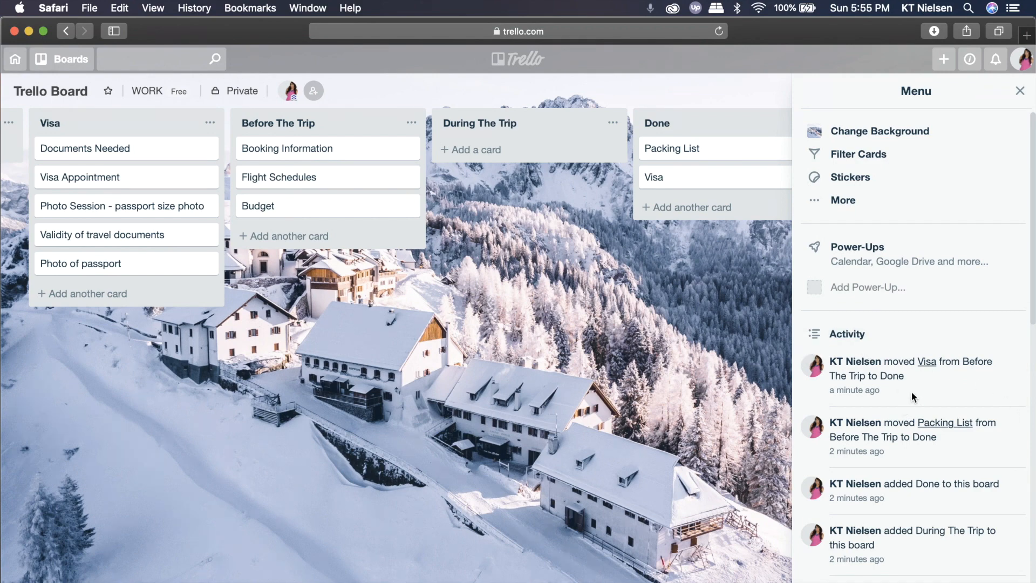
mouse_move(914, 411)
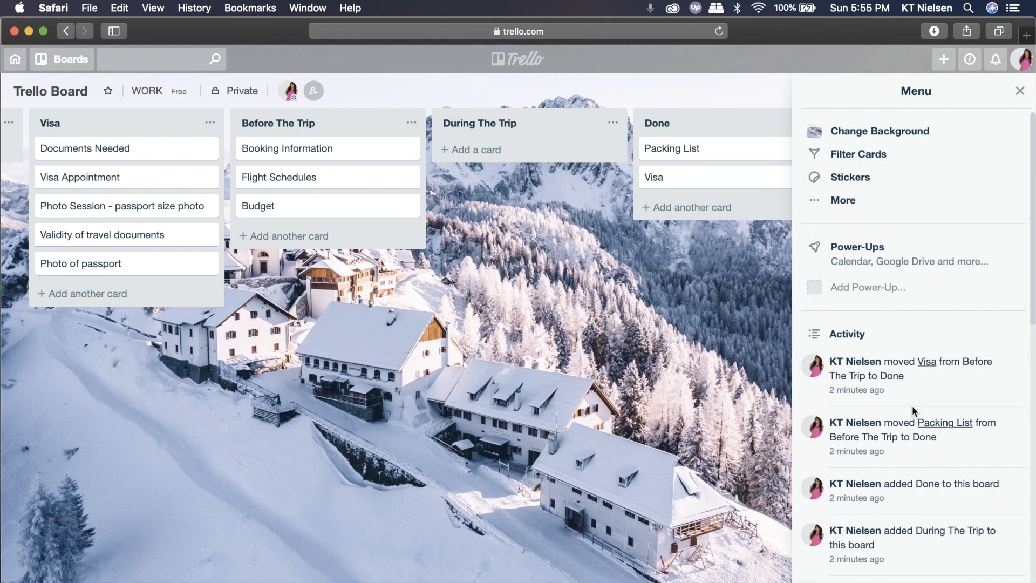
mouse_move(943, 399)
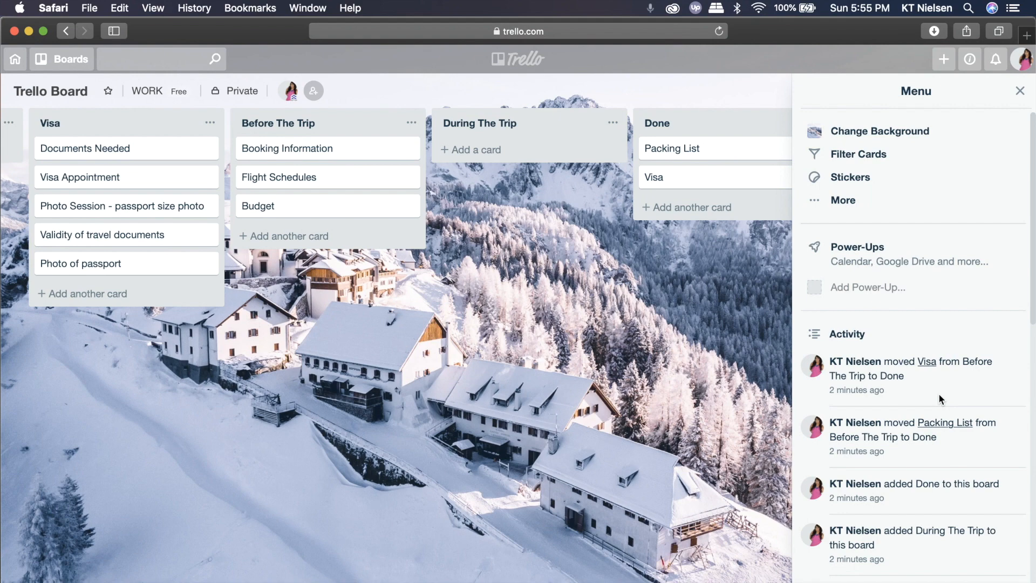
Show the board menu's More panel with settings, labels, archived items and the board link.
click(842, 200)
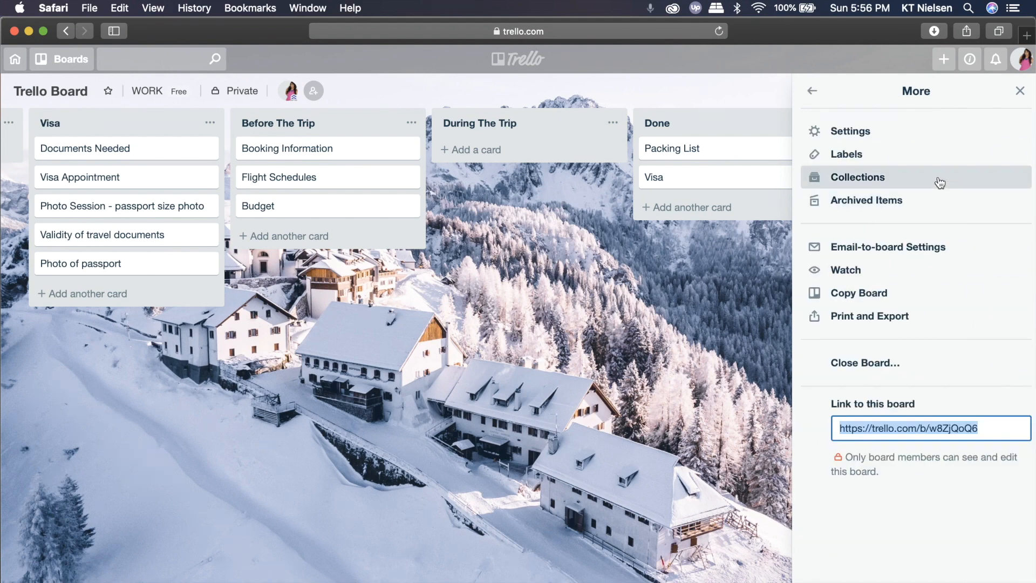
mouse_move(845, 154)
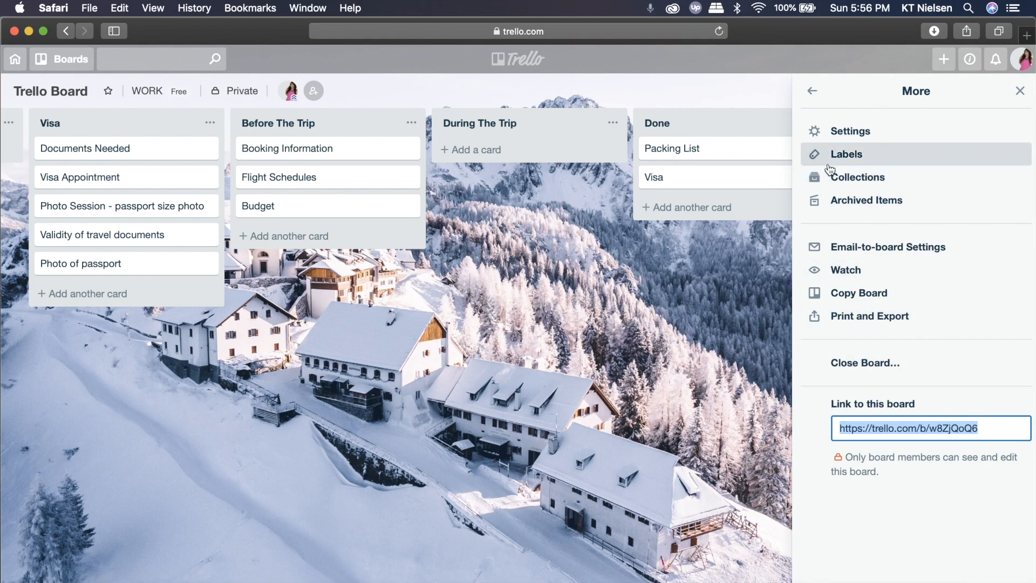
mouse_move(922, 207)
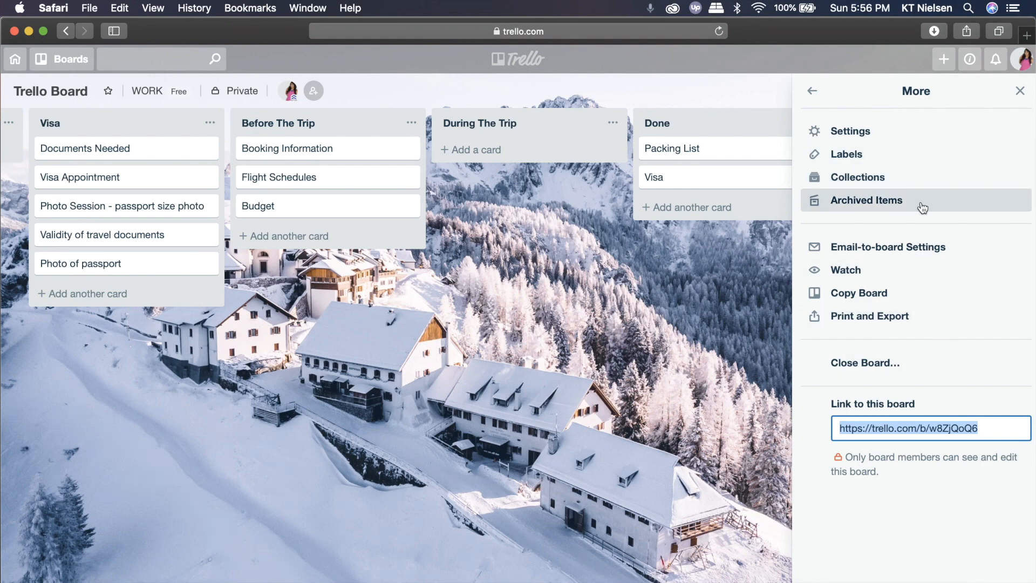
mouse_move(883, 216)
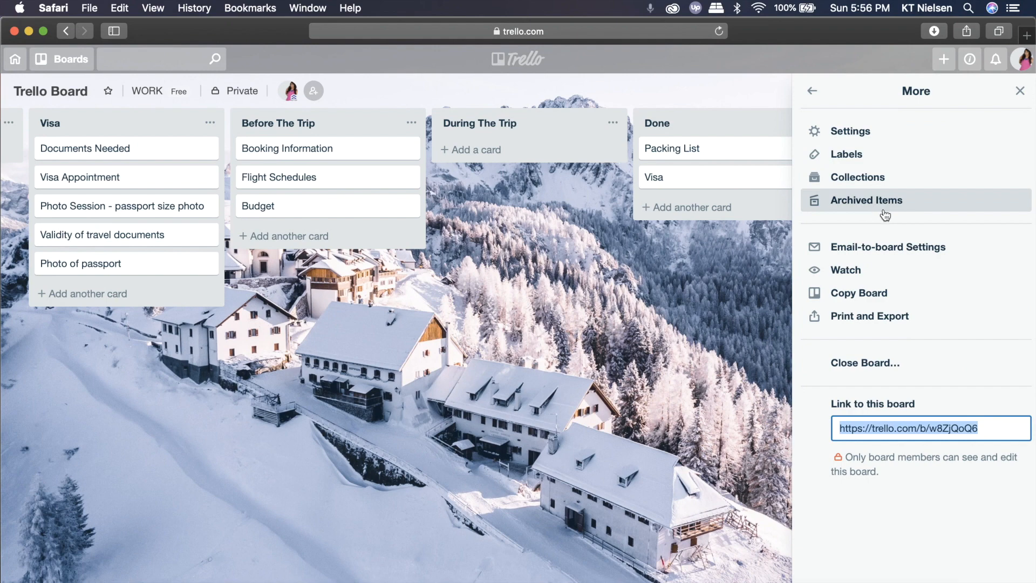
mouse_move(895, 205)
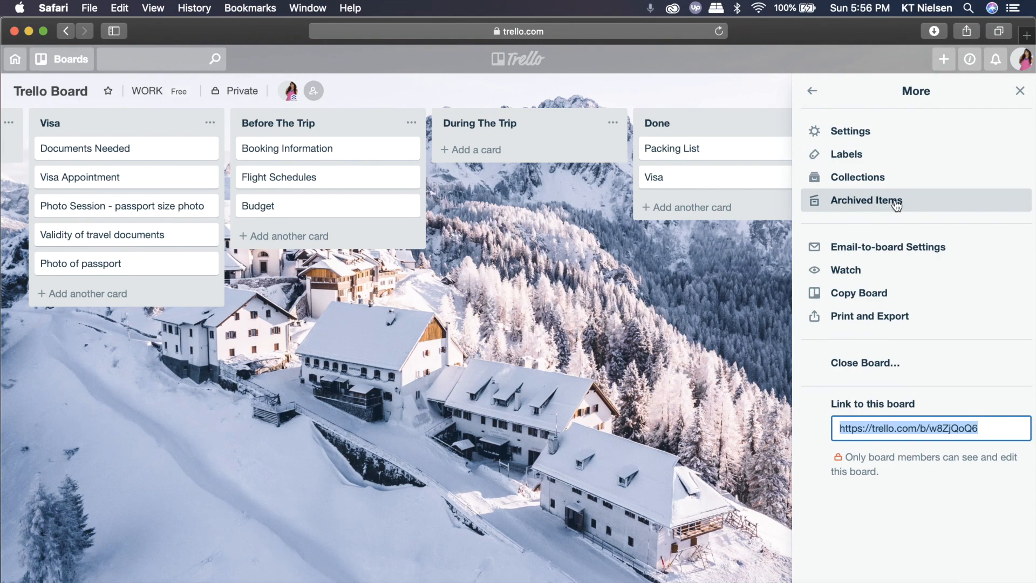
mouse_move(893, 260)
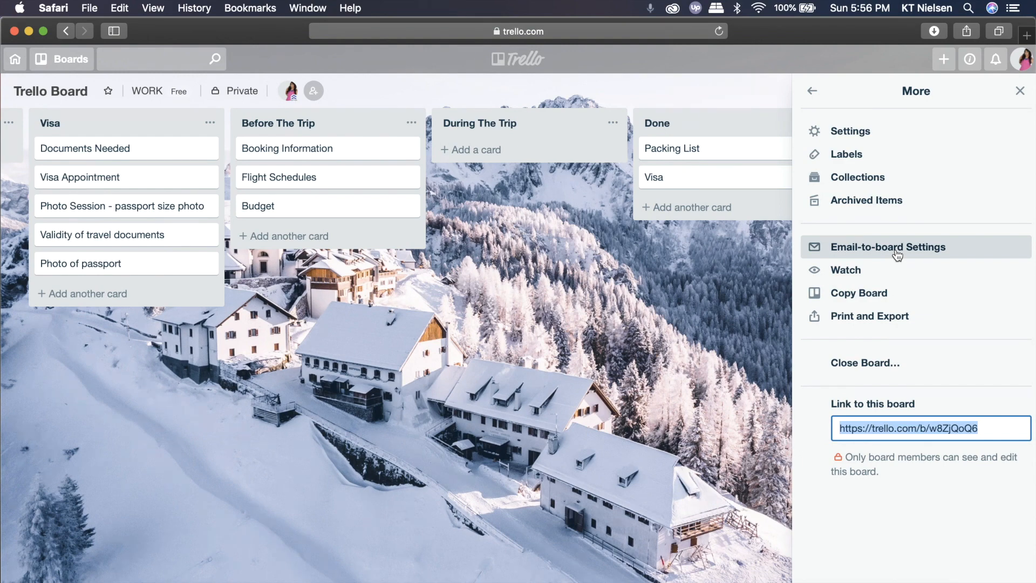
mouse_move(845, 270)
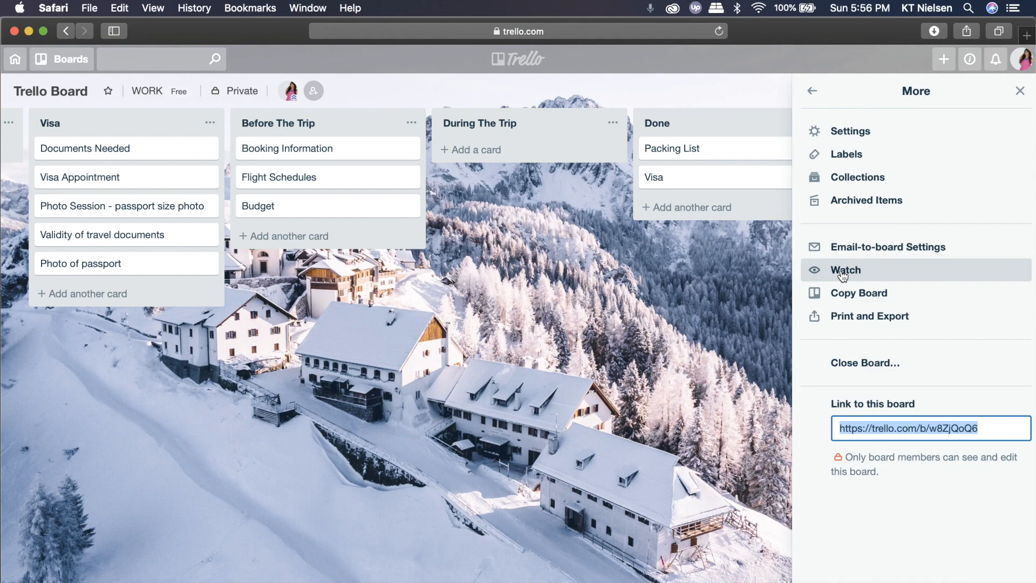
mouse_move(880, 298)
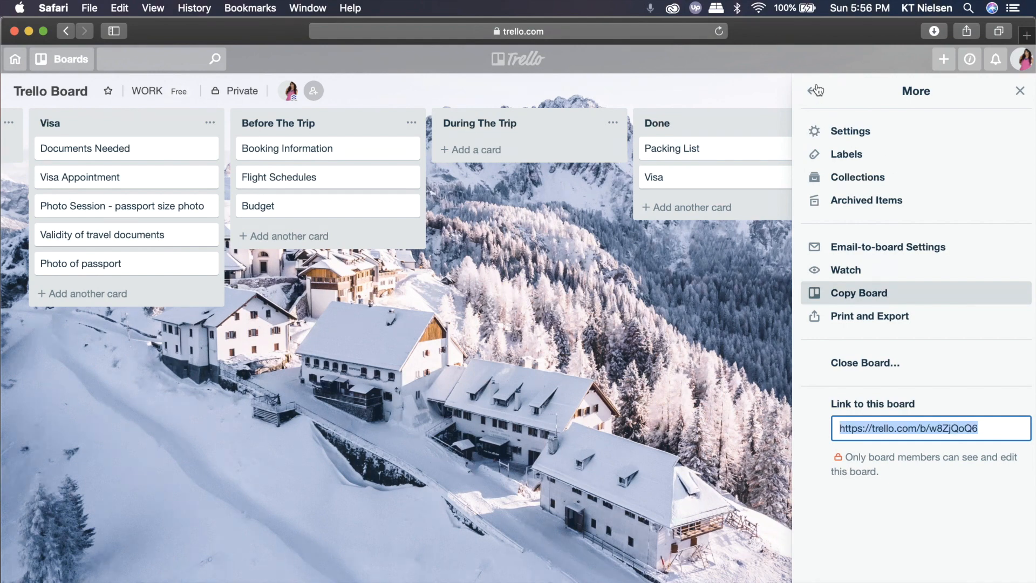
mouse_move(987, 437)
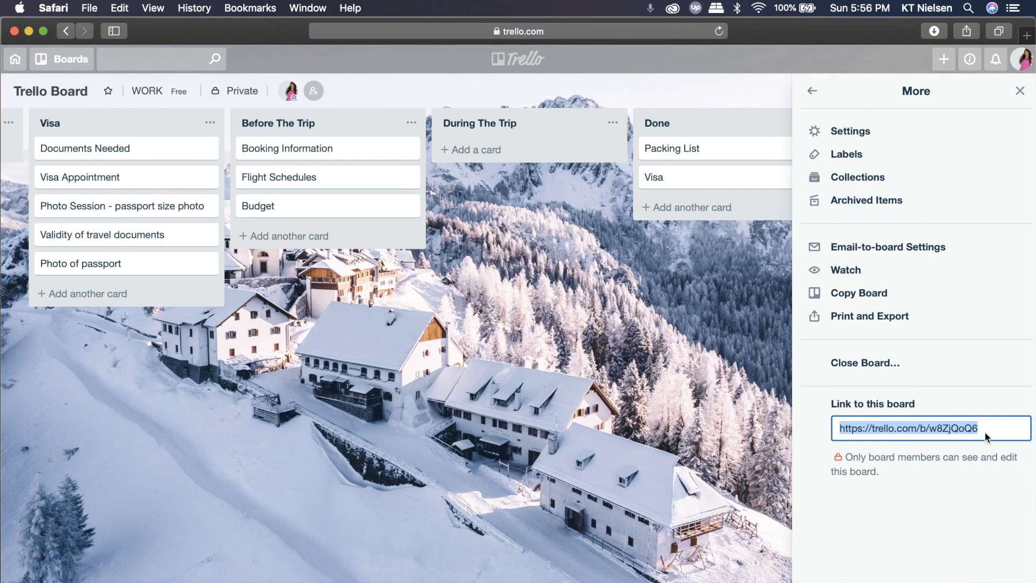
mouse_move(983, 429)
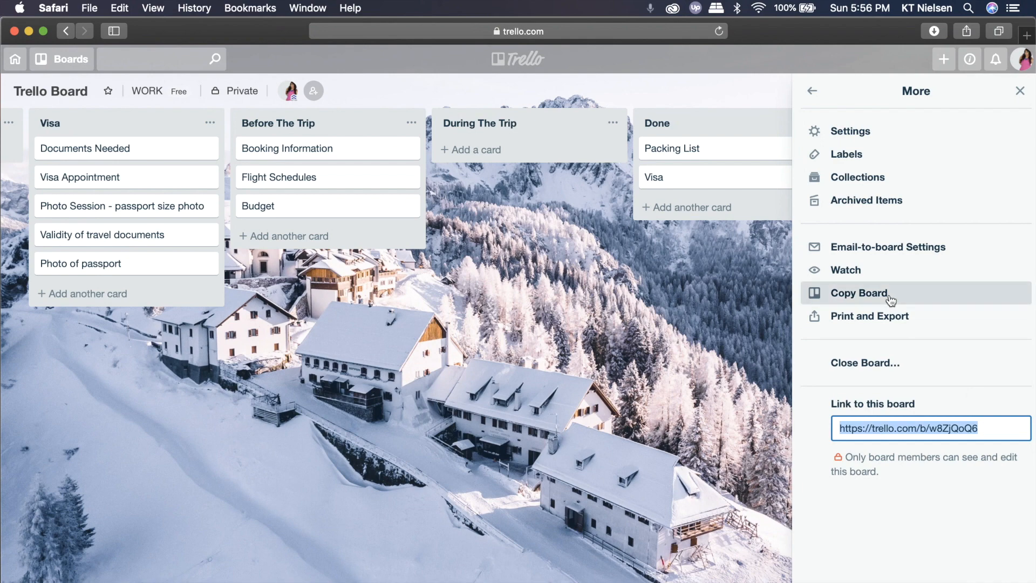
mouse_move(896, 321)
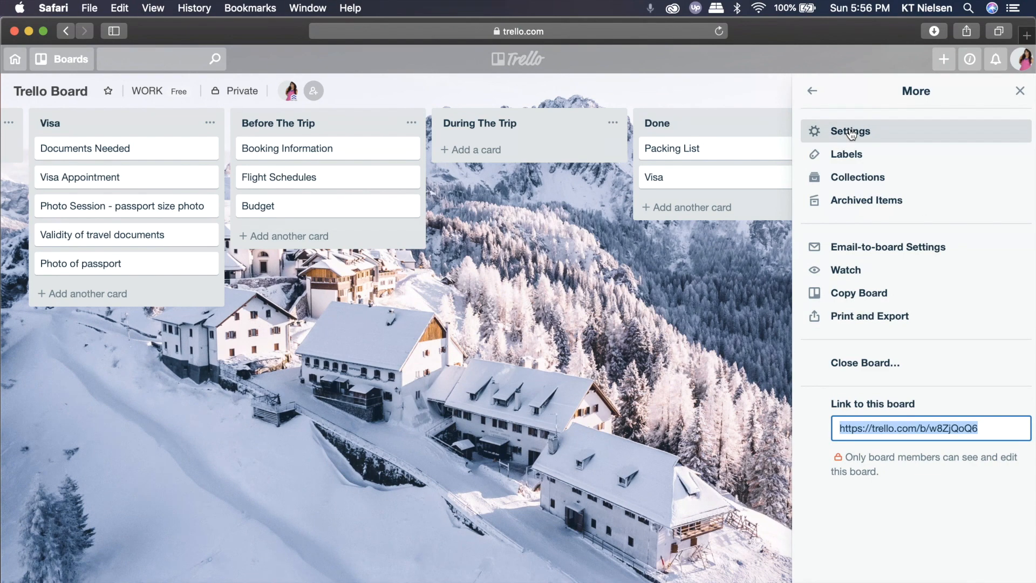
Show the board settings: WORK team, card cover images enabled, member-only permissions.
click(849, 131)
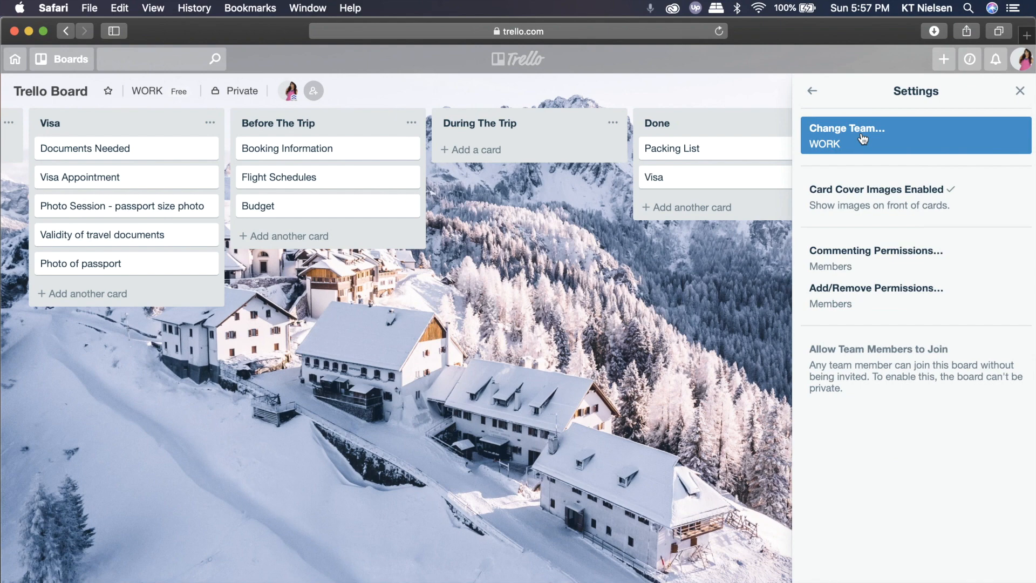
mouse_move(111, 121)
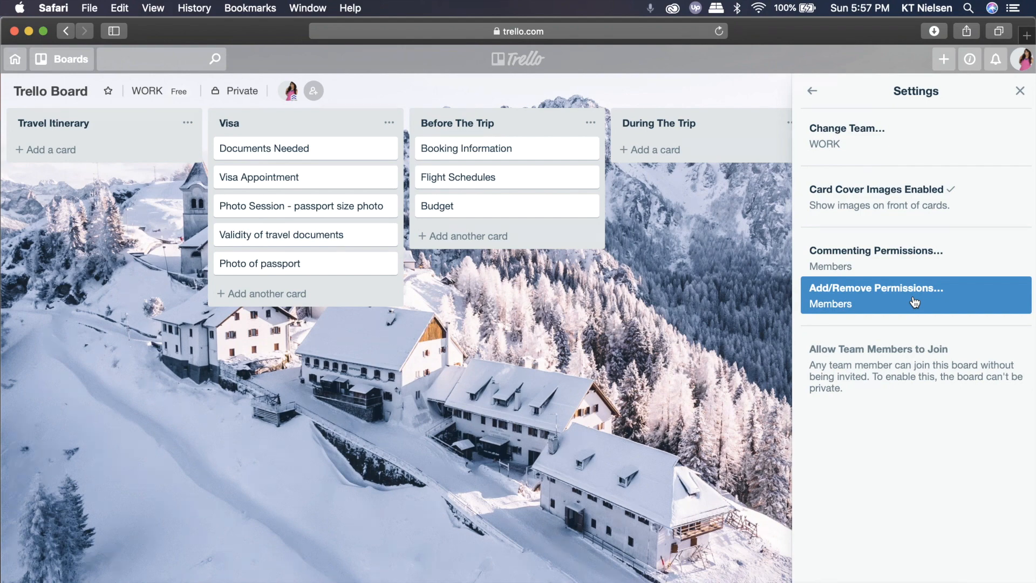
mouse_move(379, 125)
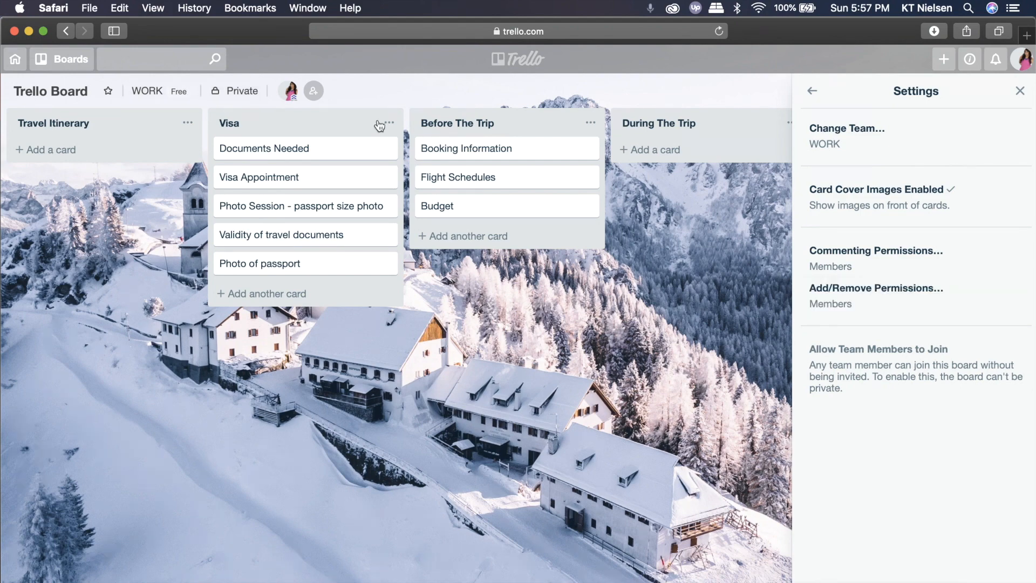
mouse_move(809, 366)
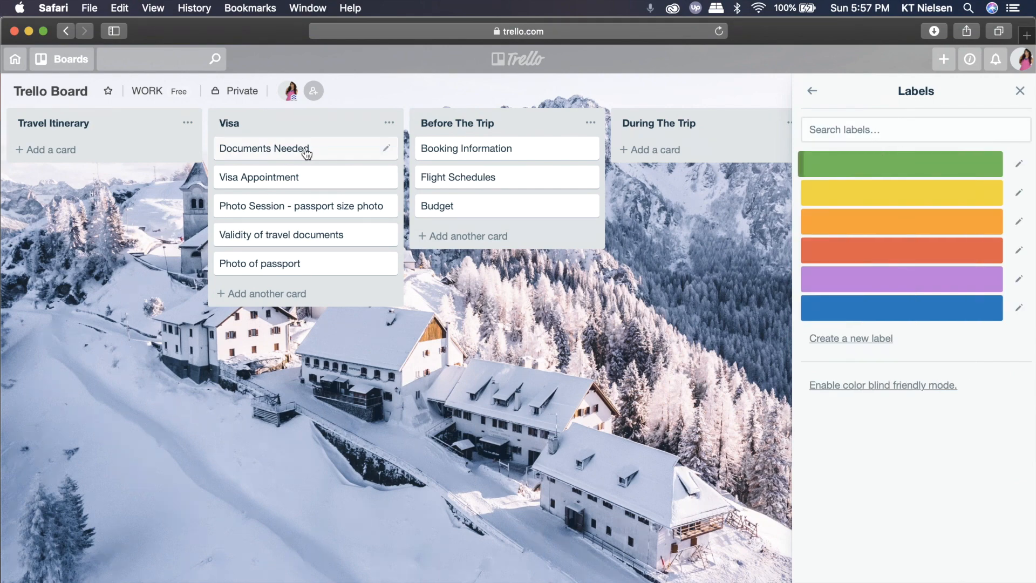
mouse_move(383, 177)
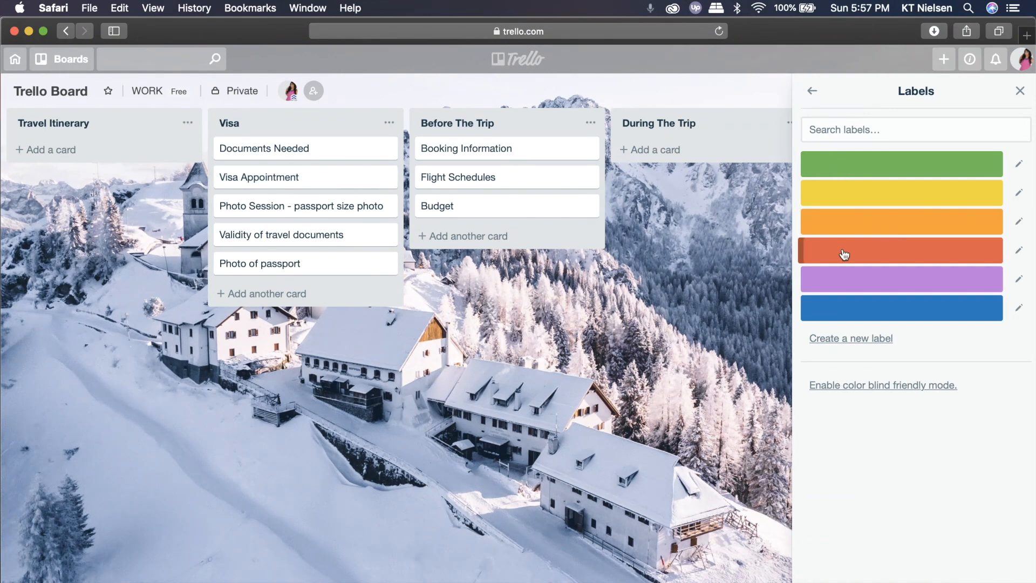
mouse_move(859, 256)
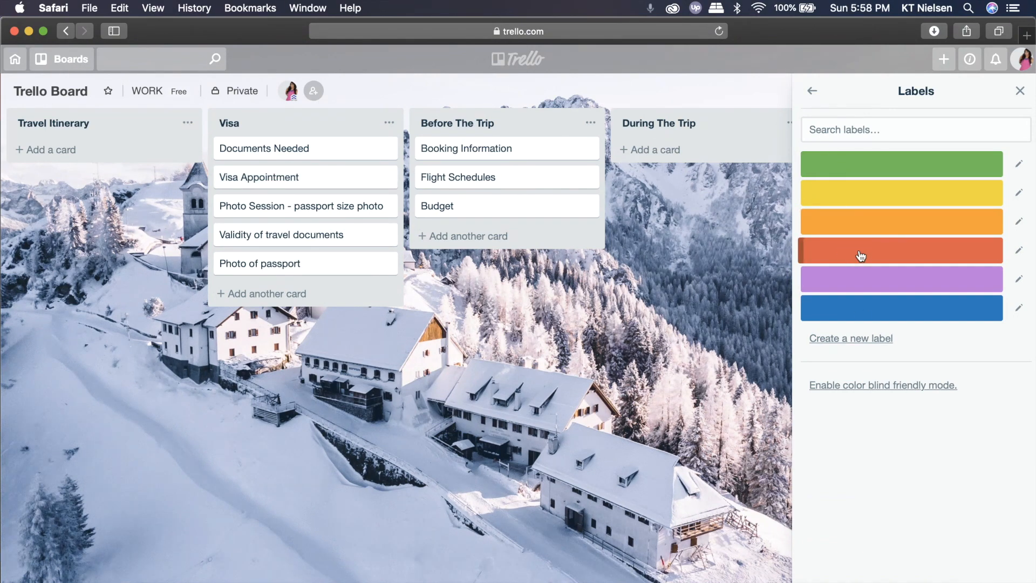
Name the red board label 'Follow-Up' and save it.
click(1018, 250)
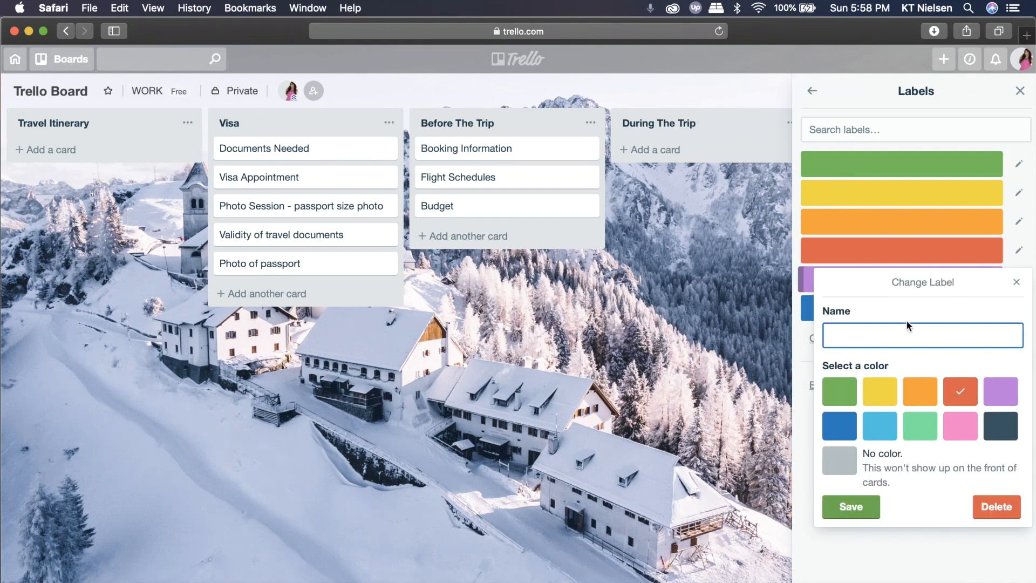
text(Foll)
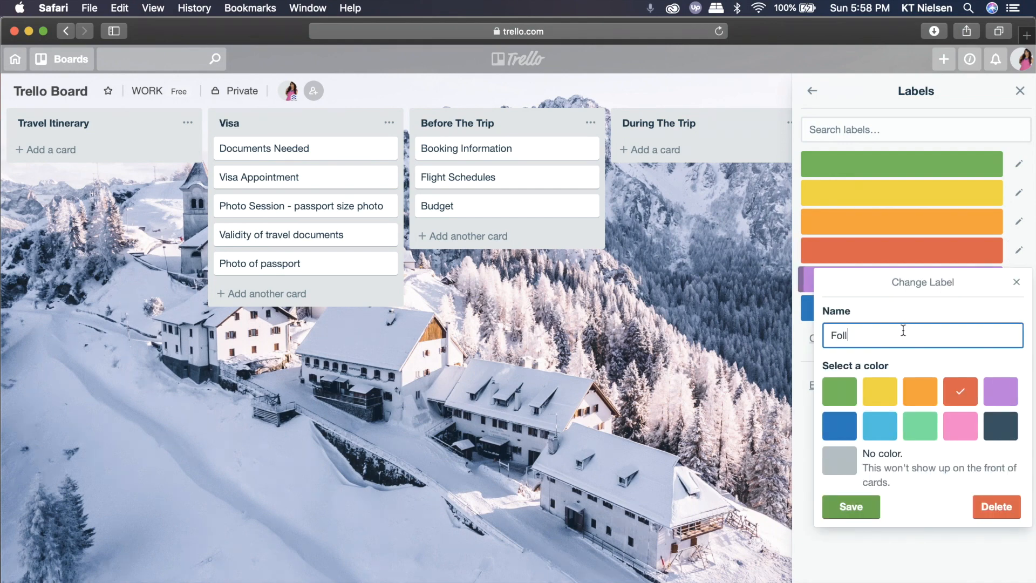
click(850, 506)
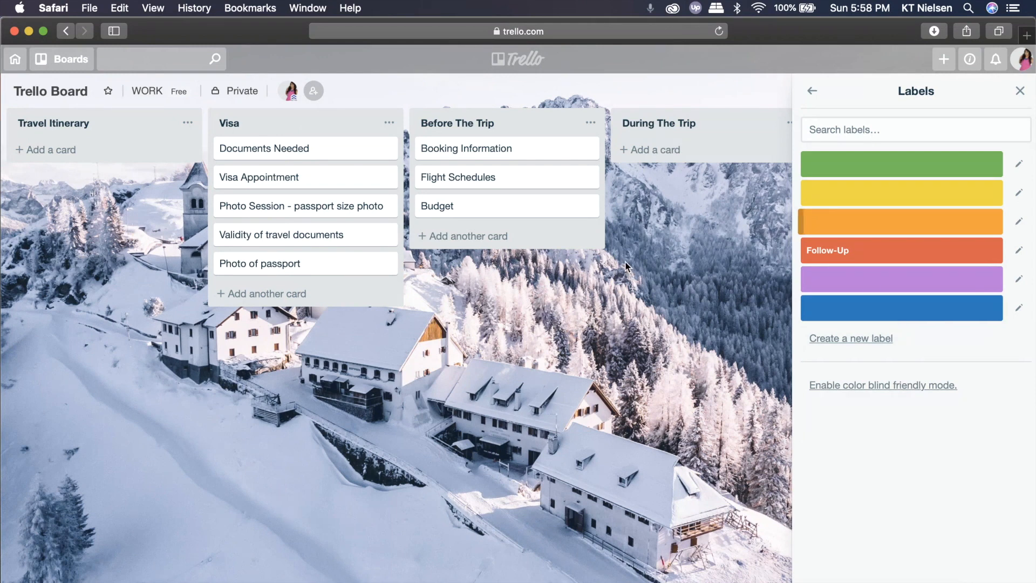
mouse_move(821, 250)
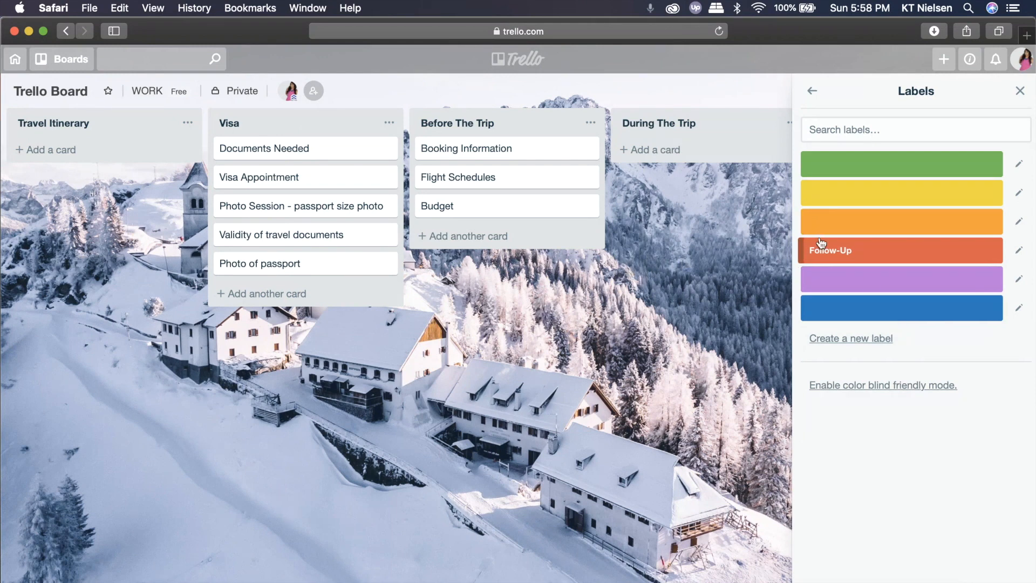
mouse_move(844, 258)
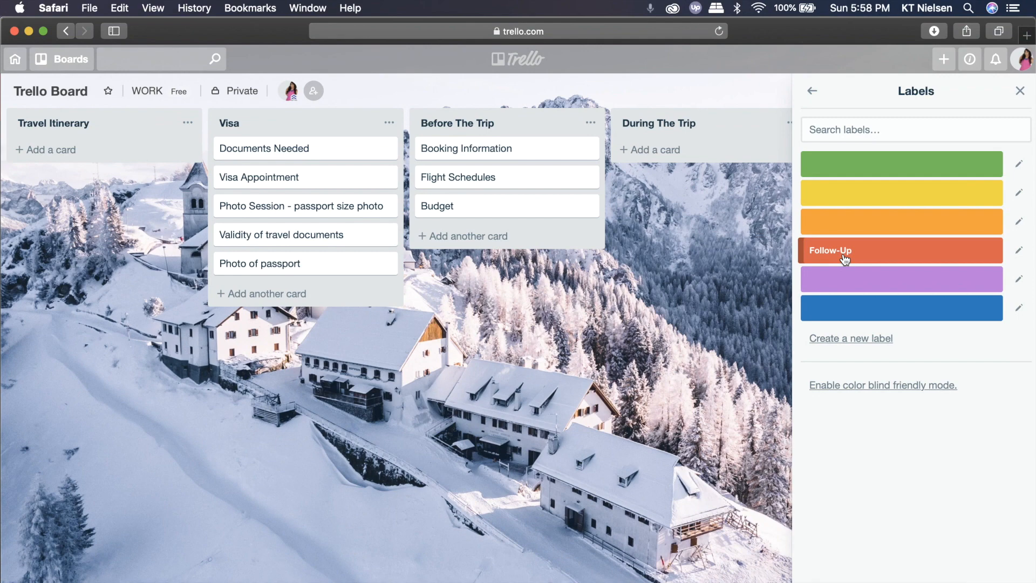
mouse_move(869, 267)
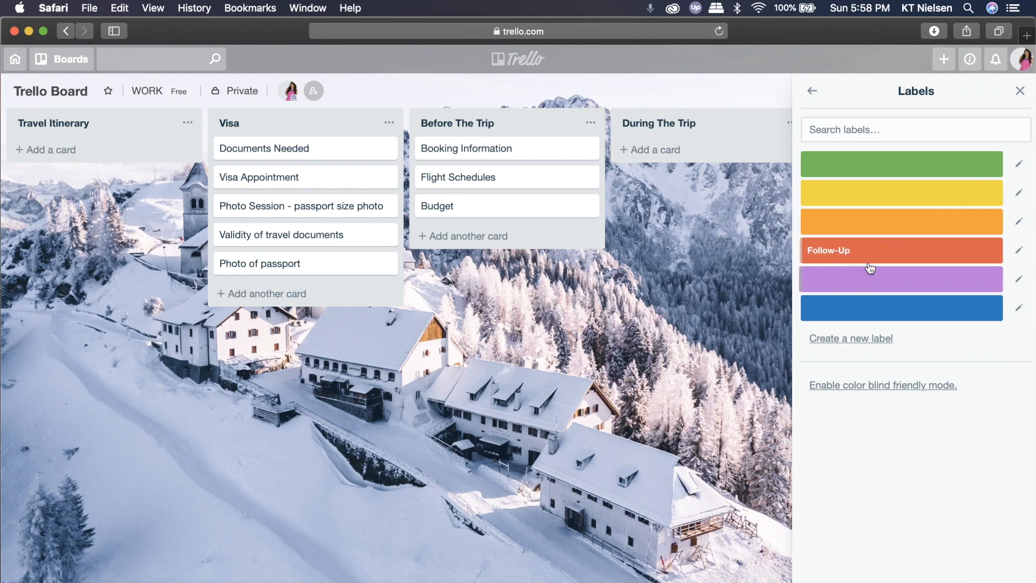
mouse_move(804, 157)
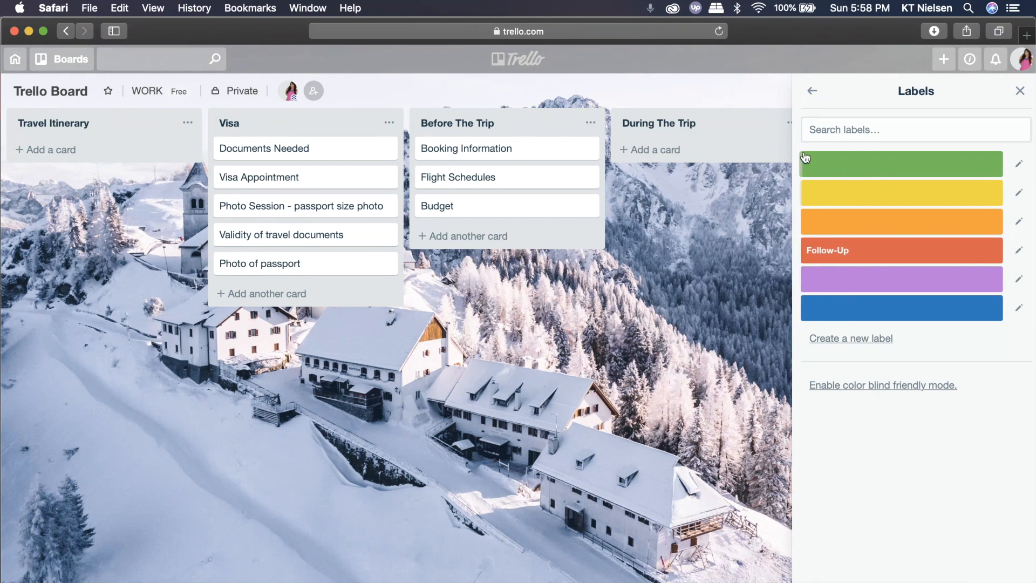
mouse_move(915, 164)
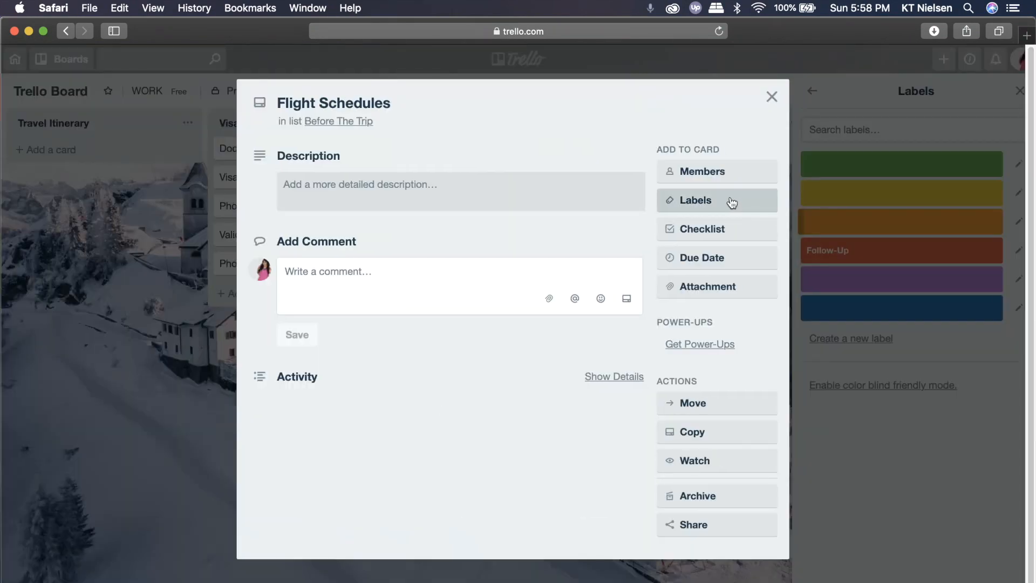
Apply the red Follow-Up label to the Flight Schedules card and return to the board.
click(696, 200)
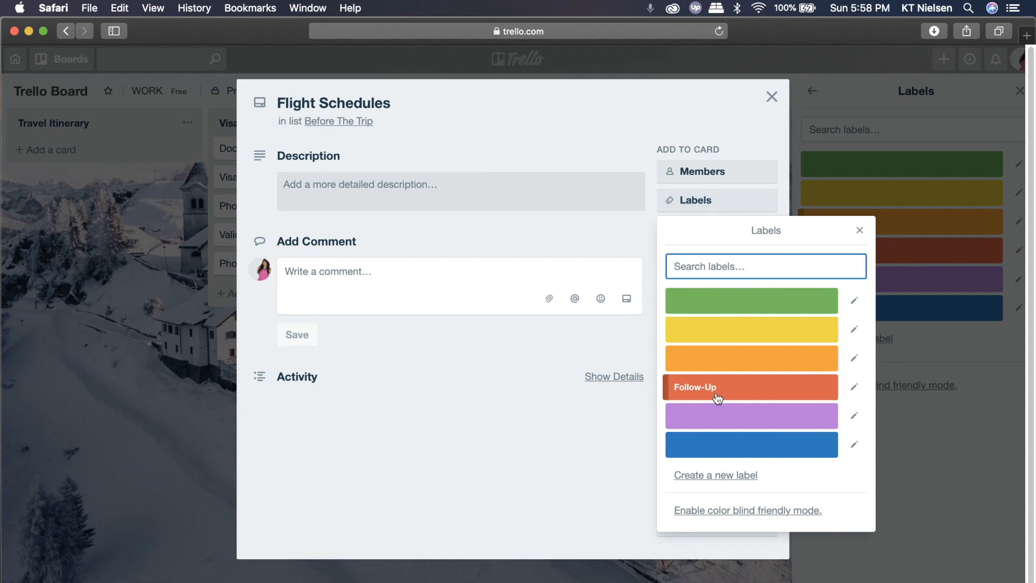
click(749, 387)
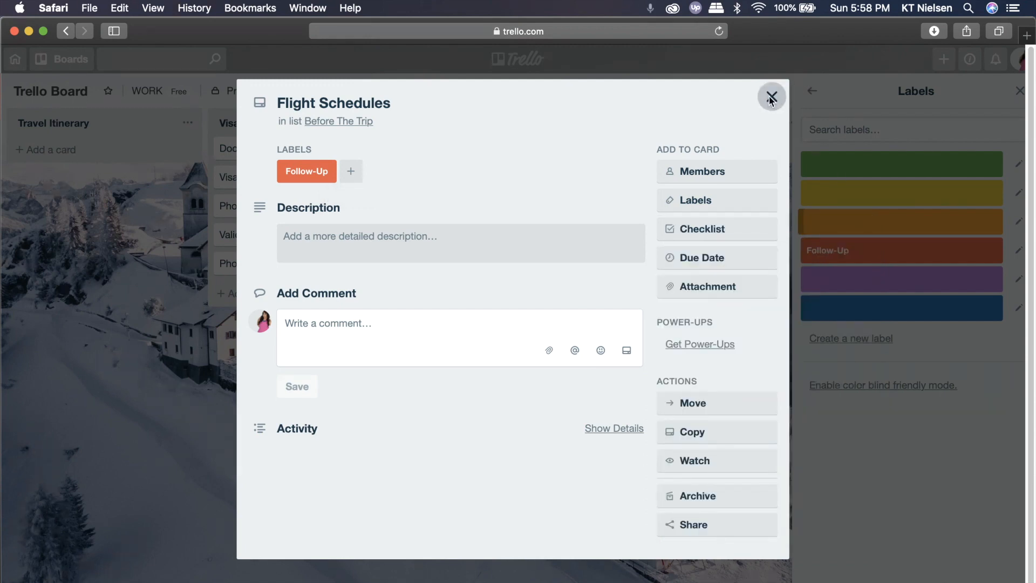
click(770, 96)
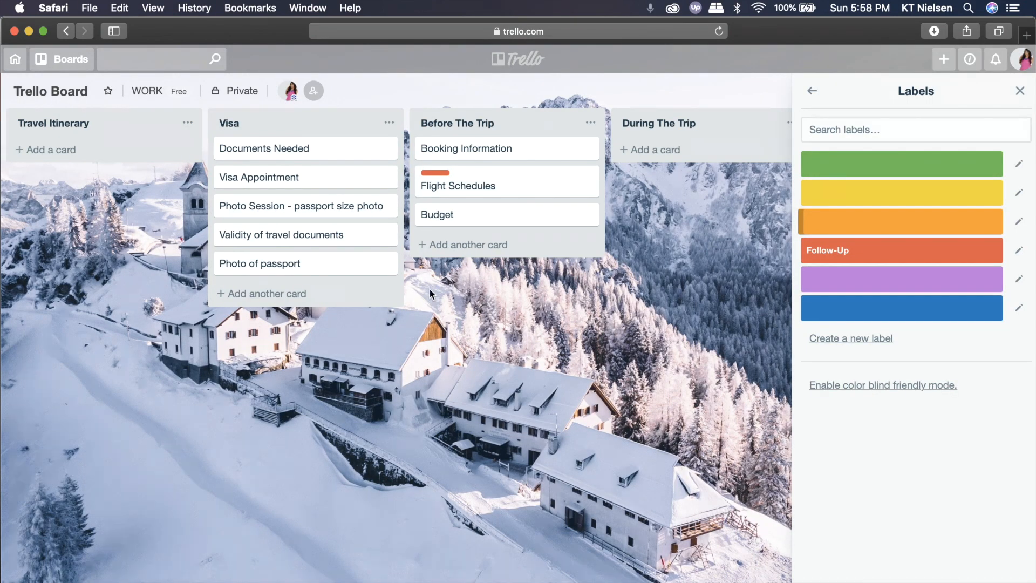
click(811, 91)
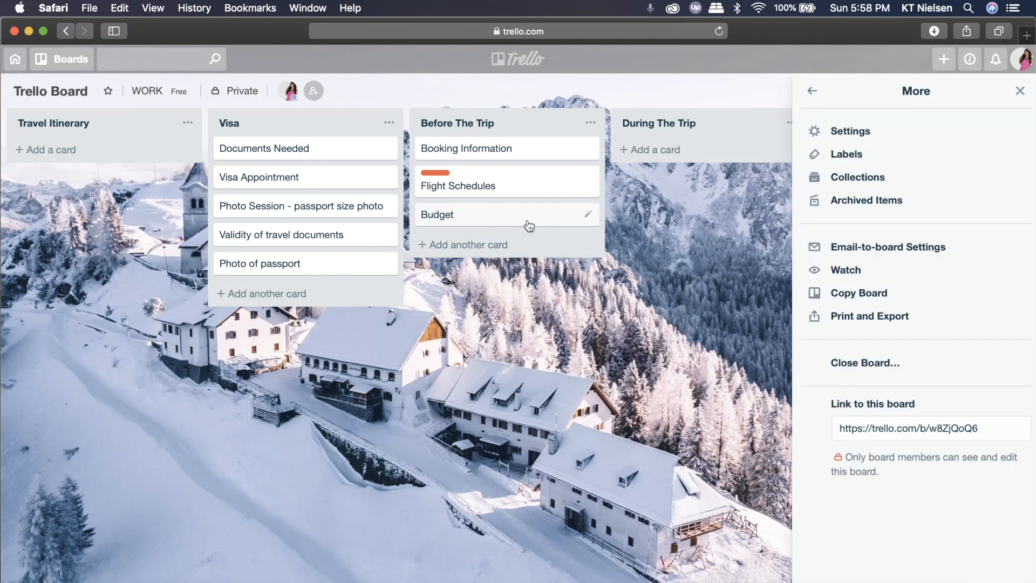
mouse_move(327, 229)
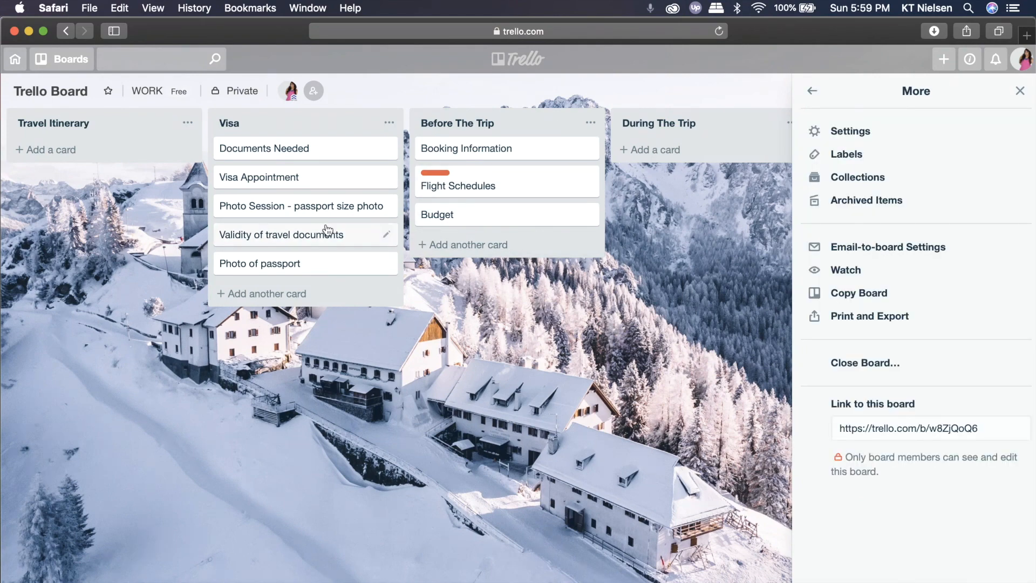
mouse_move(311, 148)
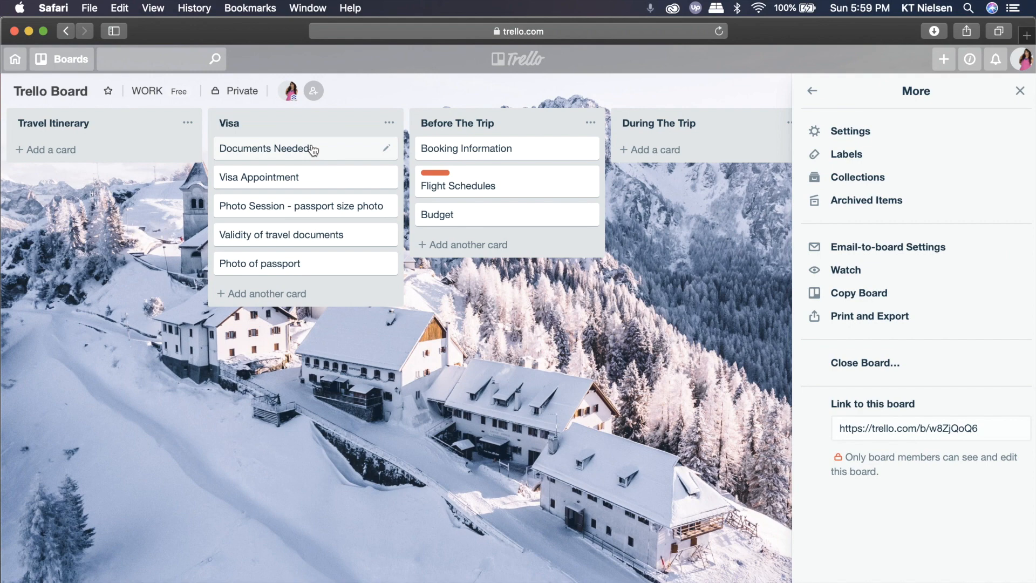
mouse_move(336, 155)
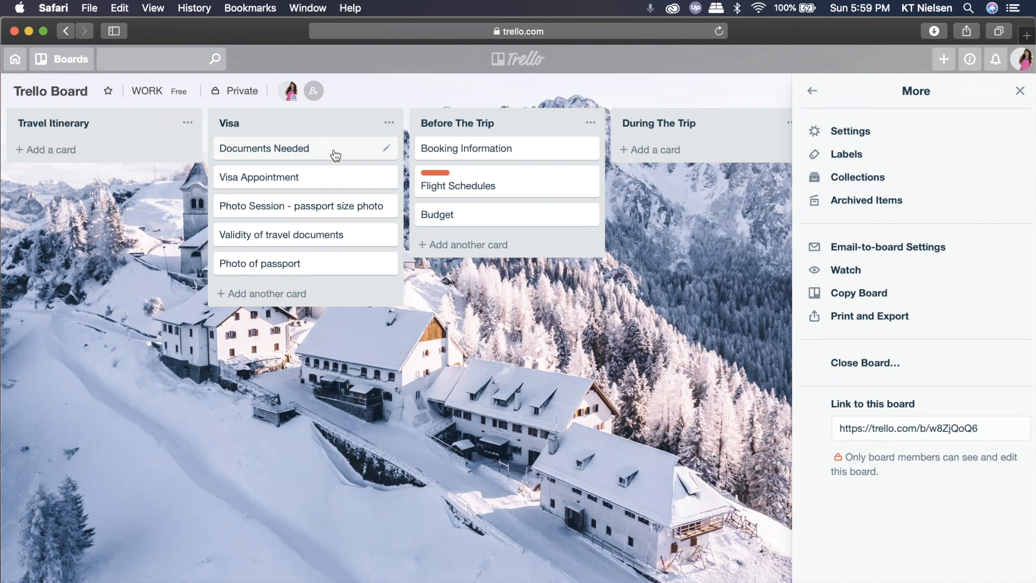
Open the Documents Needed card in the Visa list and make its title editable.
click(264, 147)
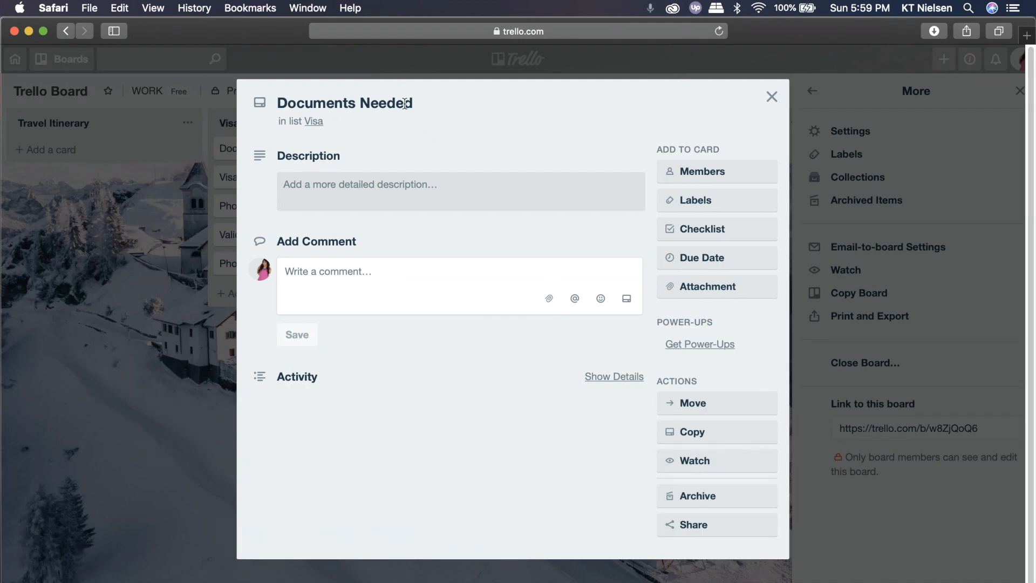
click(345, 103)
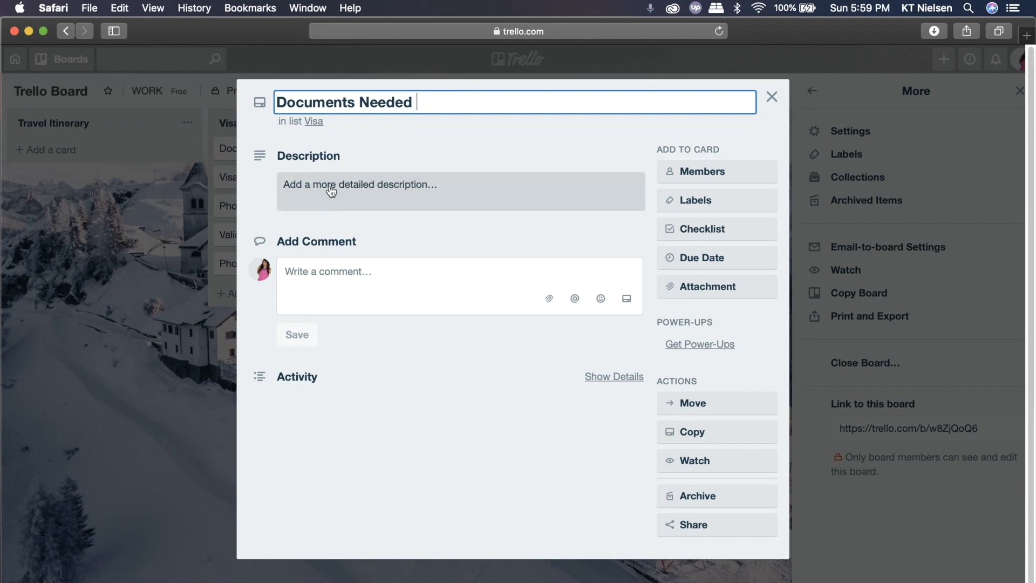
mouse_move(327, 192)
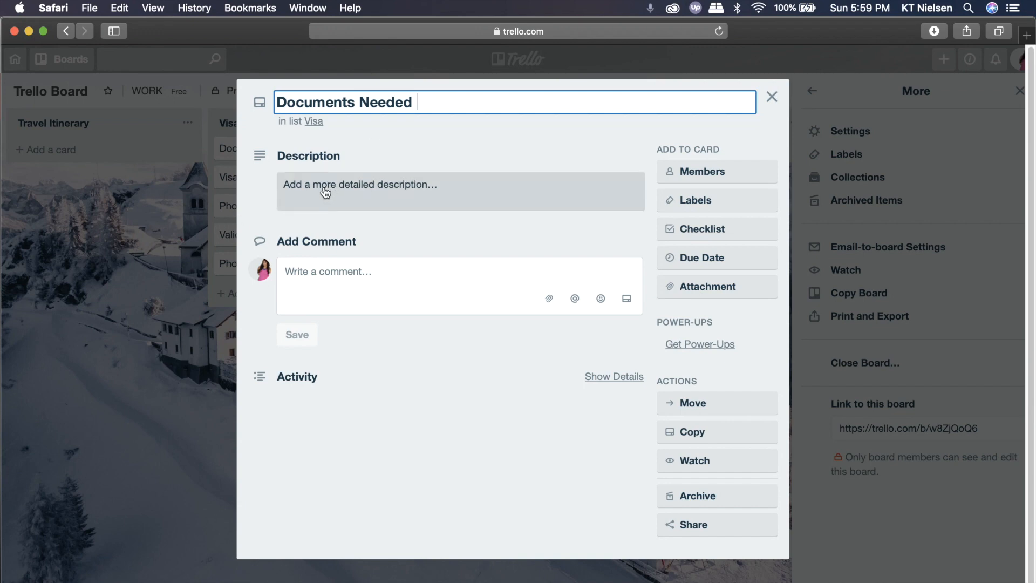
mouse_move(328, 200)
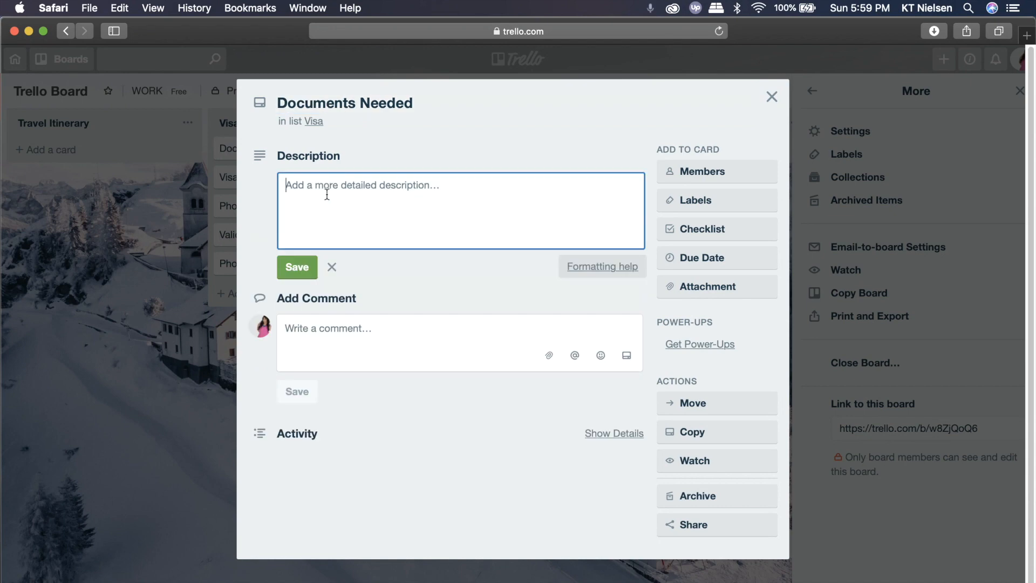
Save the description 'This is a card where I will ... documents that I need for my trip.' and reopen the card from the board.
text(This)
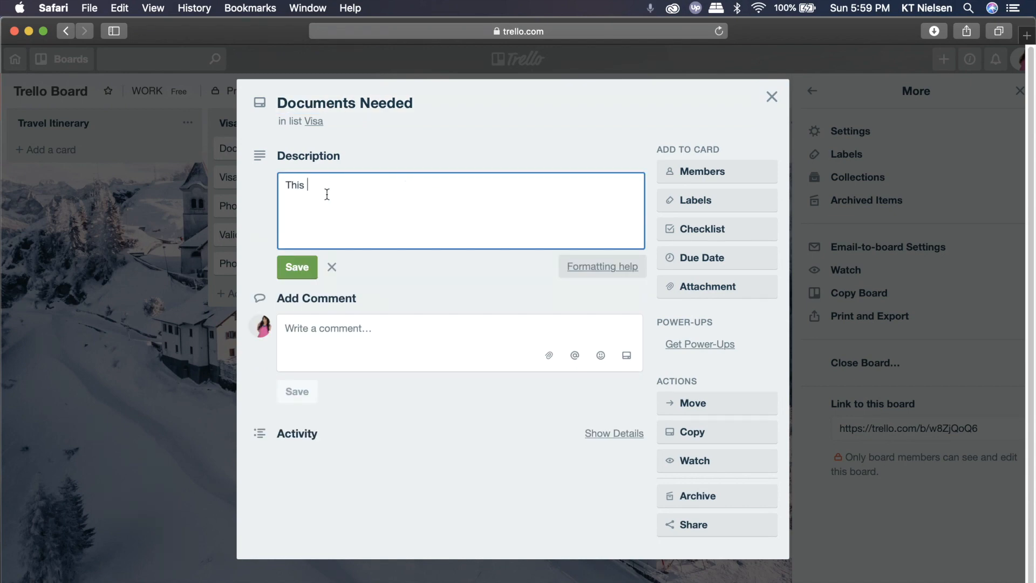
text(is a card whe)
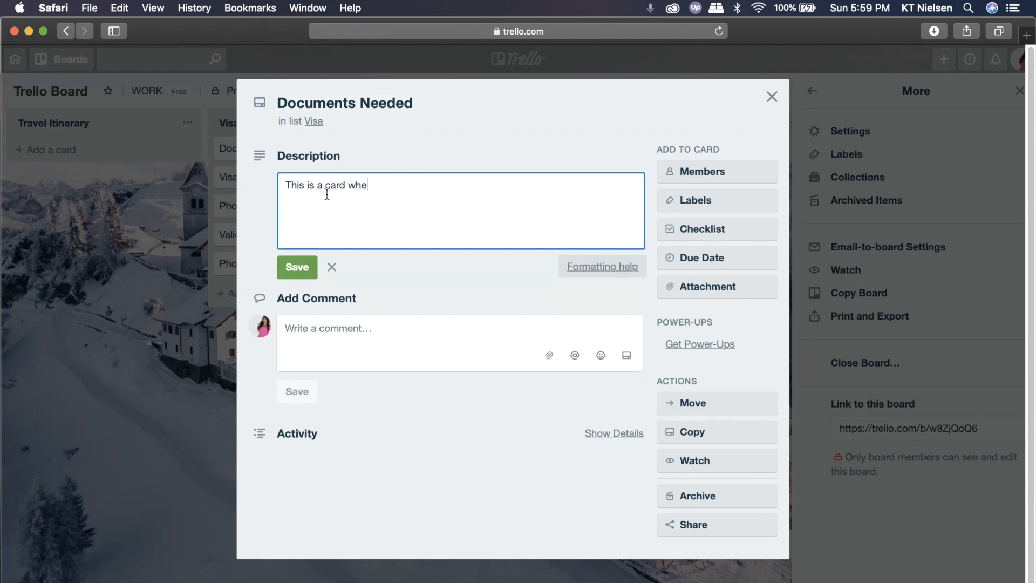
text(re I will list all the)
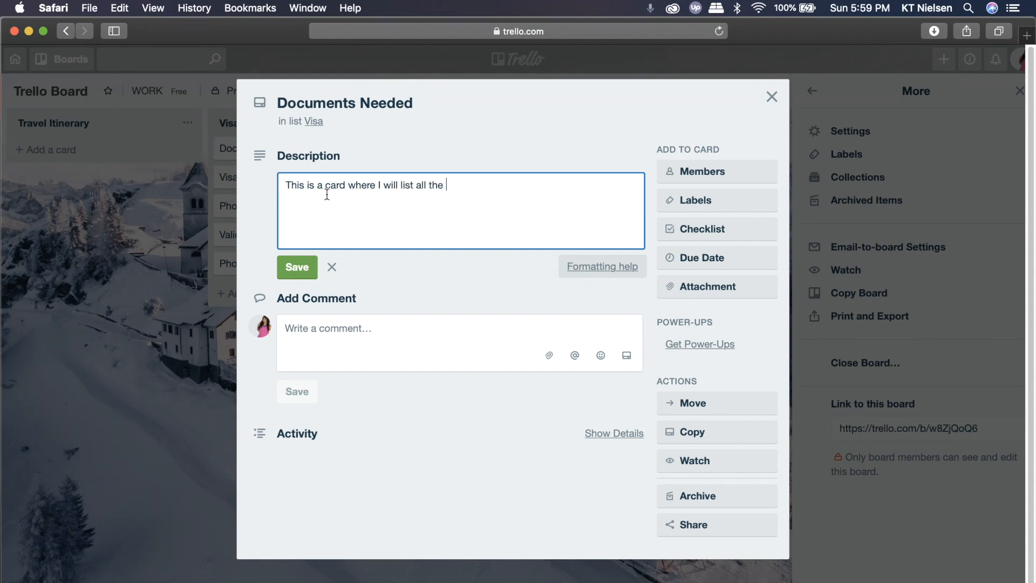
text(documents that I)
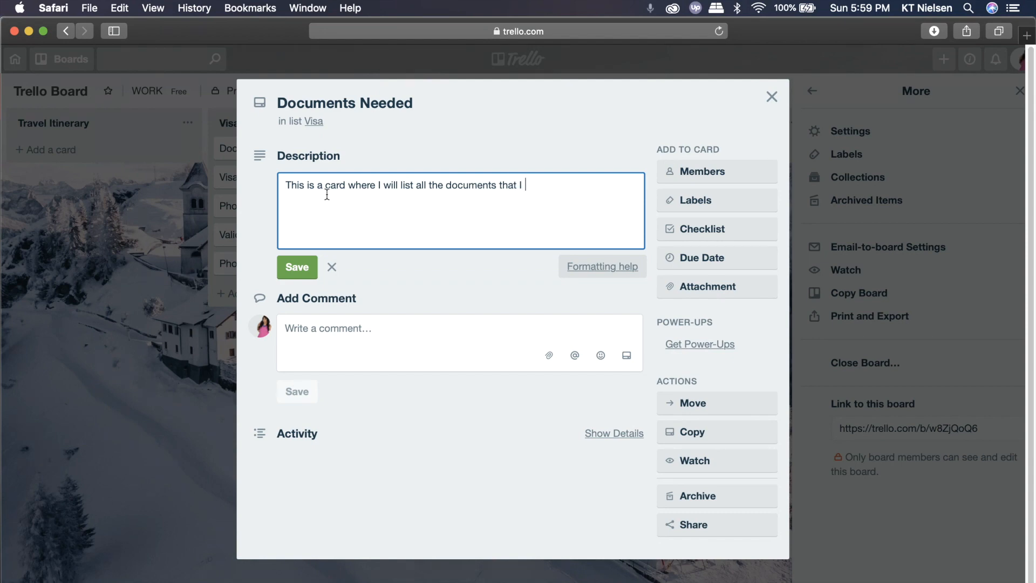
text(need for)
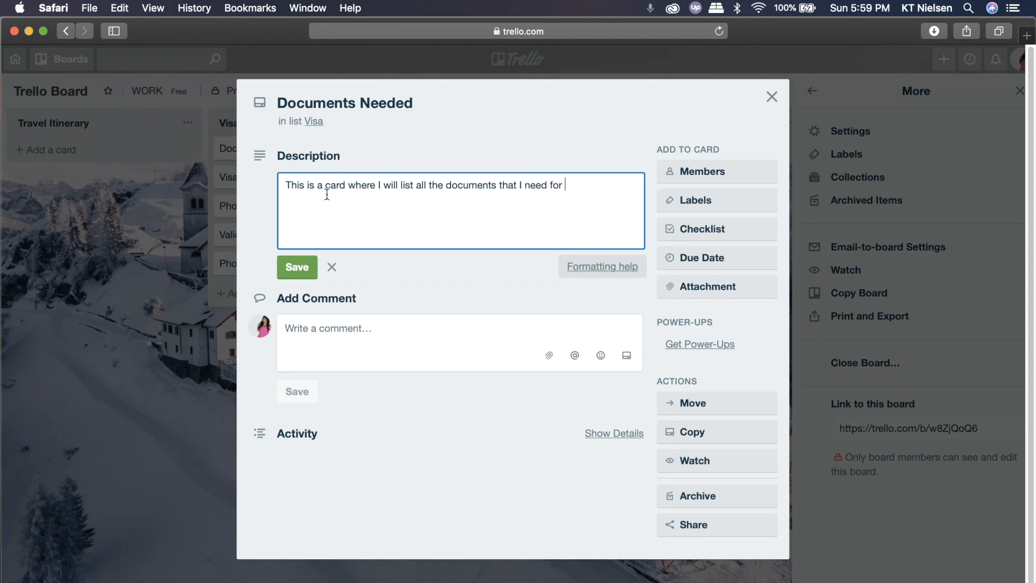
text(my trip.)
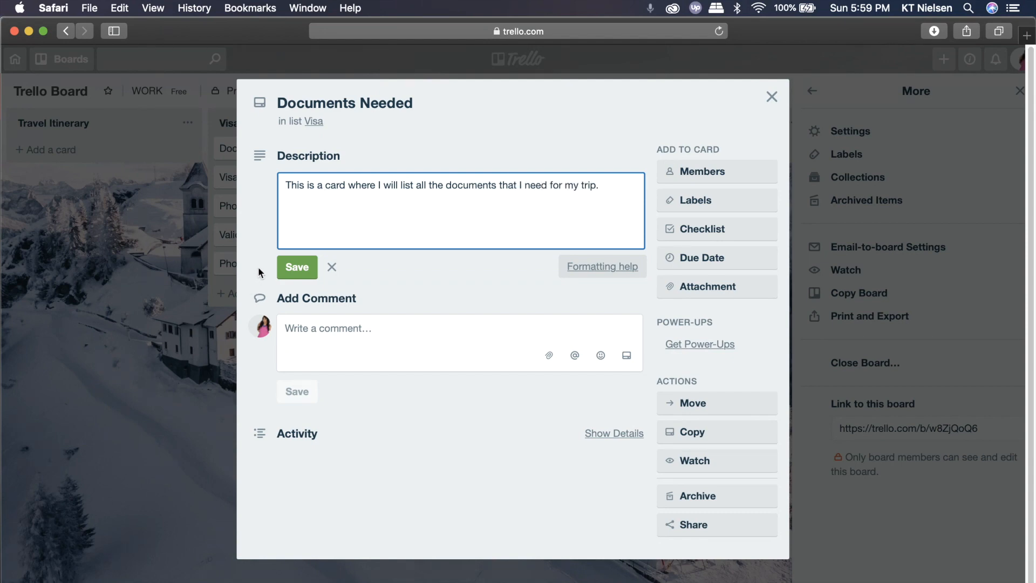
click(296, 267)
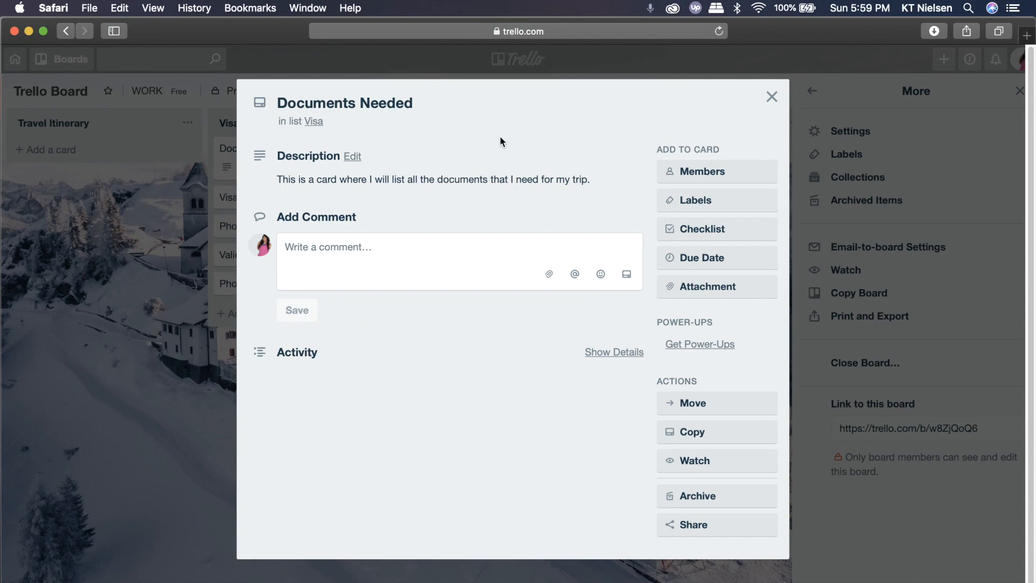
click(770, 96)
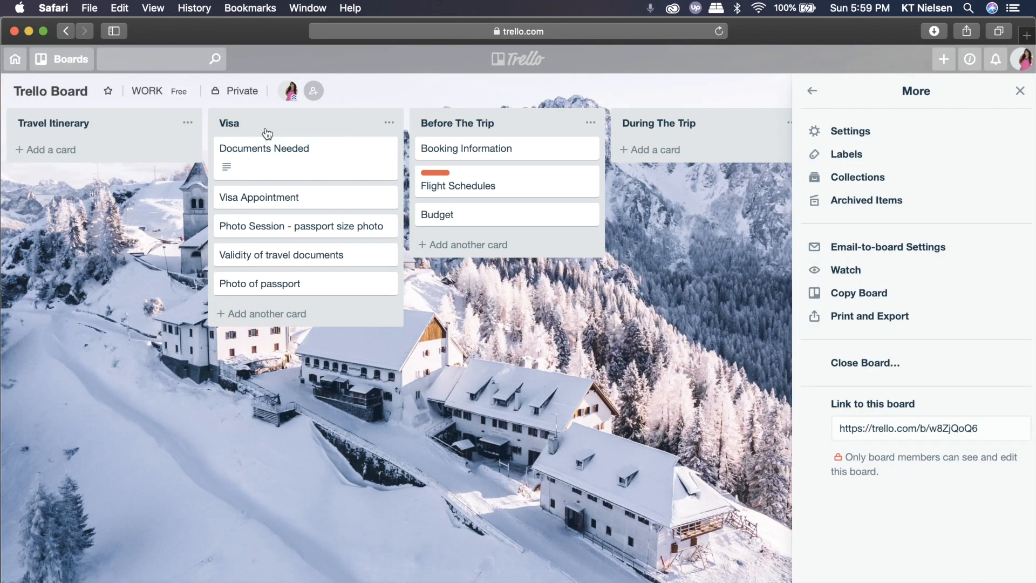
mouse_move(233, 182)
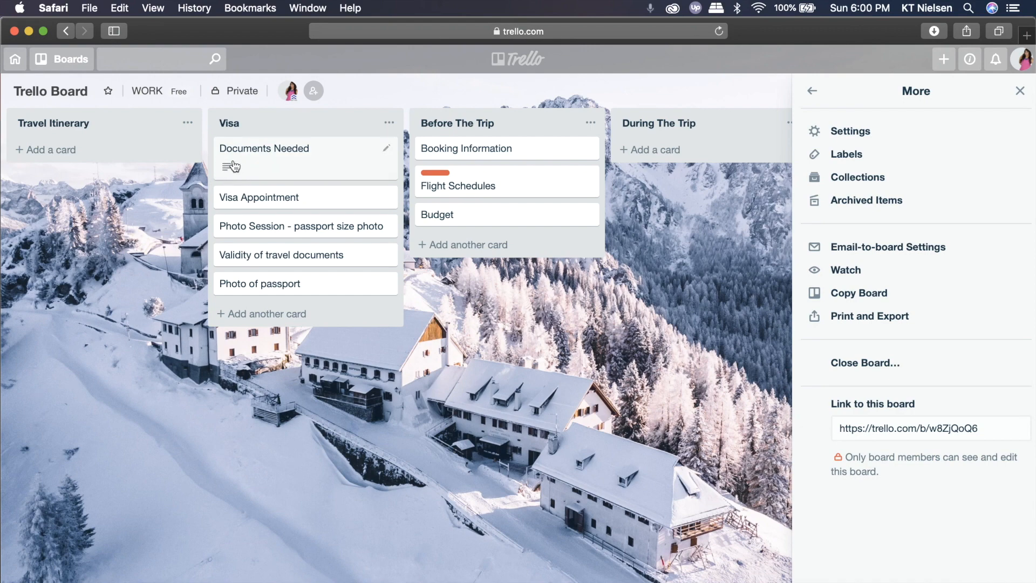
mouse_move(240, 234)
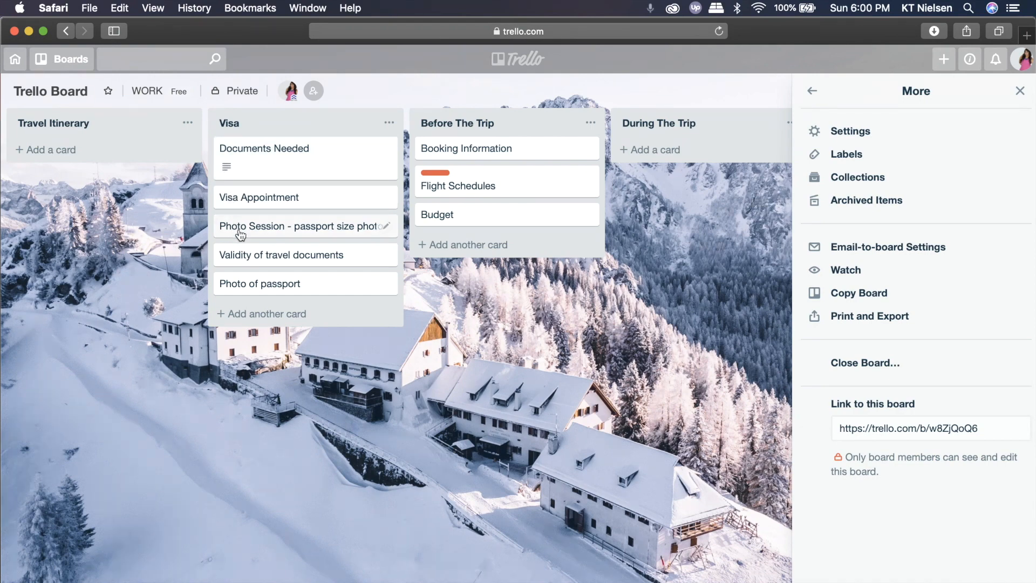
mouse_move(269, 239)
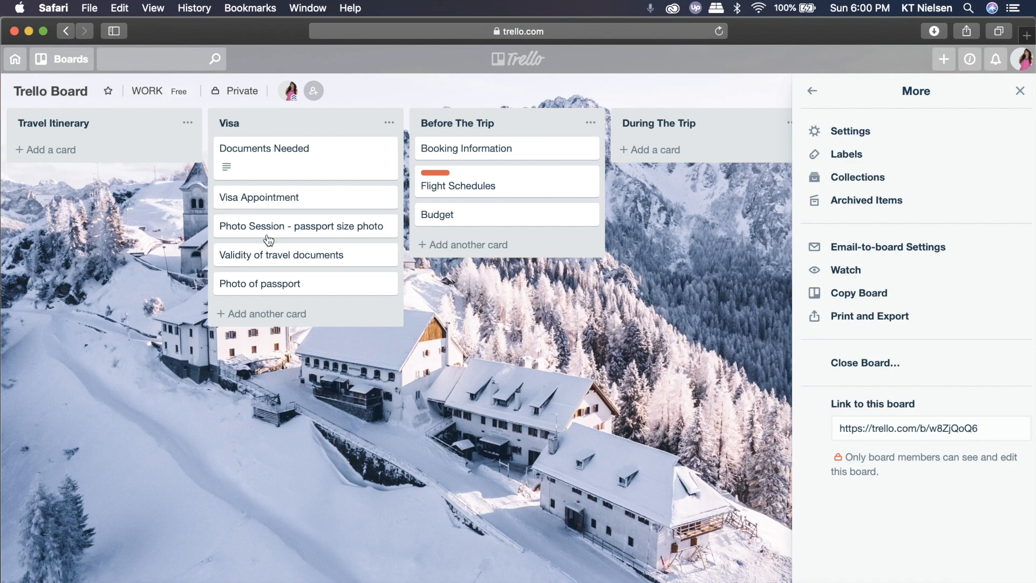
click(263, 148)
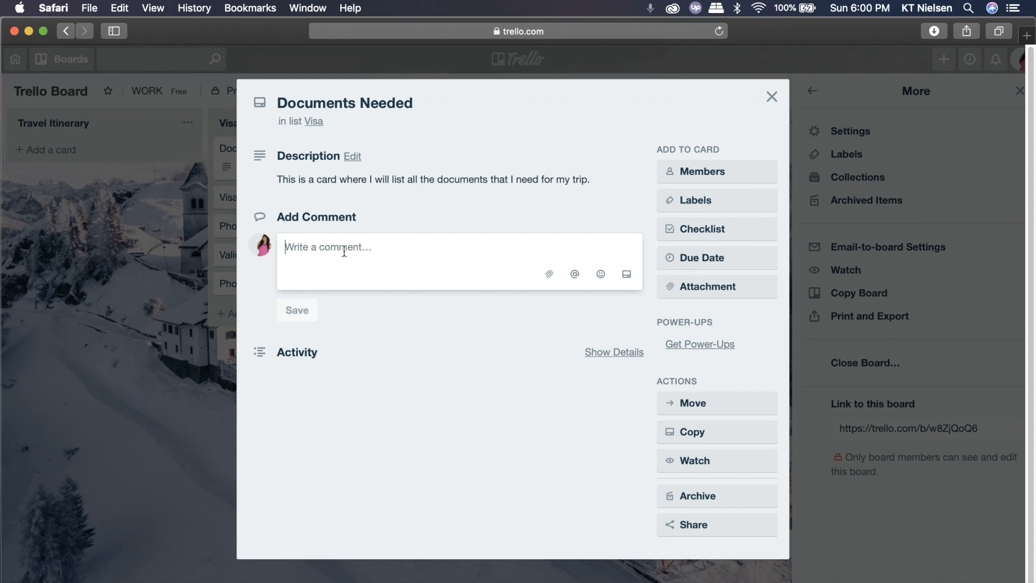
mouse_move(330, 271)
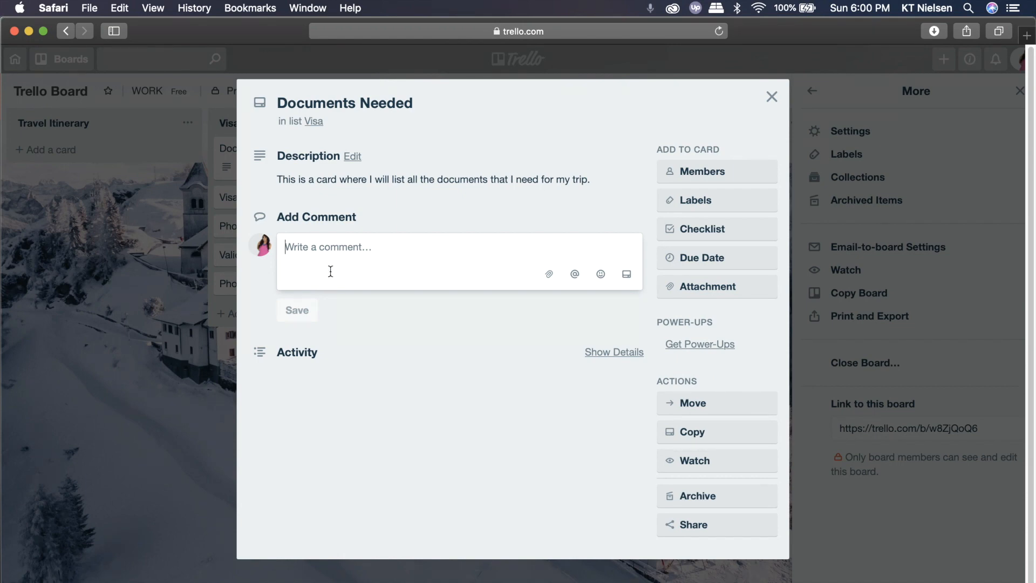
mouse_move(470, 368)
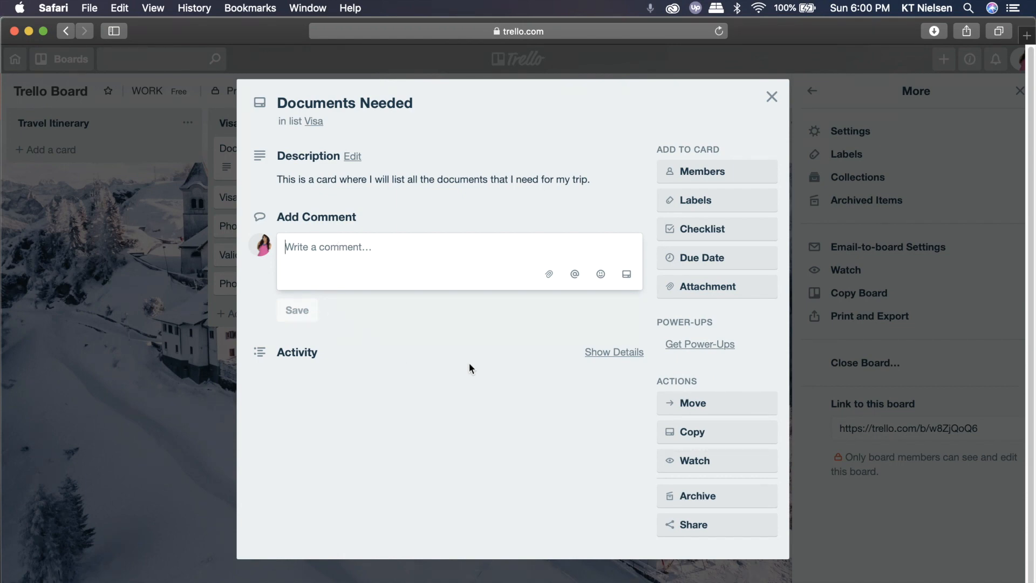
Show the card's activity details and briefly check the Members popup.
click(613, 351)
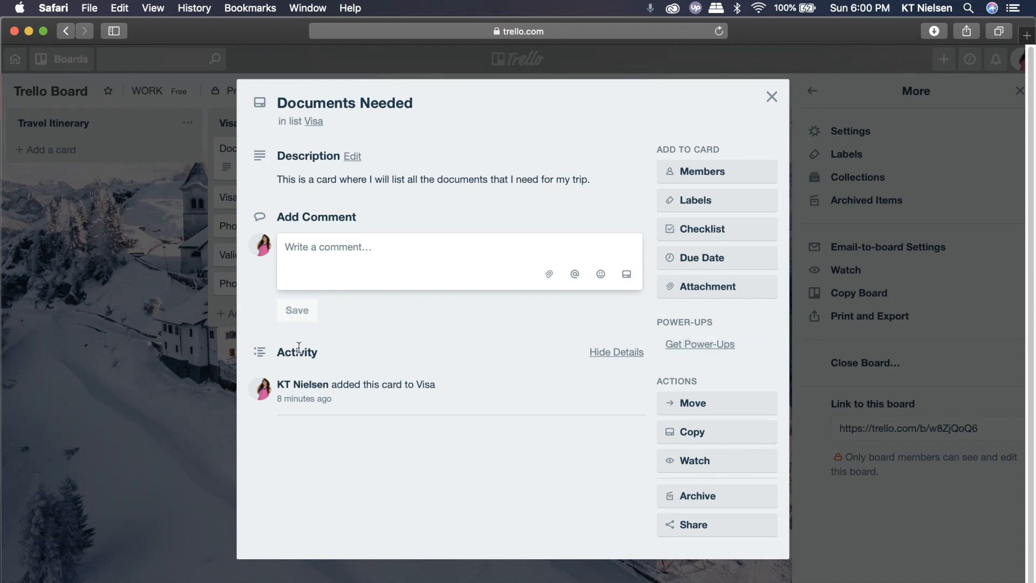
click(615, 352)
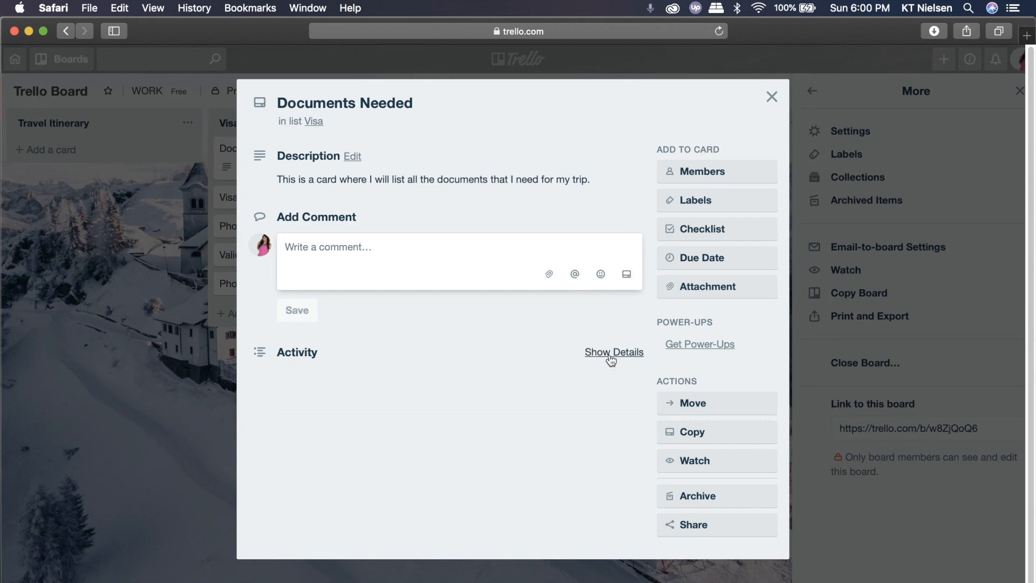
click(613, 352)
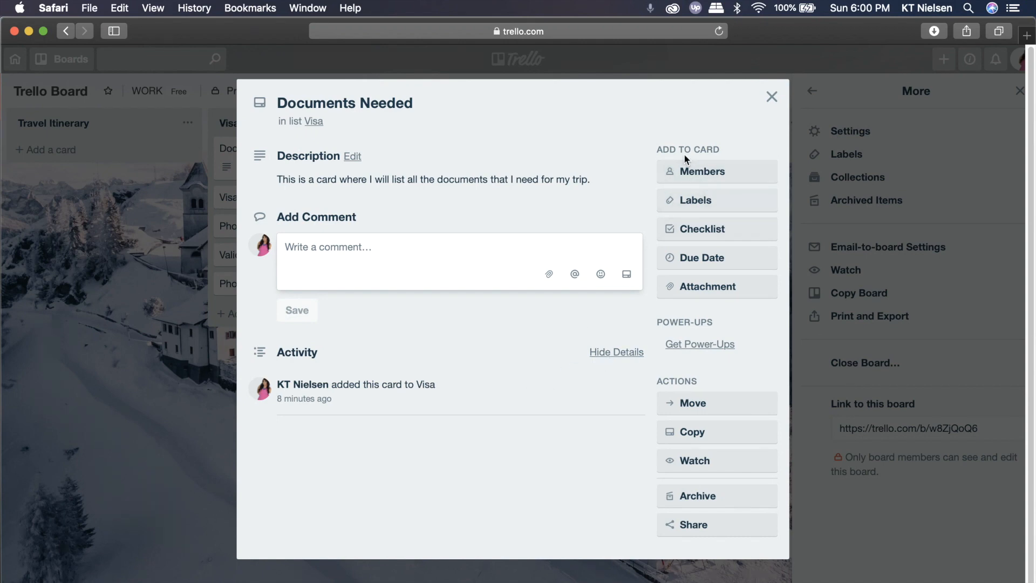
click(702, 171)
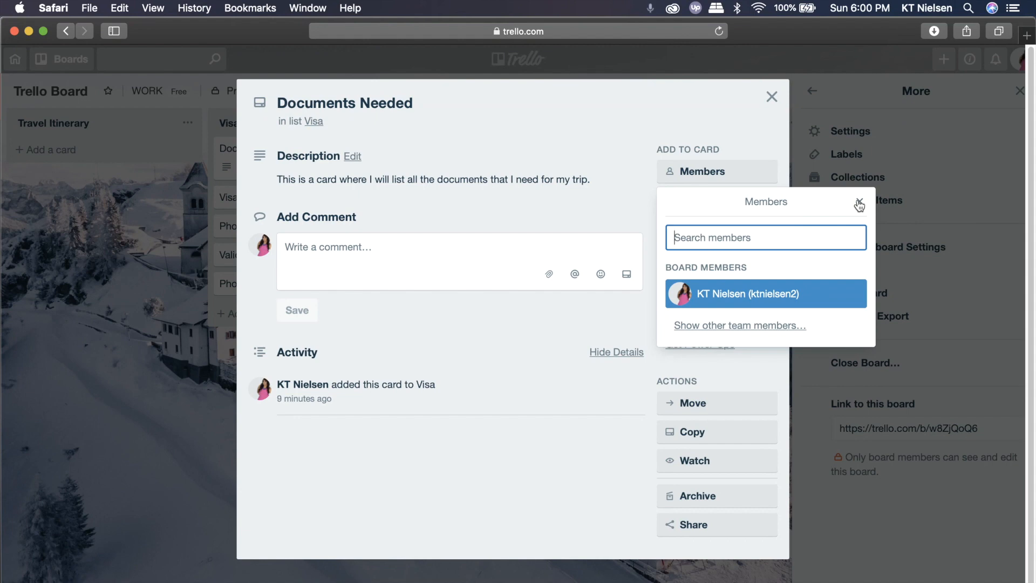
click(859, 202)
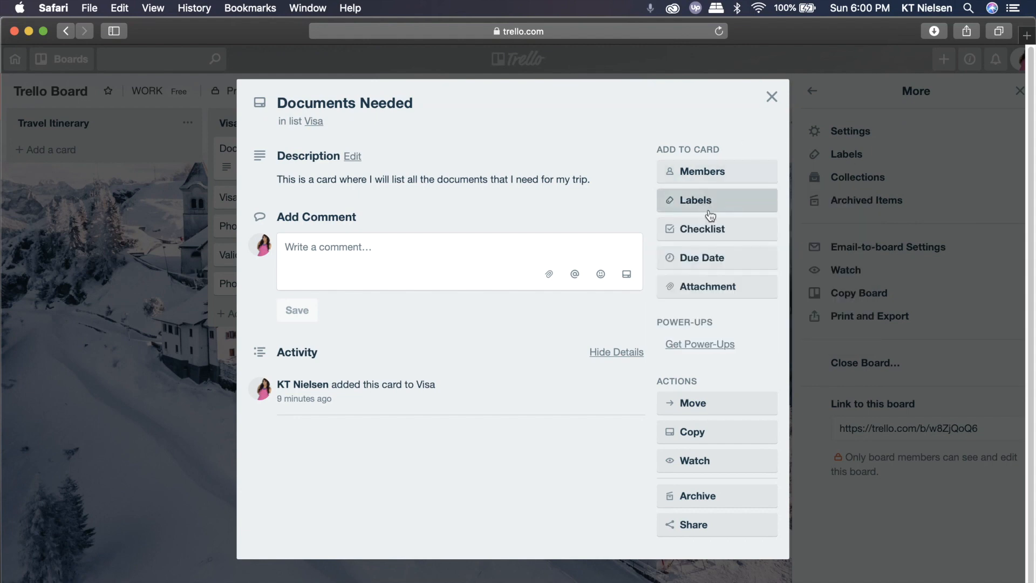
mouse_move(716, 229)
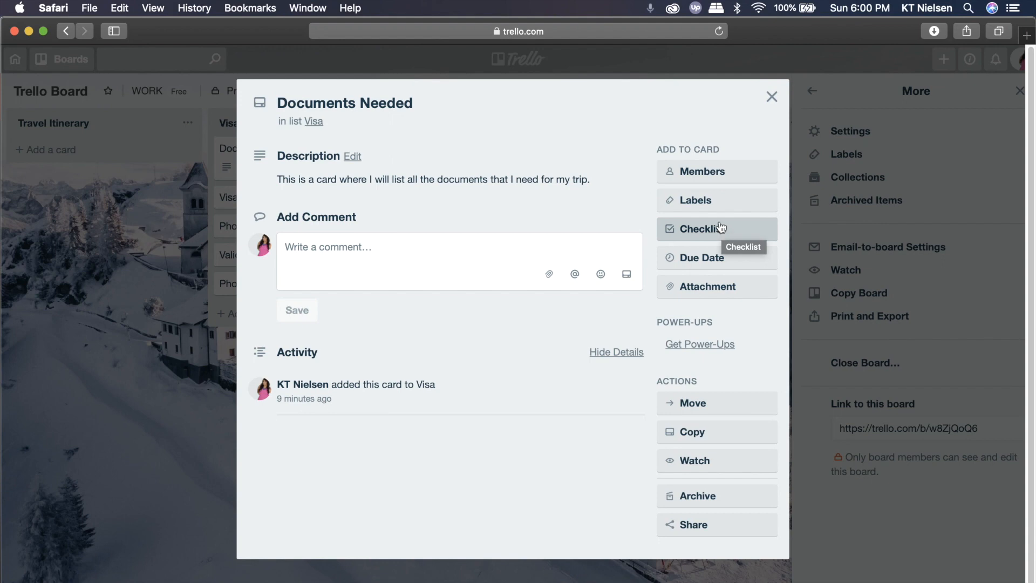
mouse_move(393, 166)
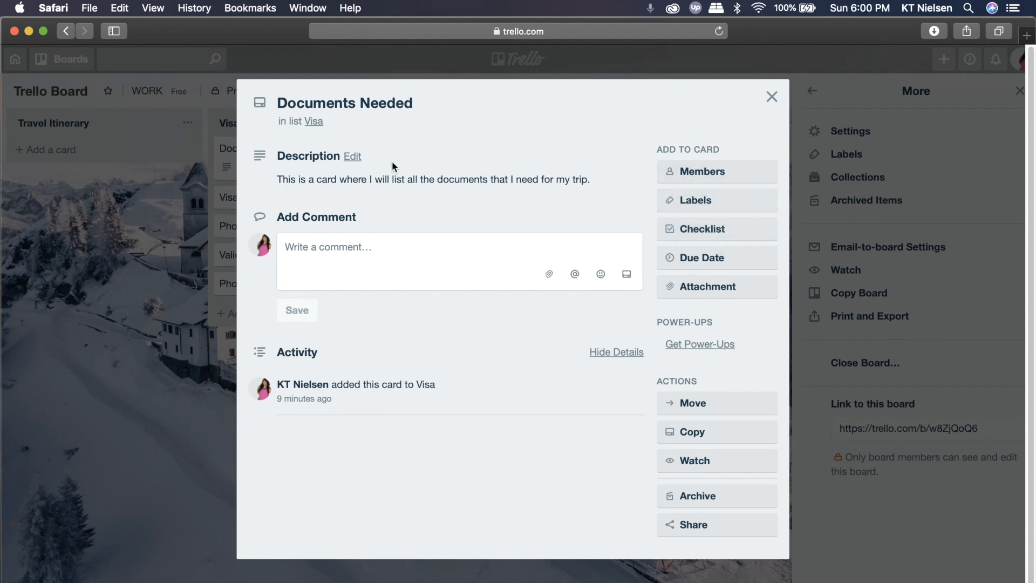
Add a checklist named Checklist with Plane Tickets as its first item.
click(699, 229)
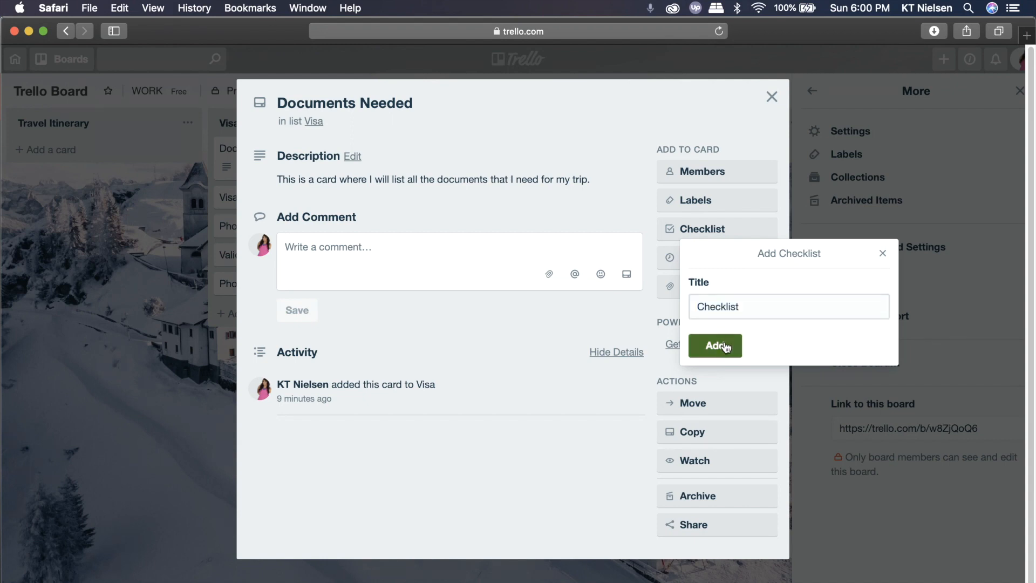
click(714, 345)
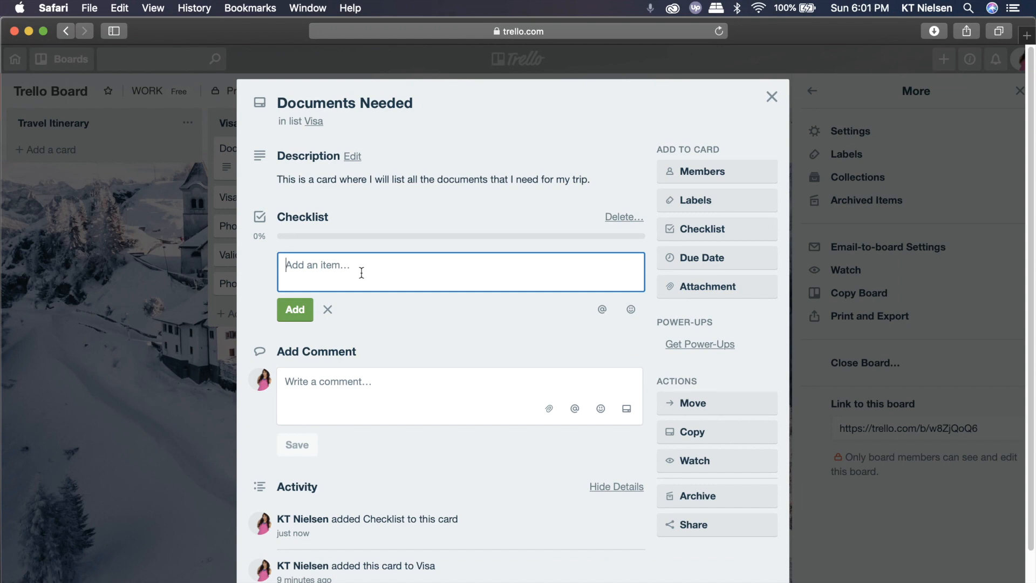
text(Plkane)
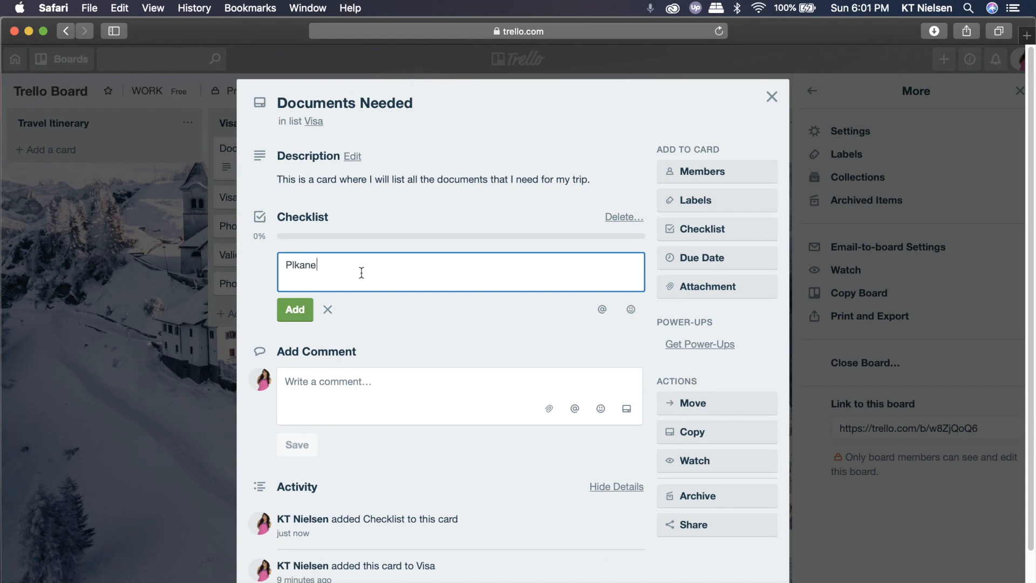
text(Plane Toick)
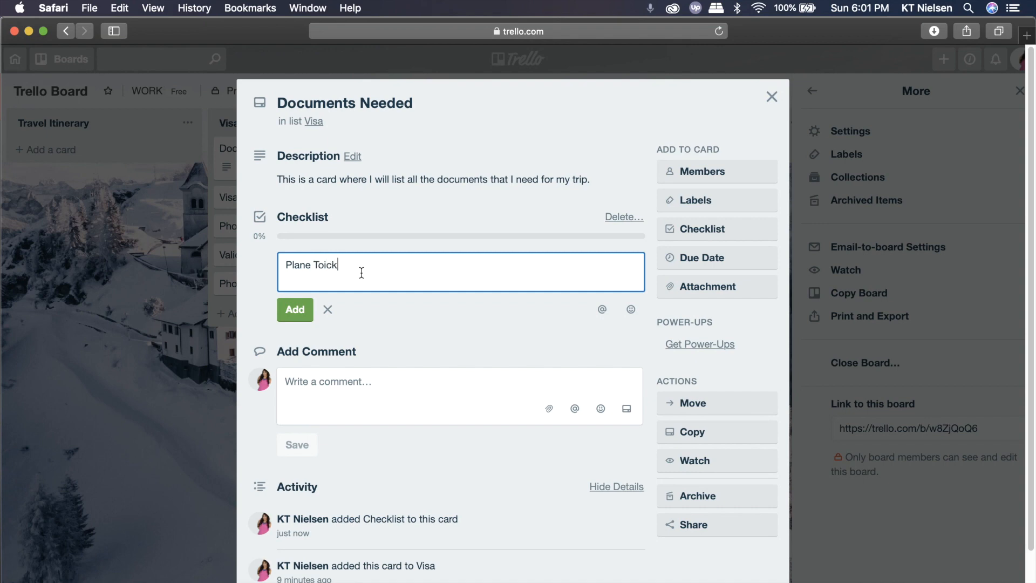
click(294, 310)
text(Travel Insurance)
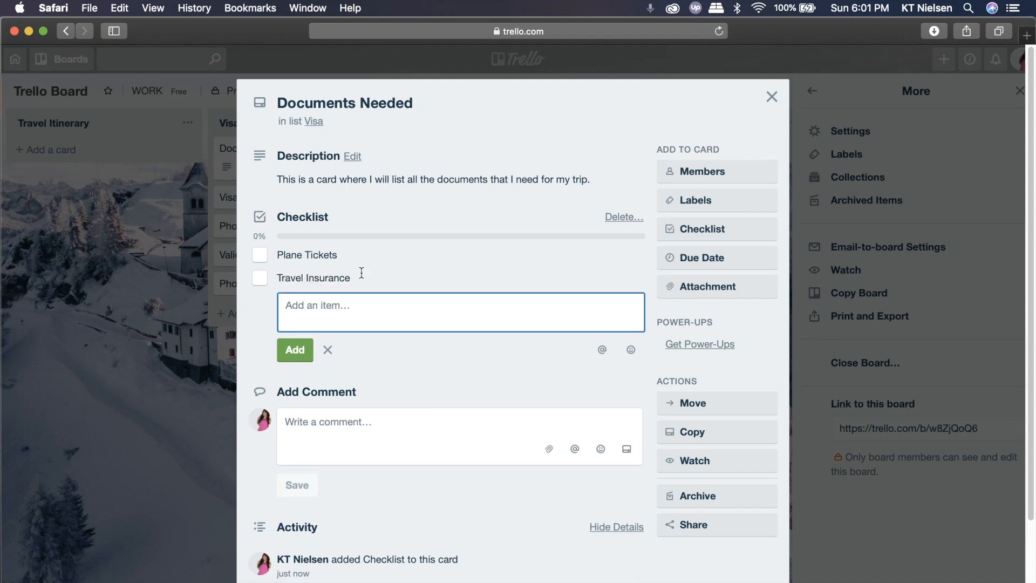
Add Doctor's Approval to the checklist and tick Plane Tickets as done.
text(D)
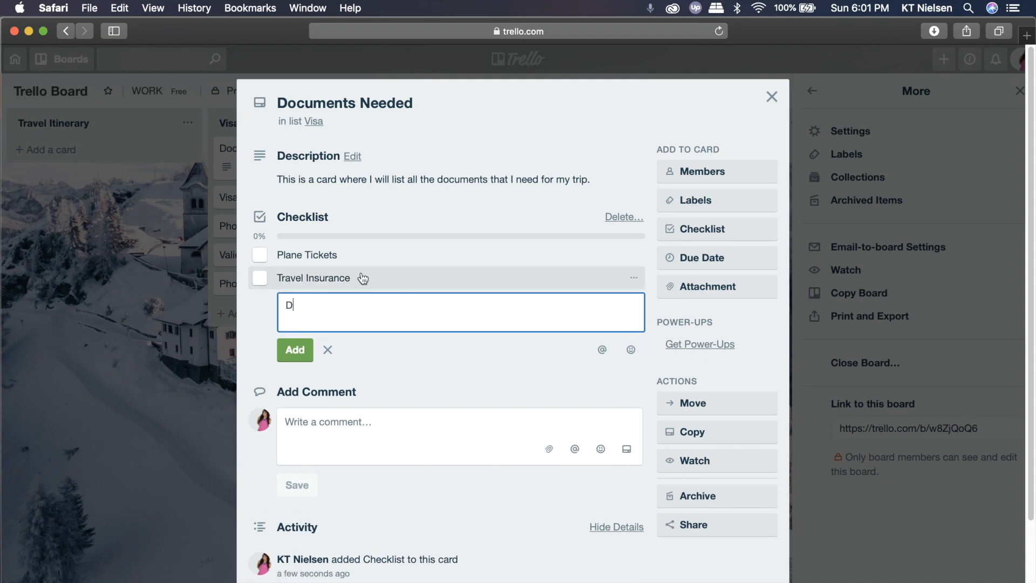
text(octor's)
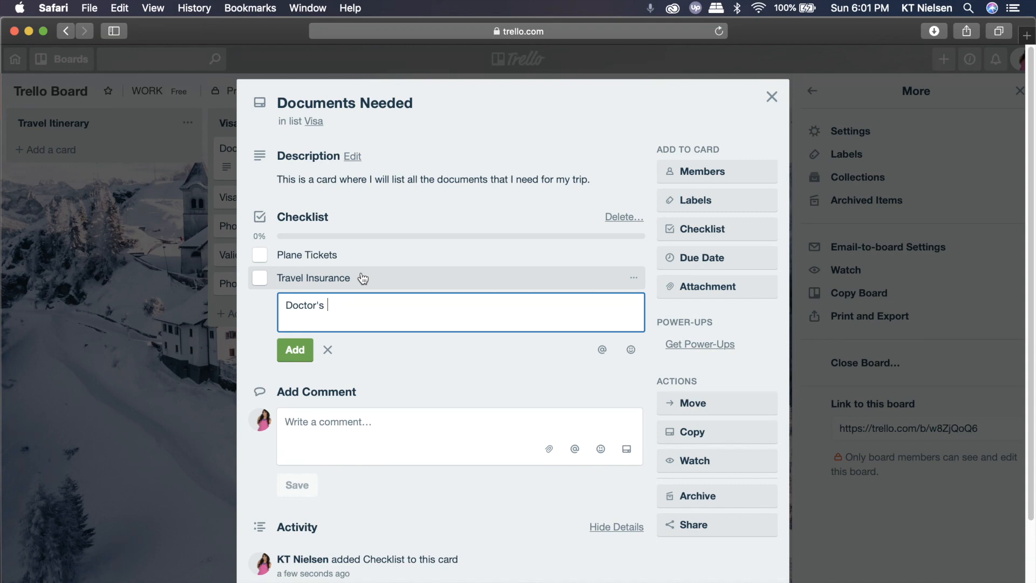
text(Approval)
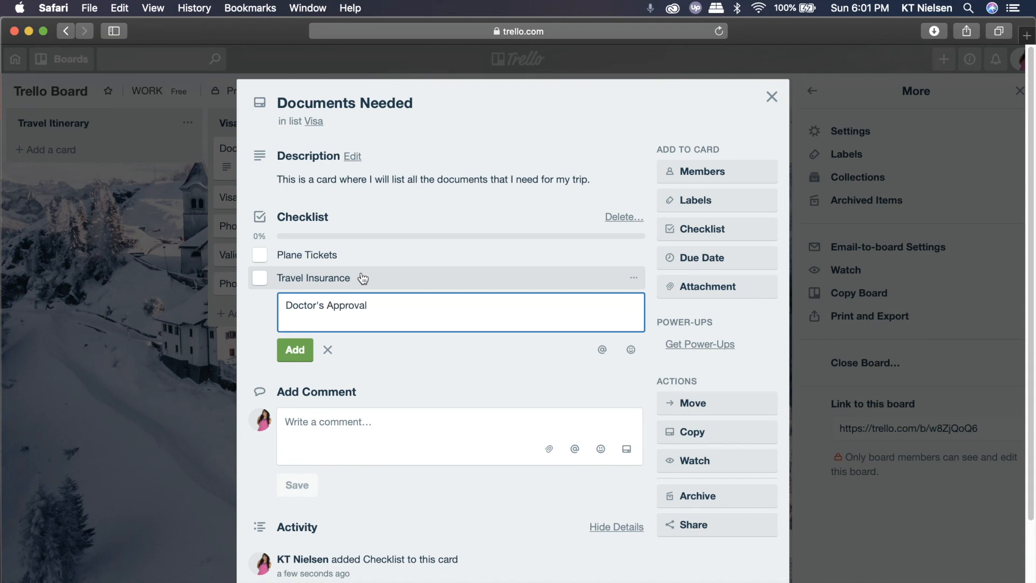
click(295, 349)
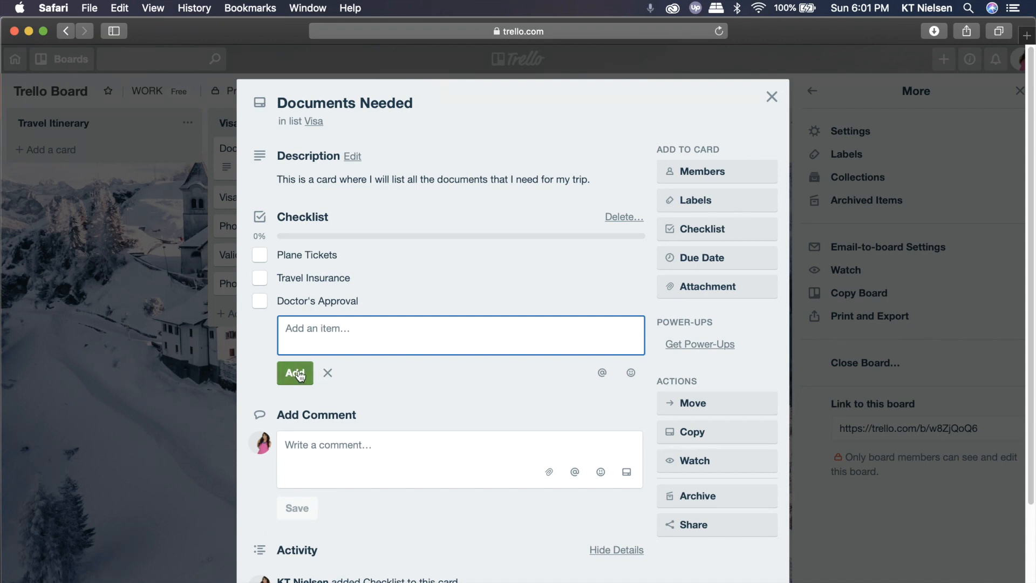
mouse_move(368, 258)
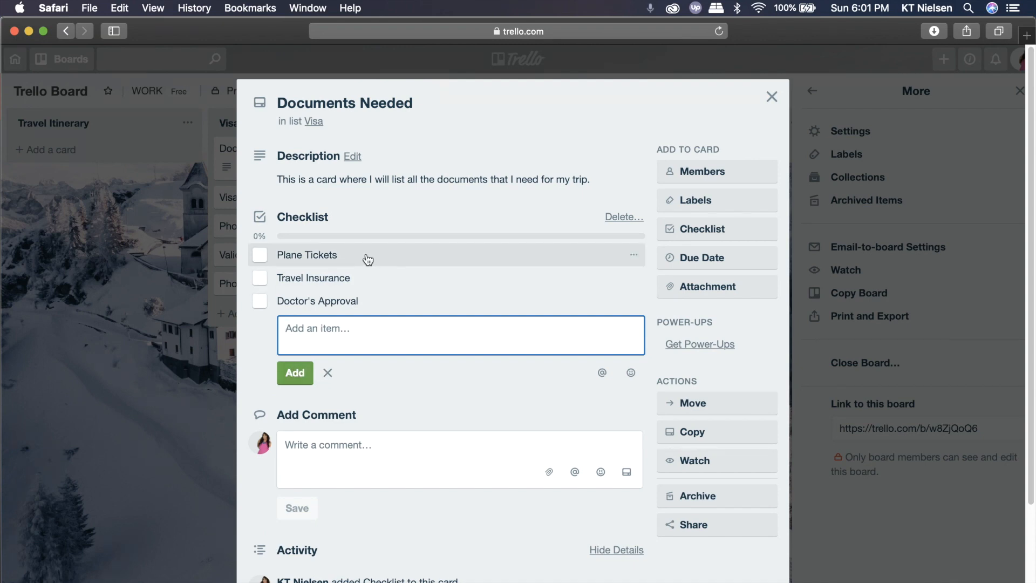
click(259, 254)
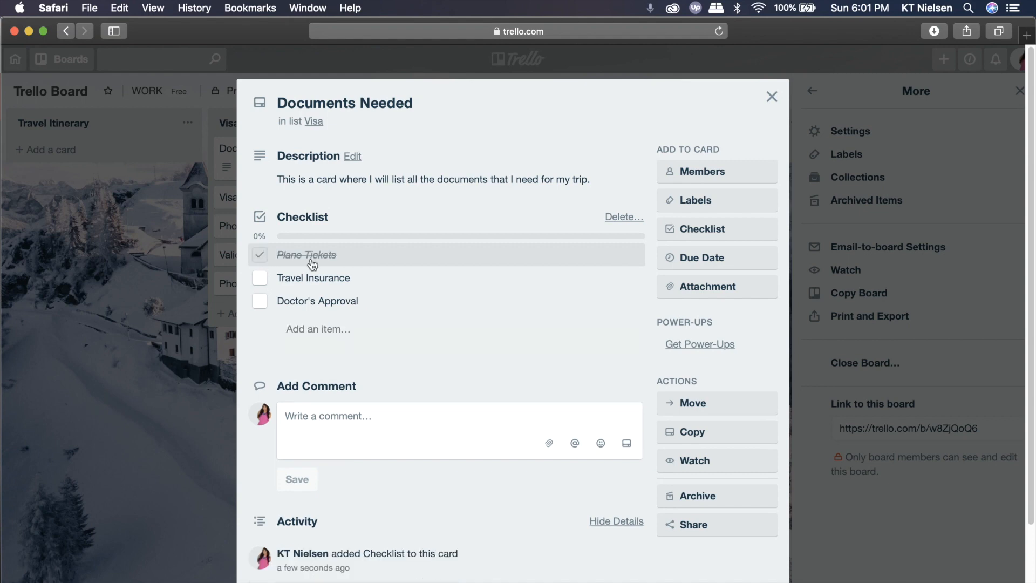
Close the Documents Needed card so the board shows its 1/3 checklist progress.
click(770, 96)
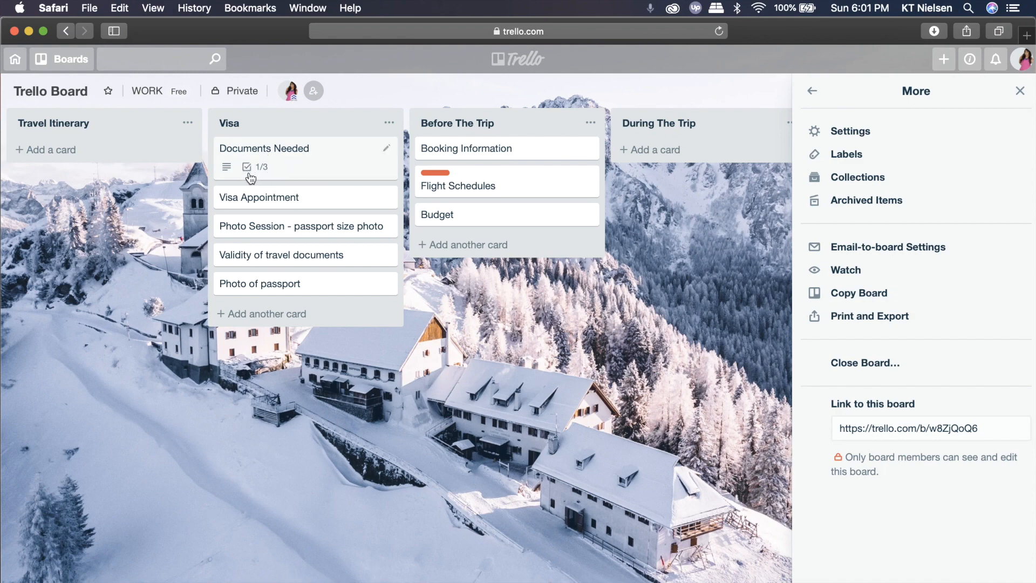
mouse_move(246, 166)
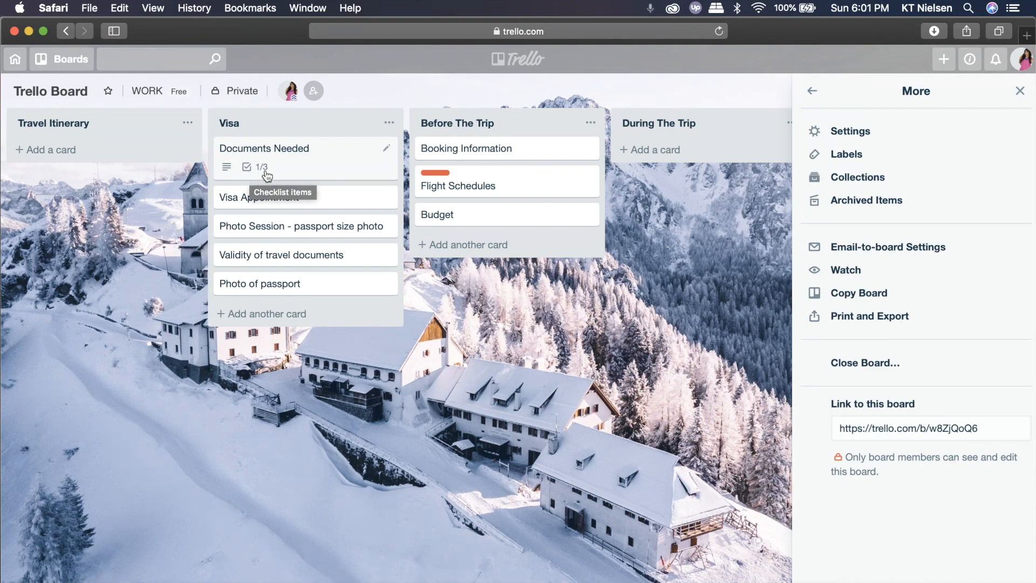
mouse_move(291, 173)
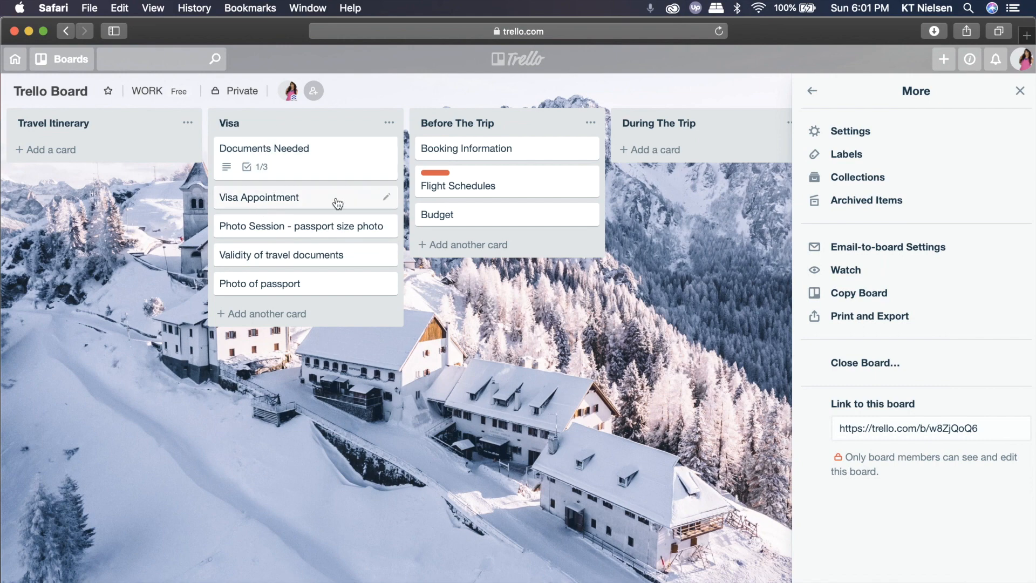
mouse_move(884, 201)
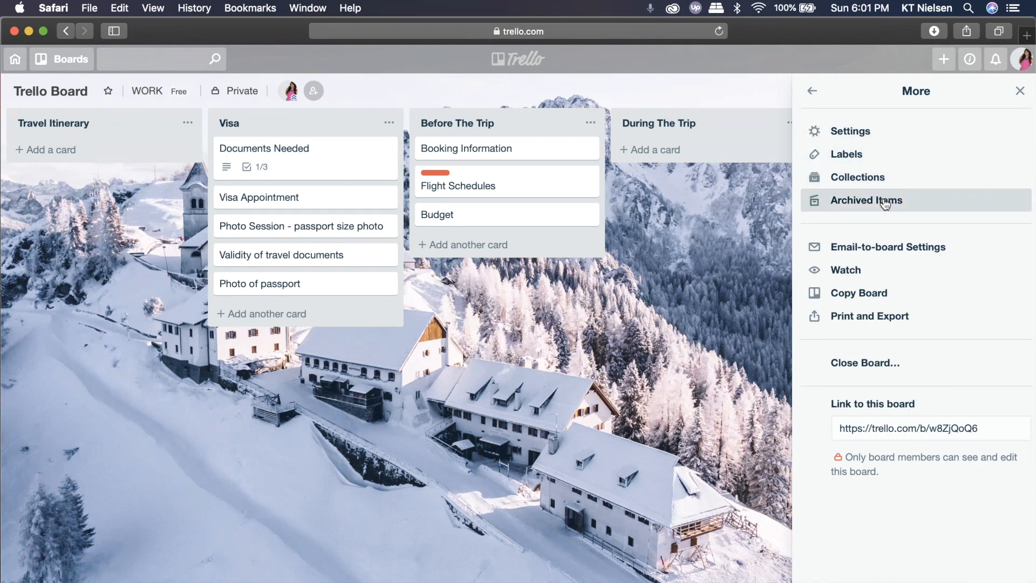
mouse_move(522, 233)
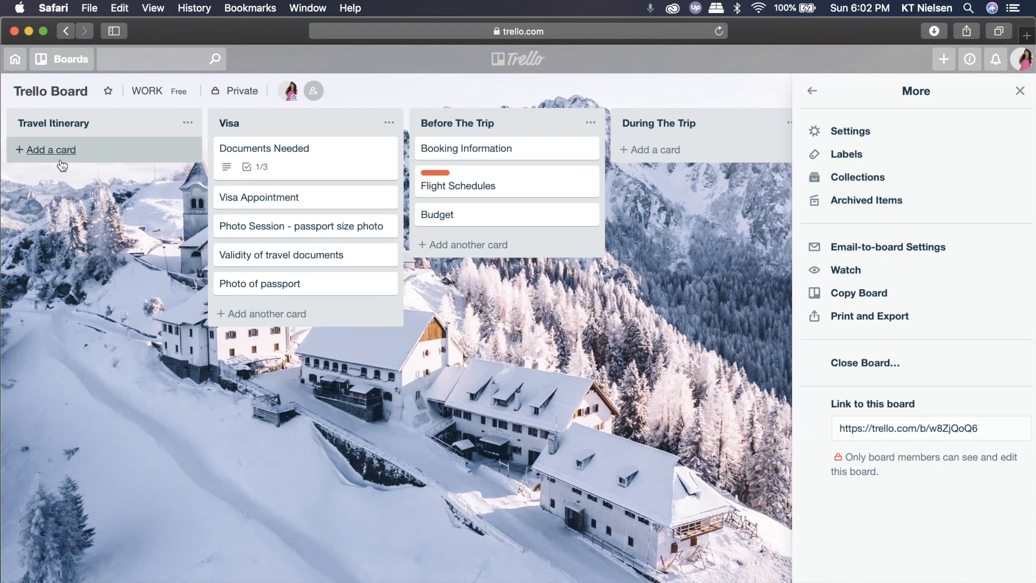
Add a Ski Trip card to Travel Itinerary, archive it, then send it back to the board.
click(51, 149)
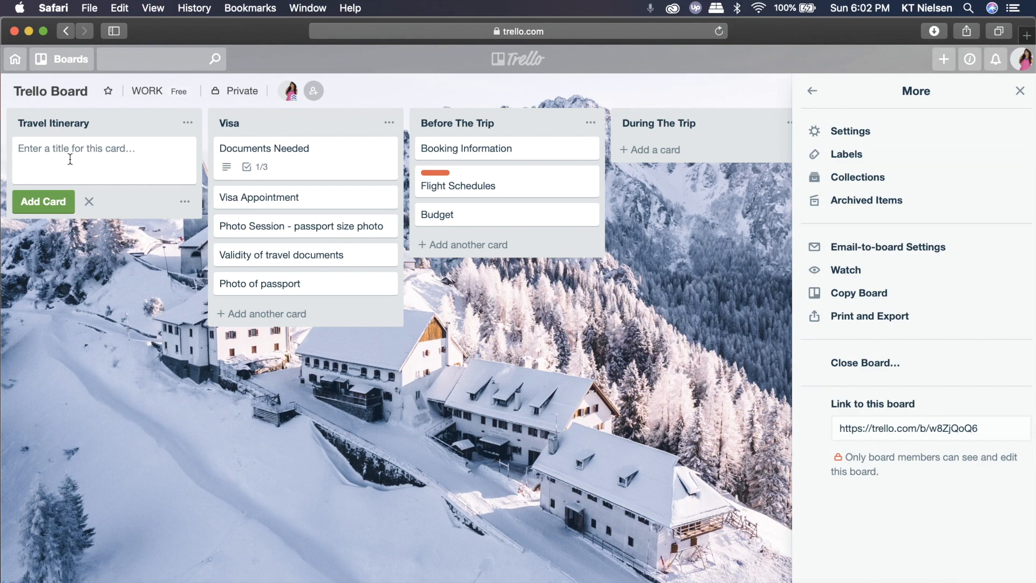
text(Si Trip)
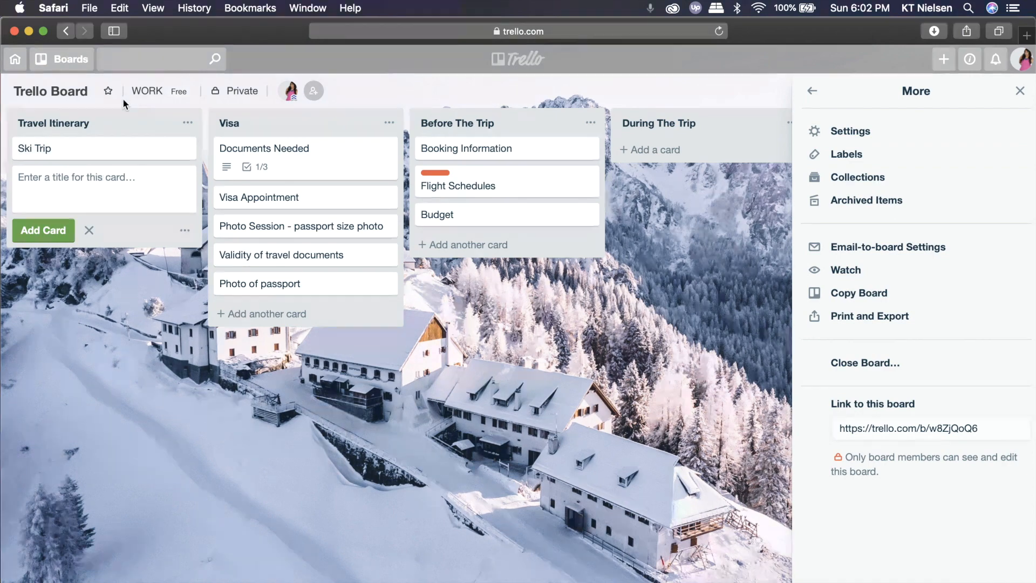
click(36, 147)
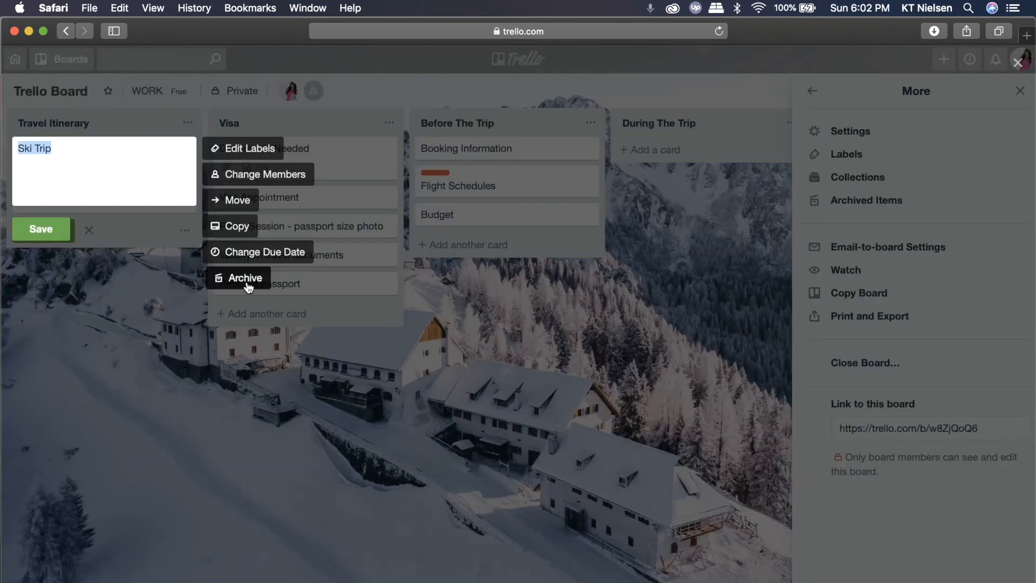
click(245, 277)
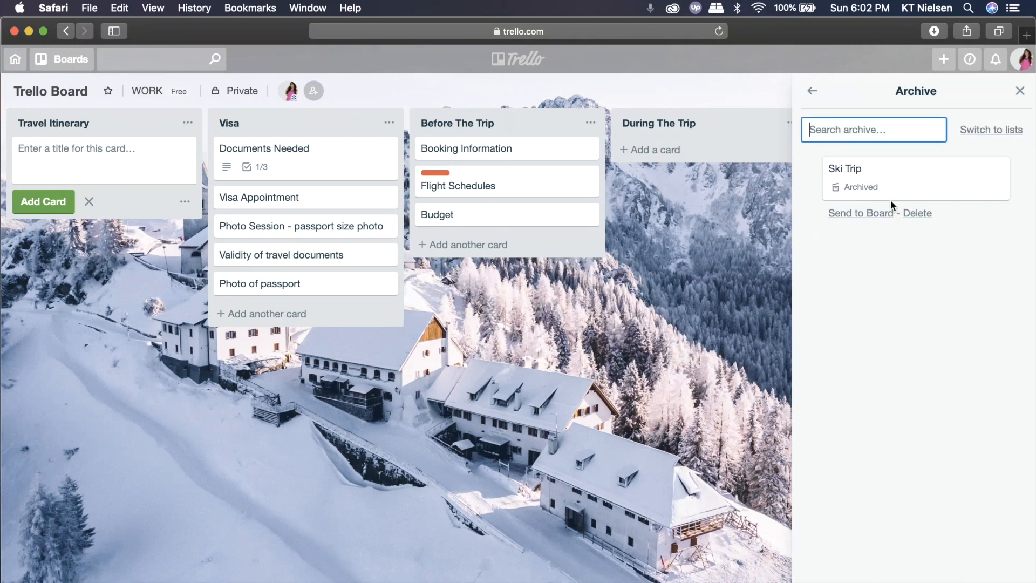
mouse_move(876, 173)
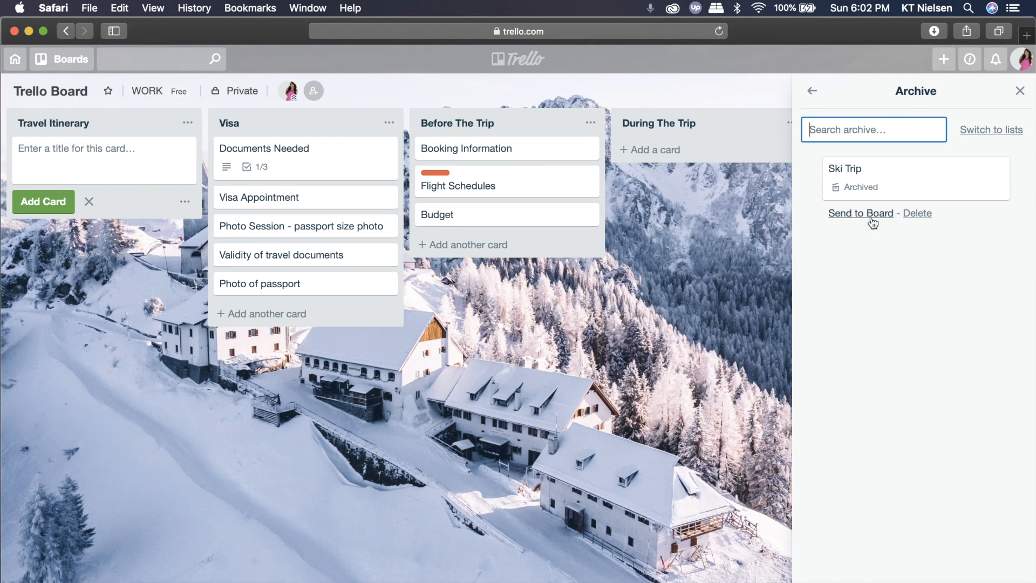
click(860, 213)
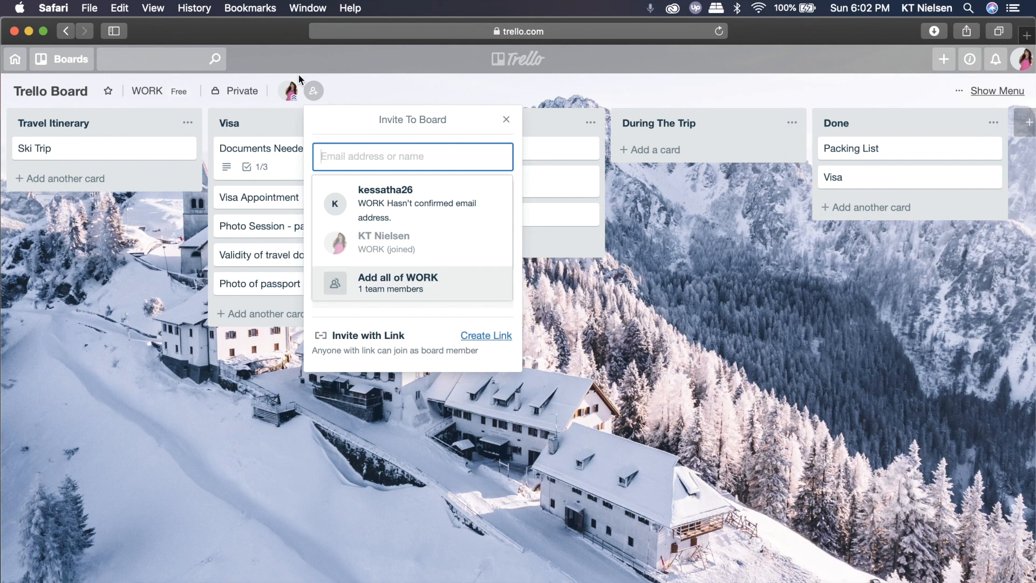
Create a shareable invite link for the board under Invite with Link, then disable it.
click(506, 120)
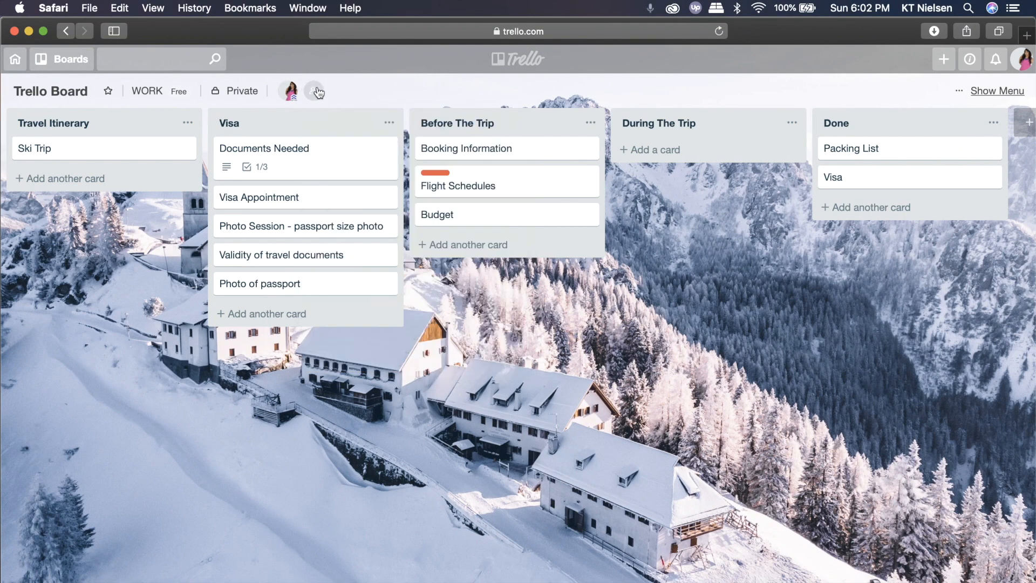
mouse_move(314, 91)
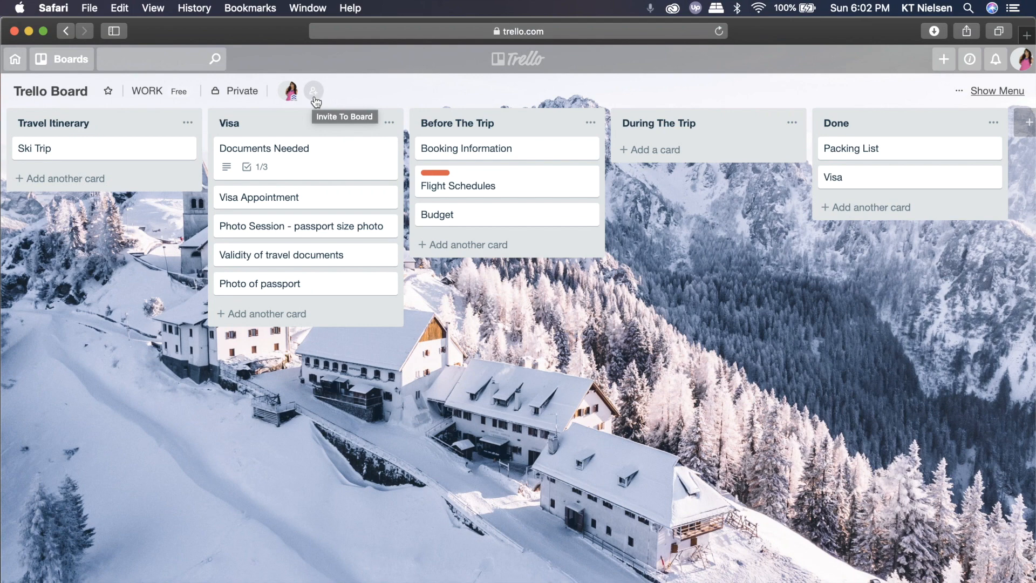
click(313, 90)
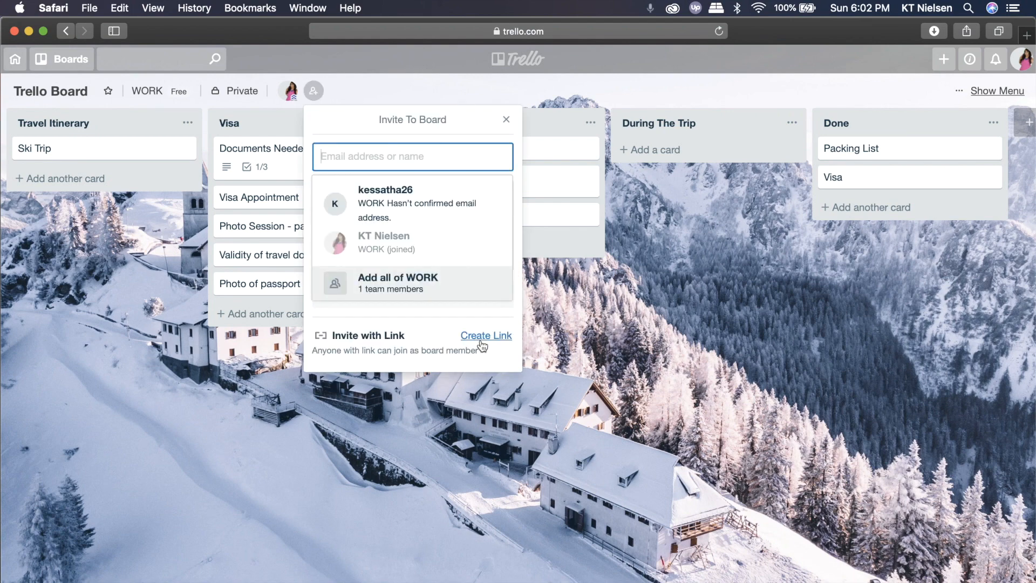
click(486, 334)
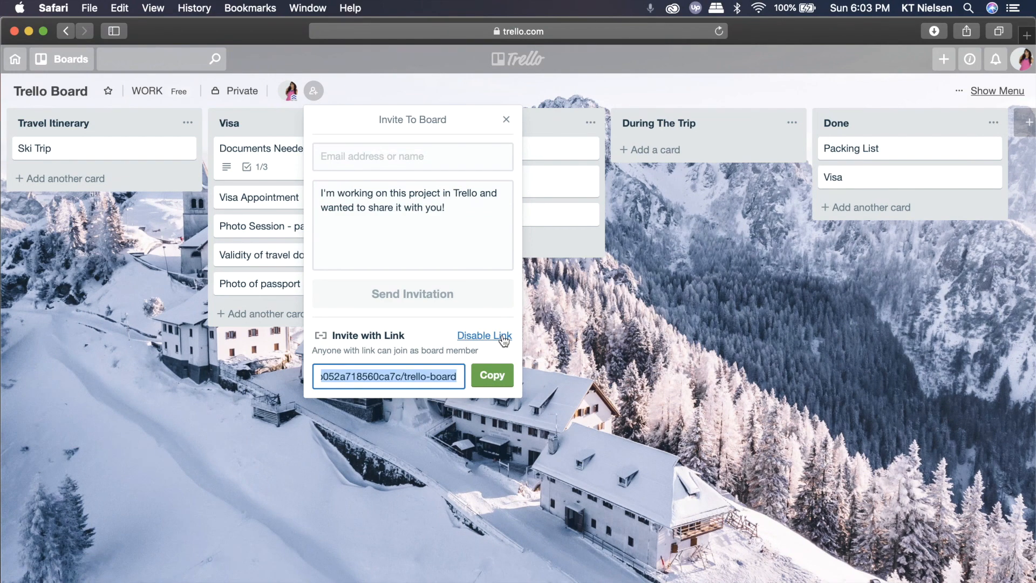
mouse_move(494, 339)
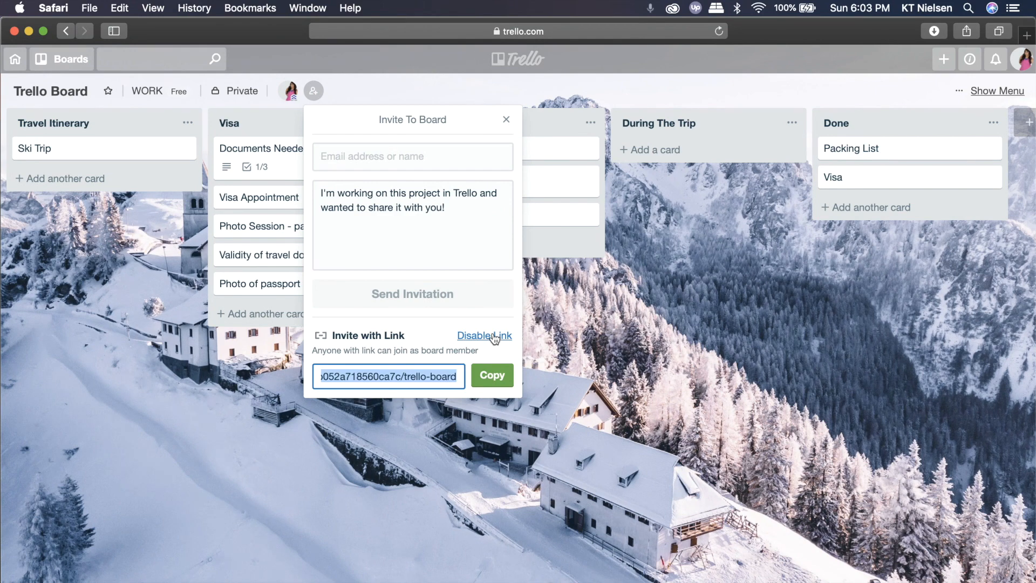
click(506, 120)
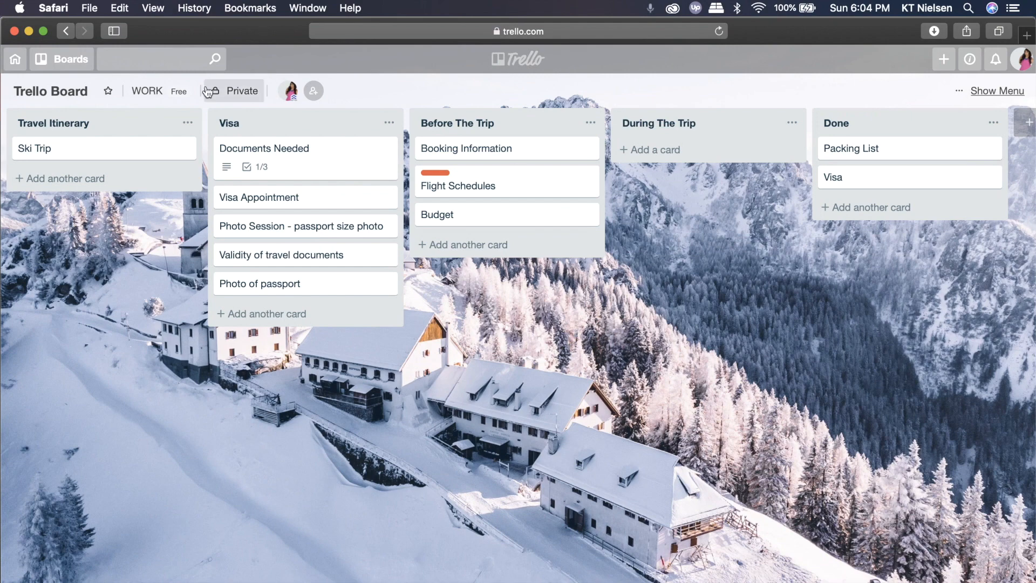
mouse_move(427, 98)
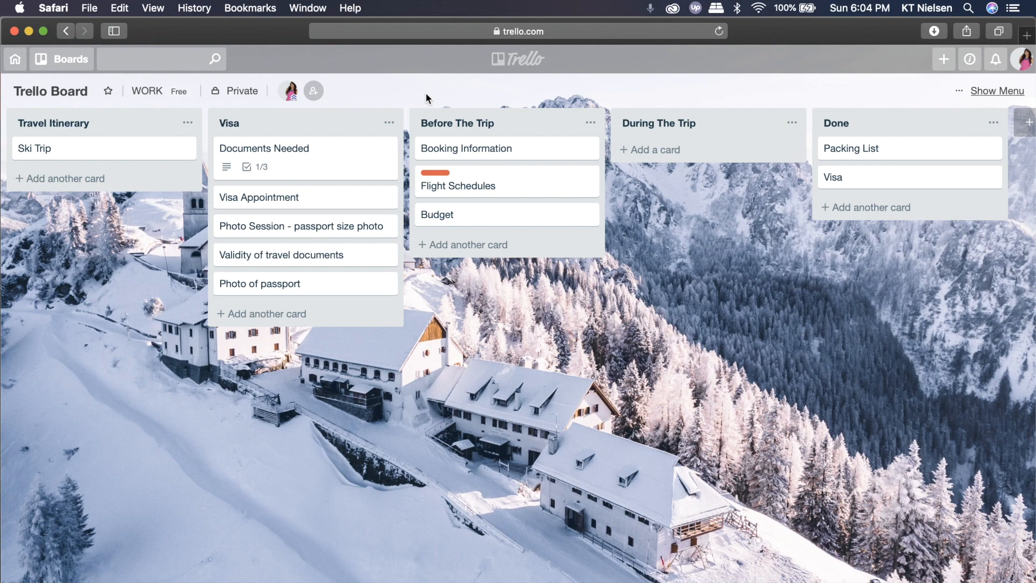
mouse_move(213, 517)
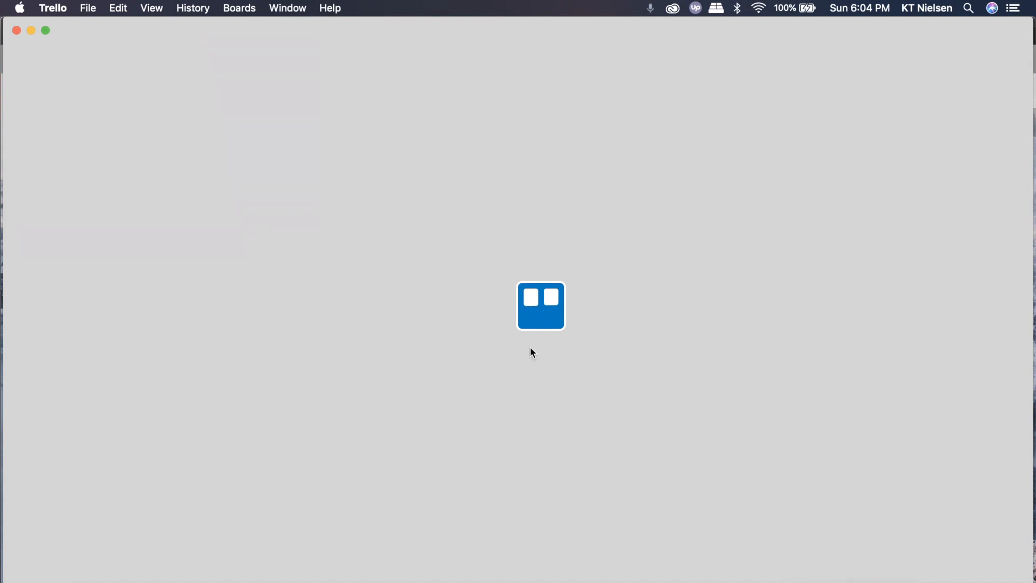
mouse_move(528, 448)
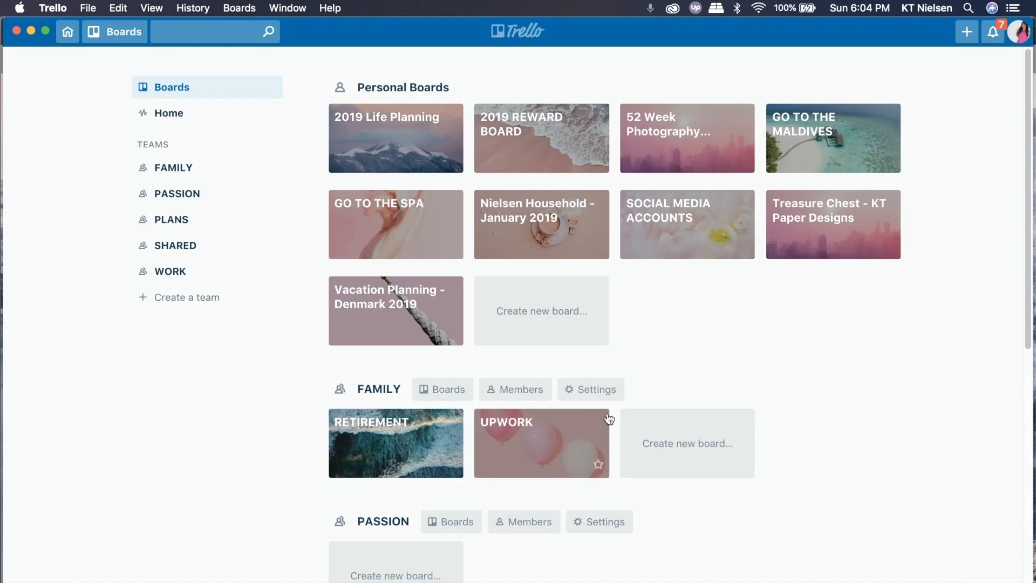
Scroll the desktop app's Boards page down toward Trello Board.
scroll(down, 3)
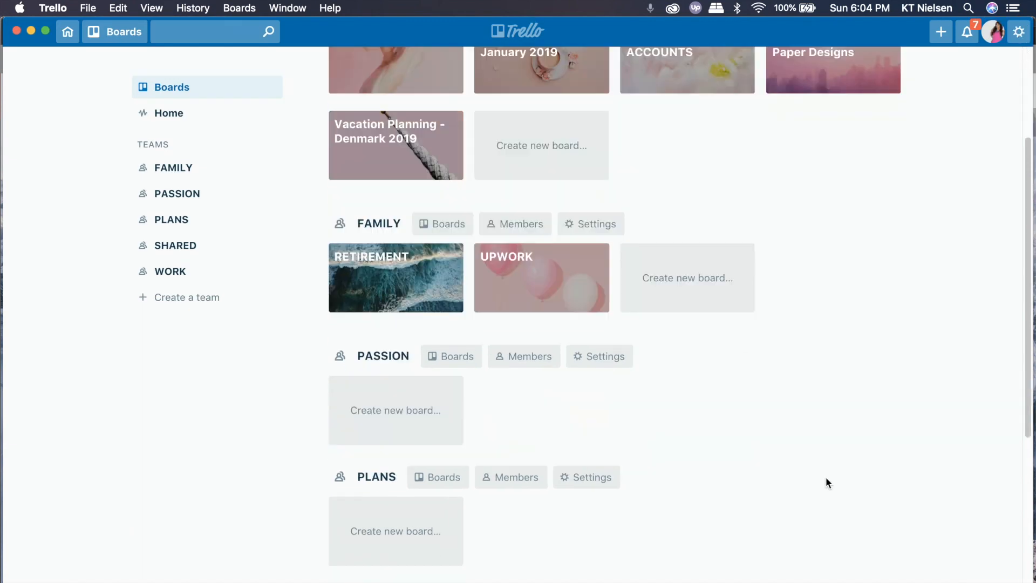
scroll(down, 3)
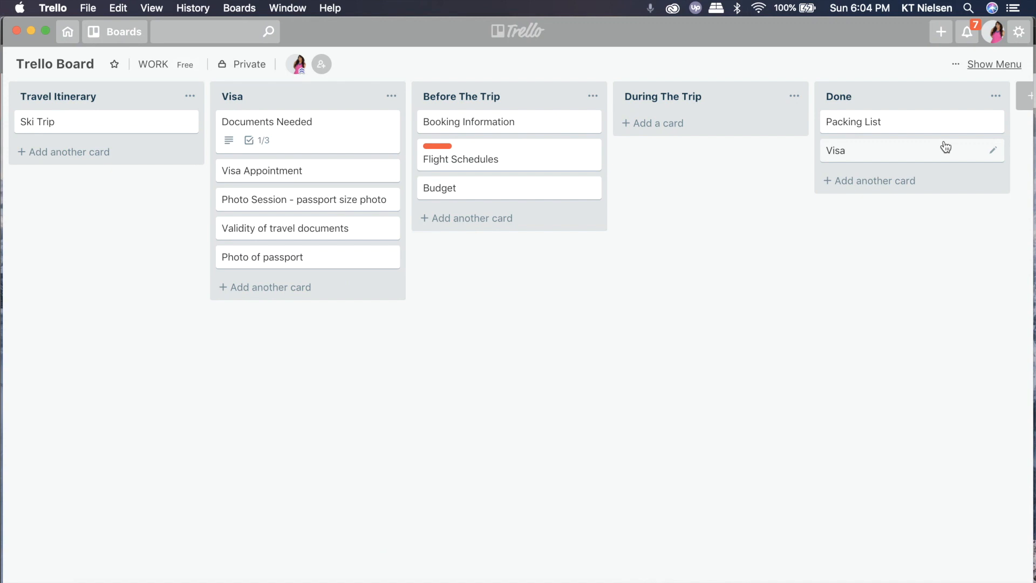
mouse_move(573, 437)
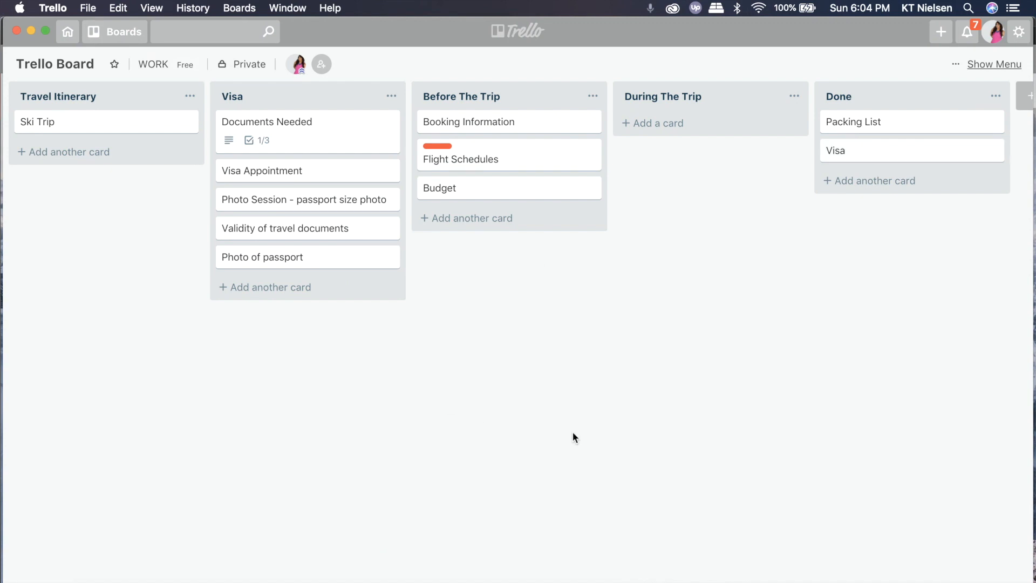